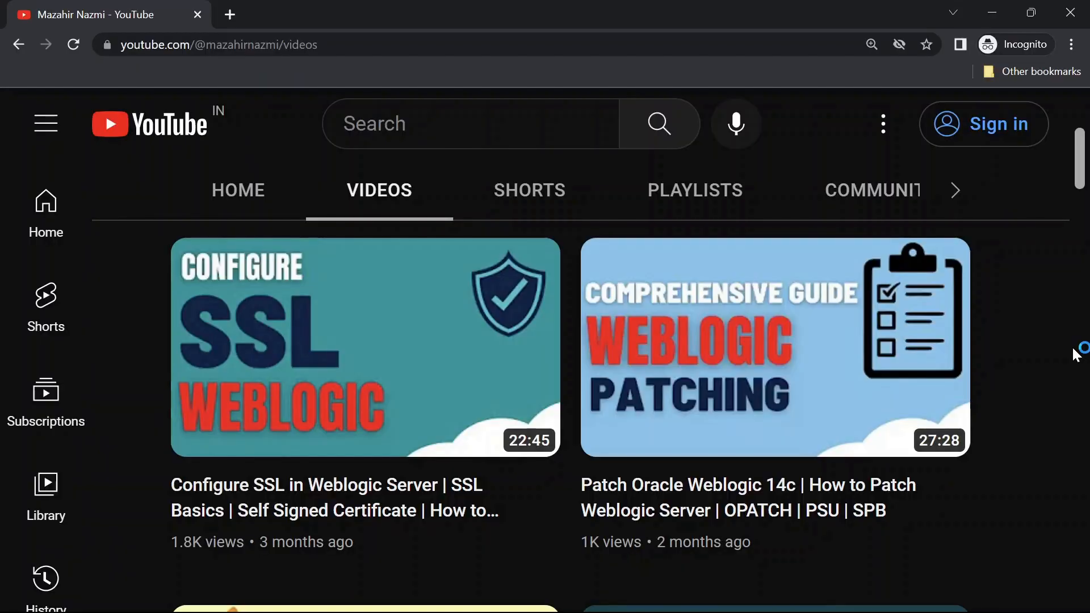
Step: Scroll through the terminal and switch to a root shell with sudo su
scroll("down", 3)
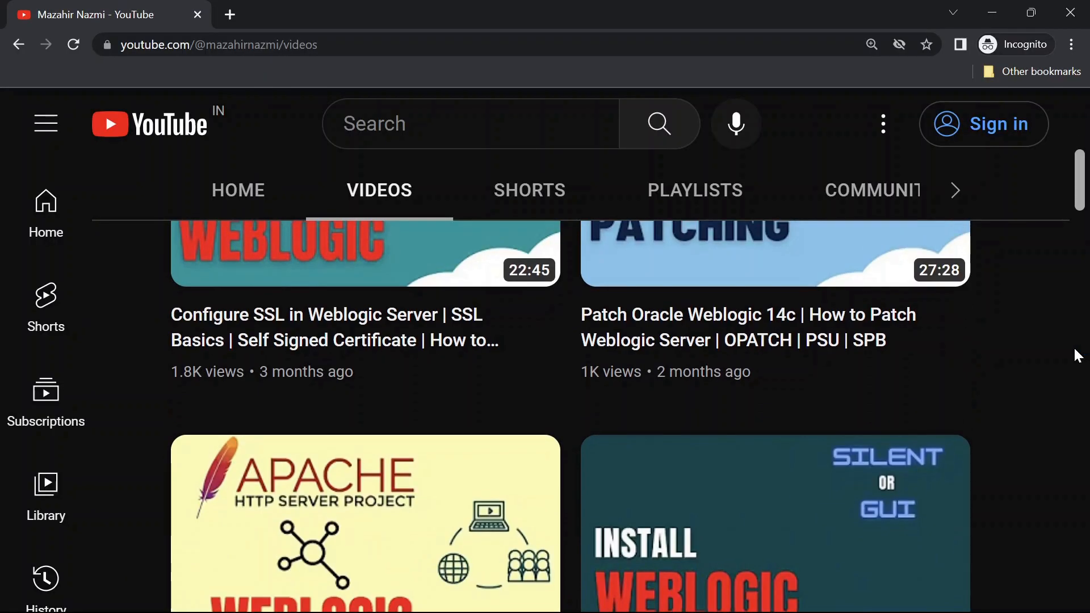
scroll("down", 3)
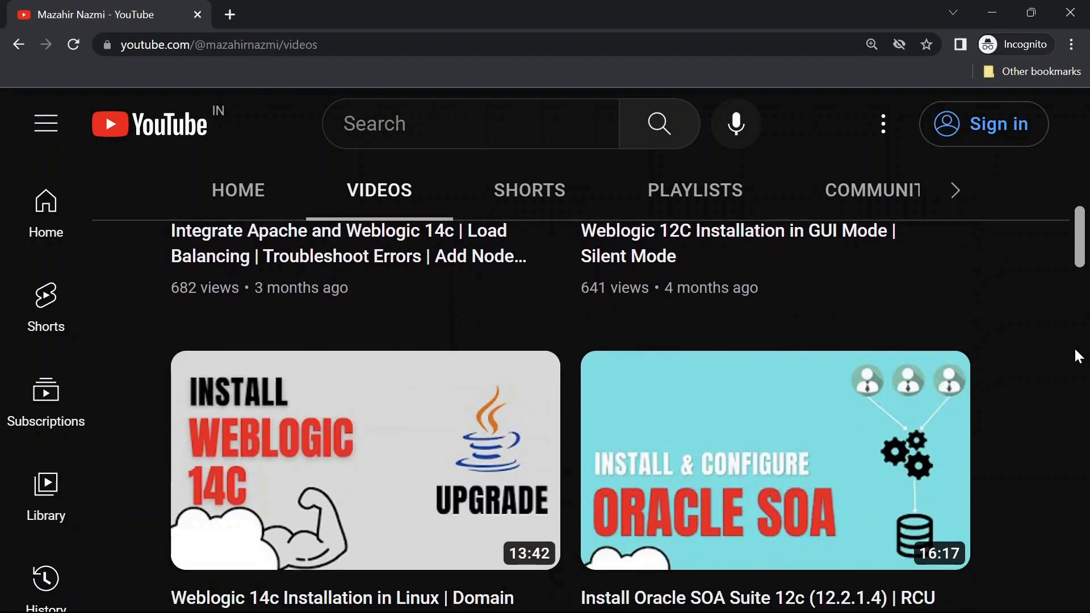
scroll("down", 3)
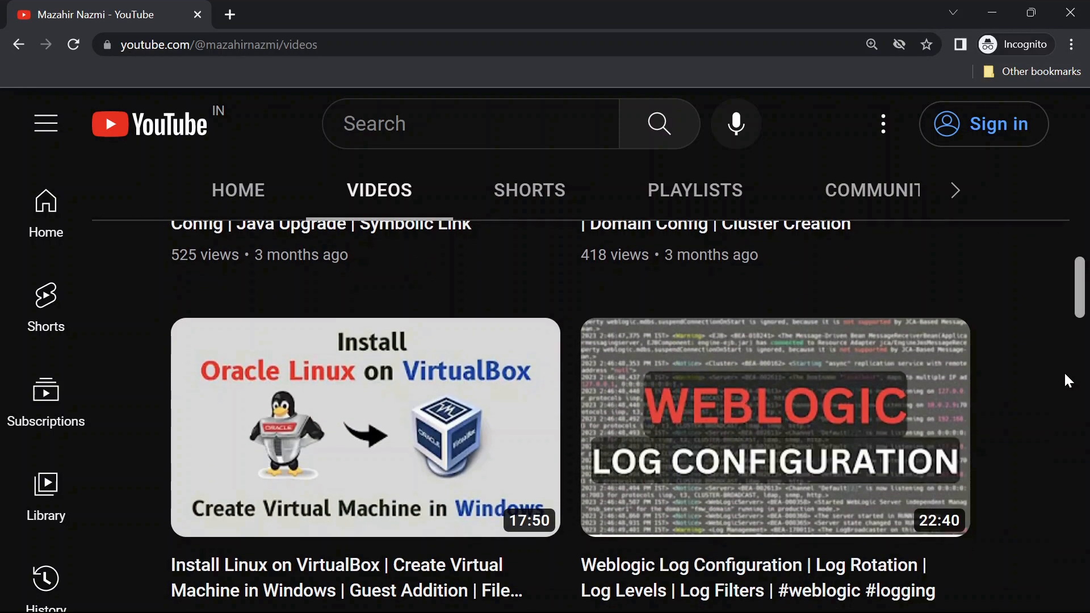
scroll("down", 3)
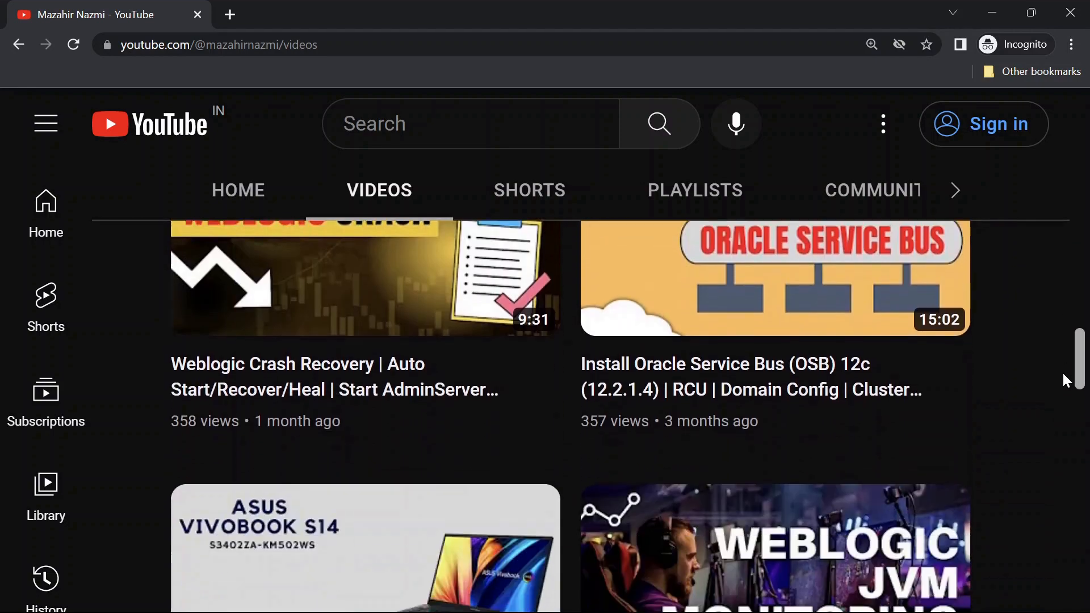
scroll("down", 3)
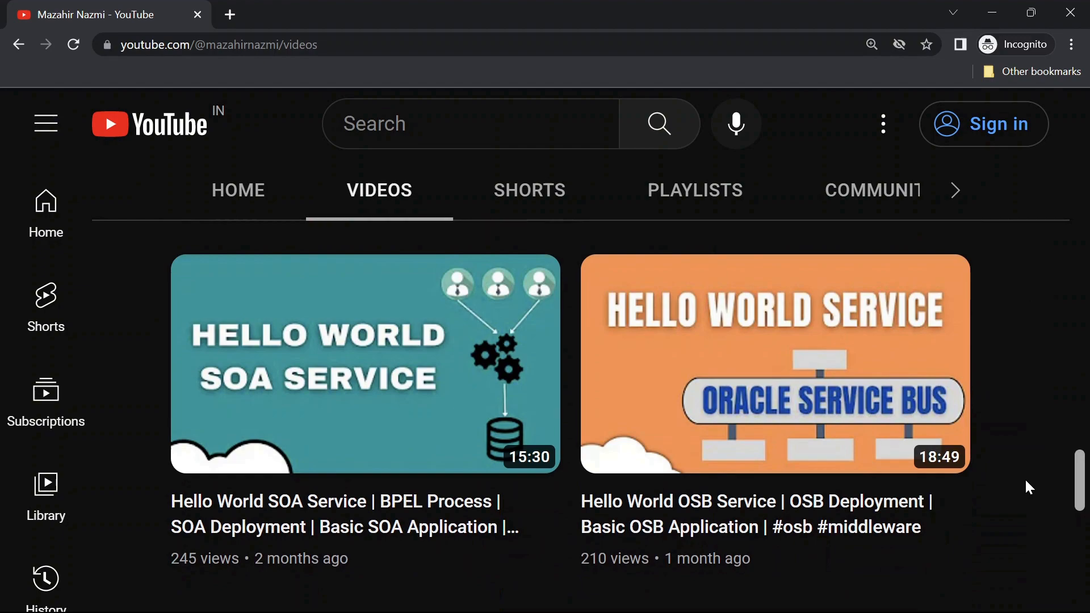
scroll("down", 3)
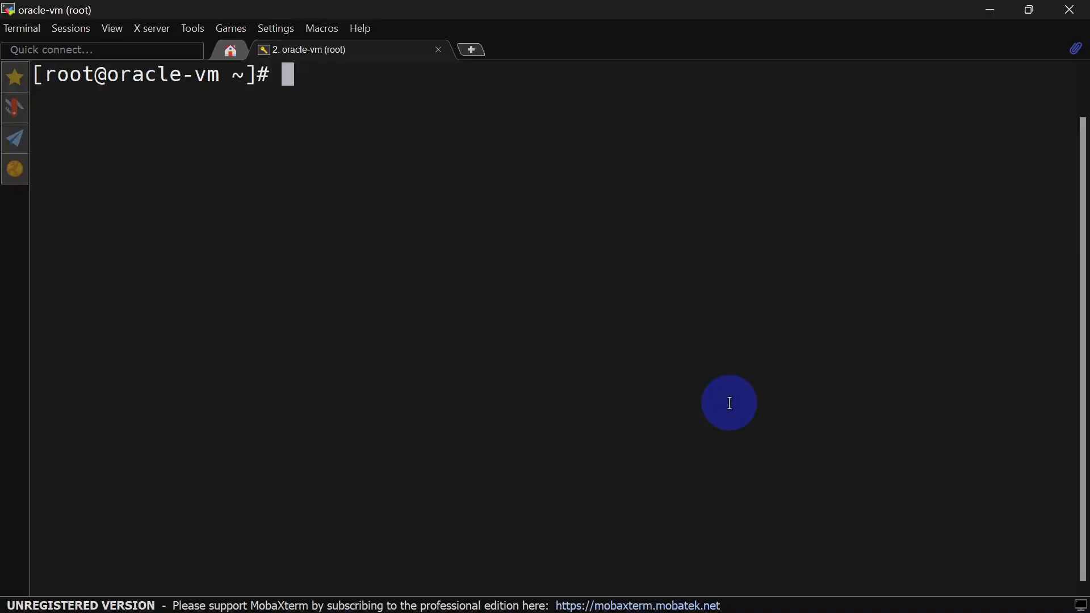
mouse_move(434, 366)
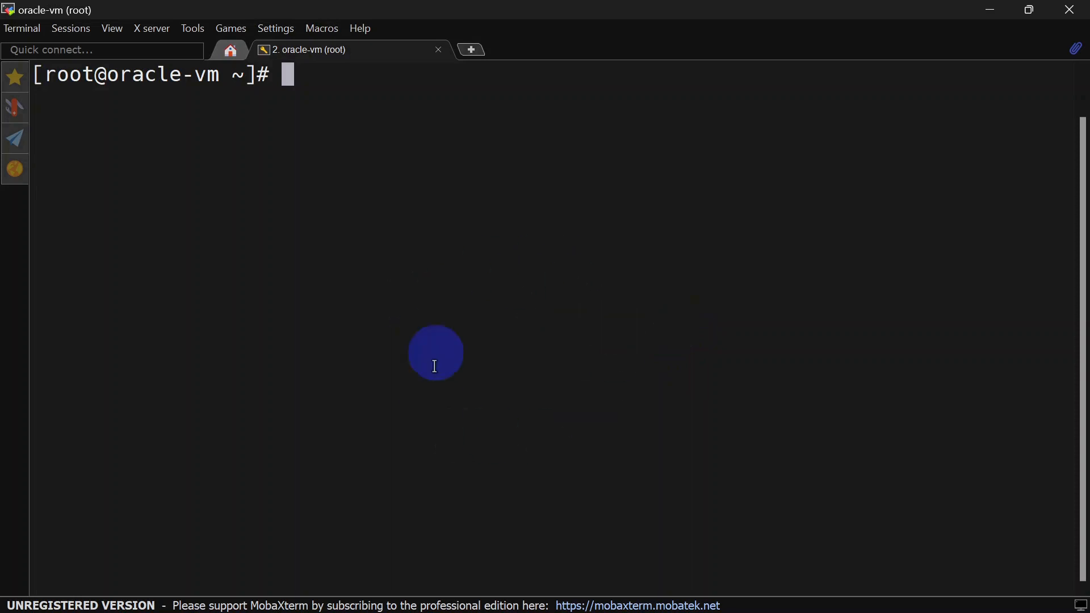
type("sudo")
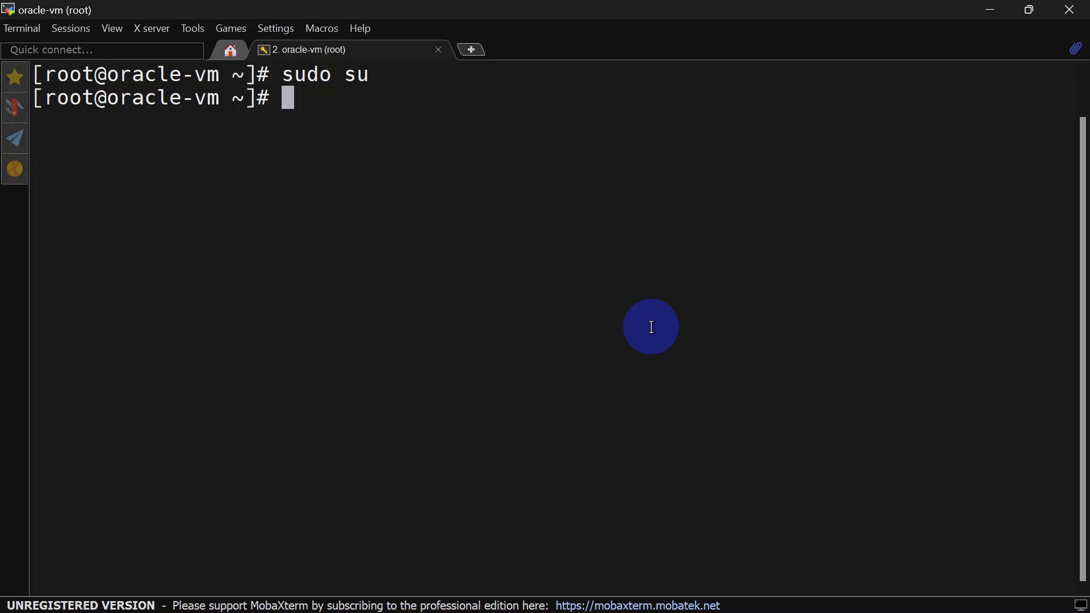
type("s")
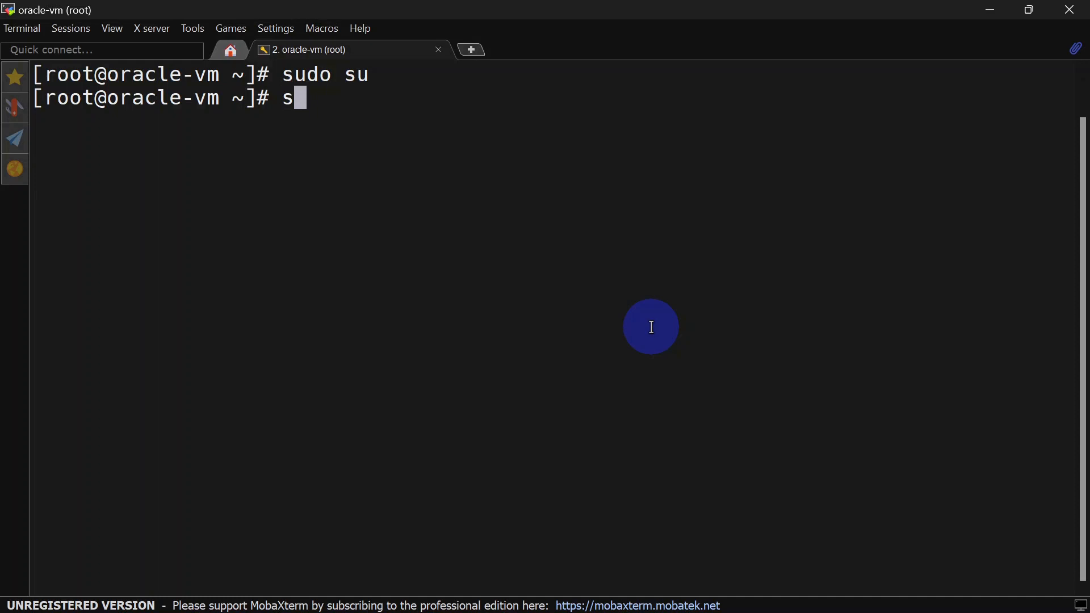
type("udo yum")
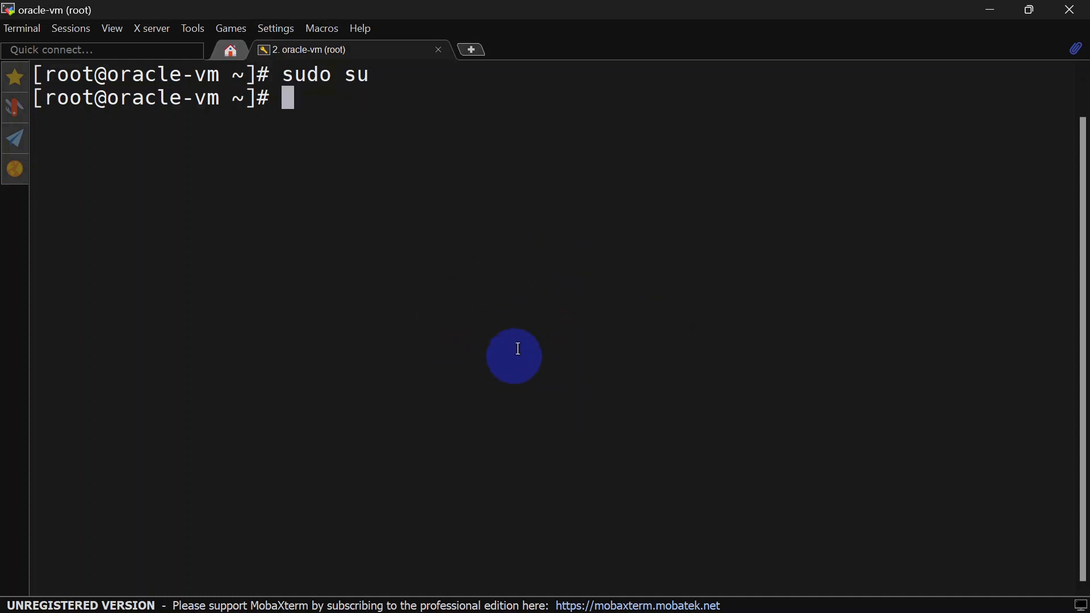
mouse_move(436, 445)
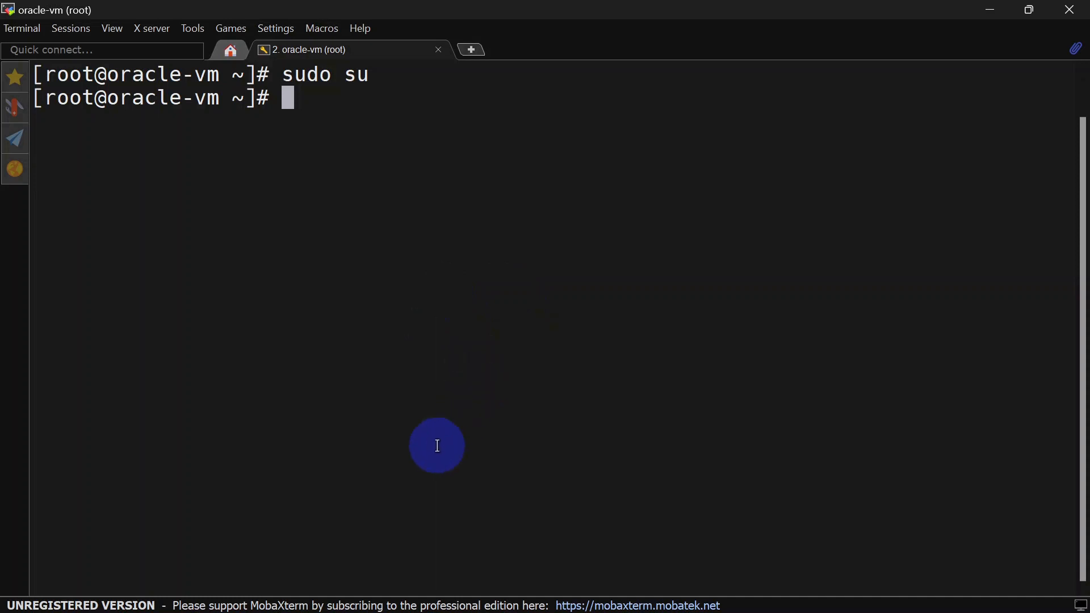
mouse_move(399, 345)
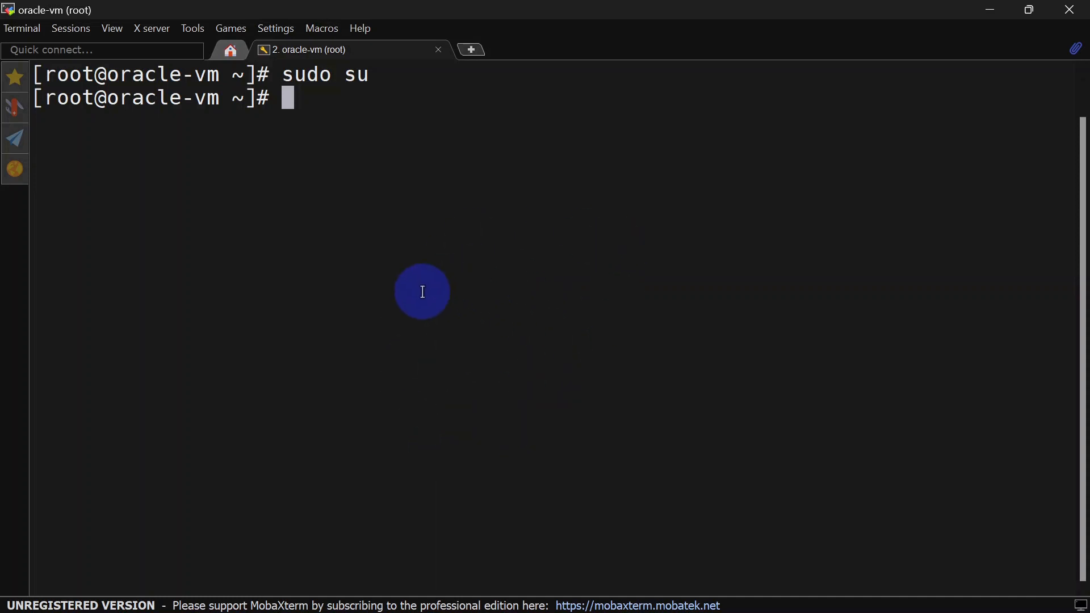
mouse_move(654, 273)
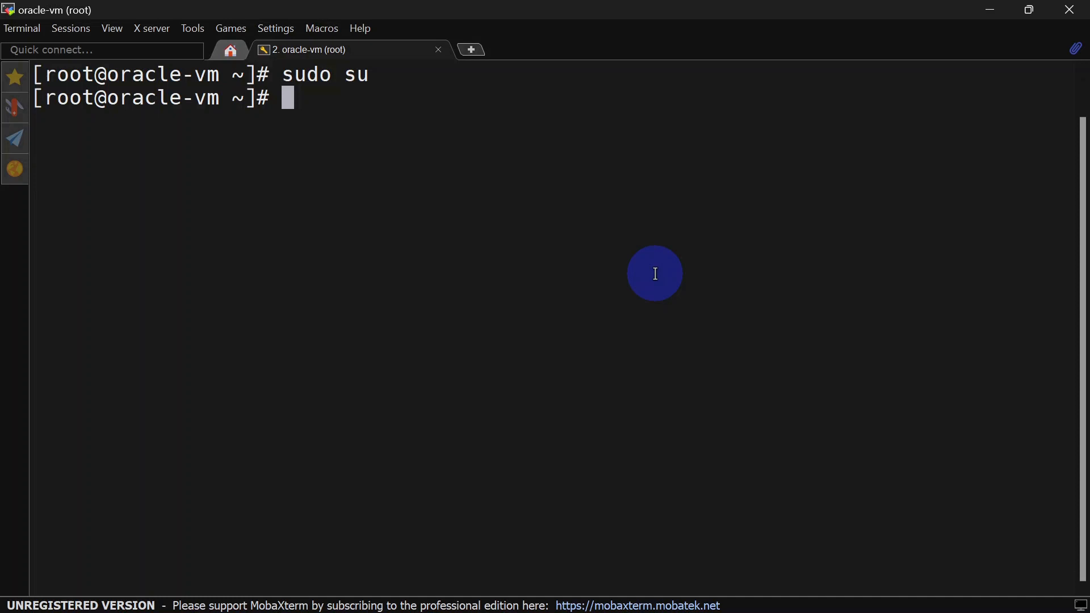
Step: Query rpm for installed postfix and mailx packages, finding none listed
type("rpm")
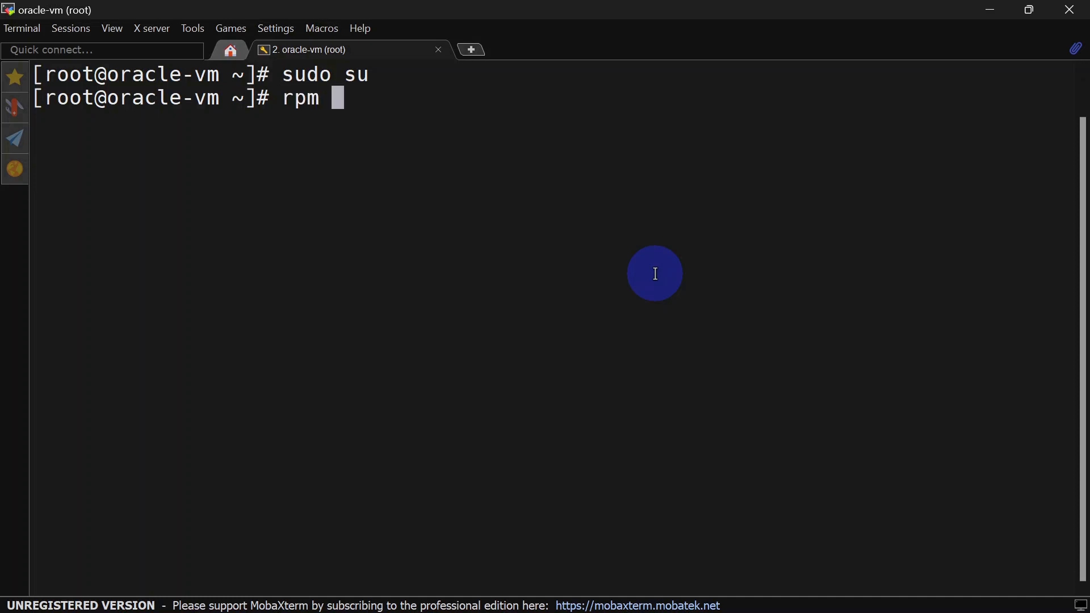
type("-qa | gr")
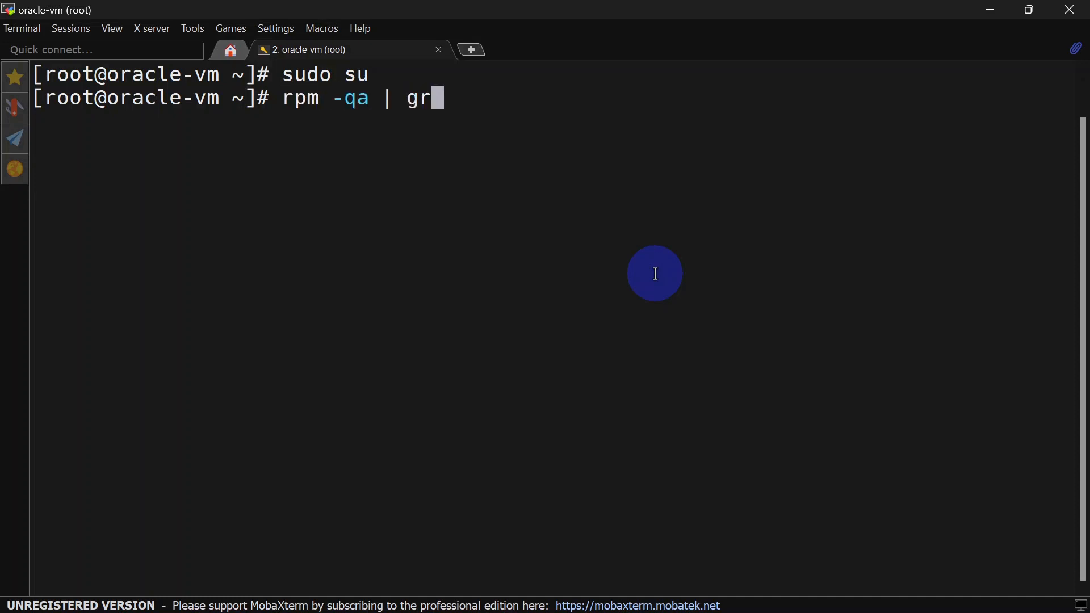
type("ep")
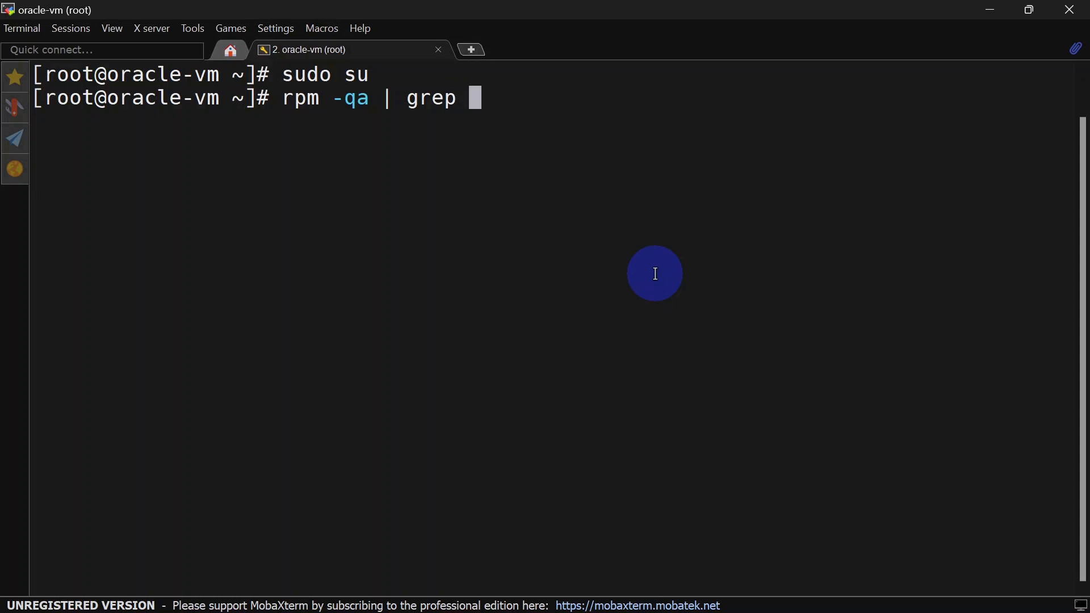
type("-e")
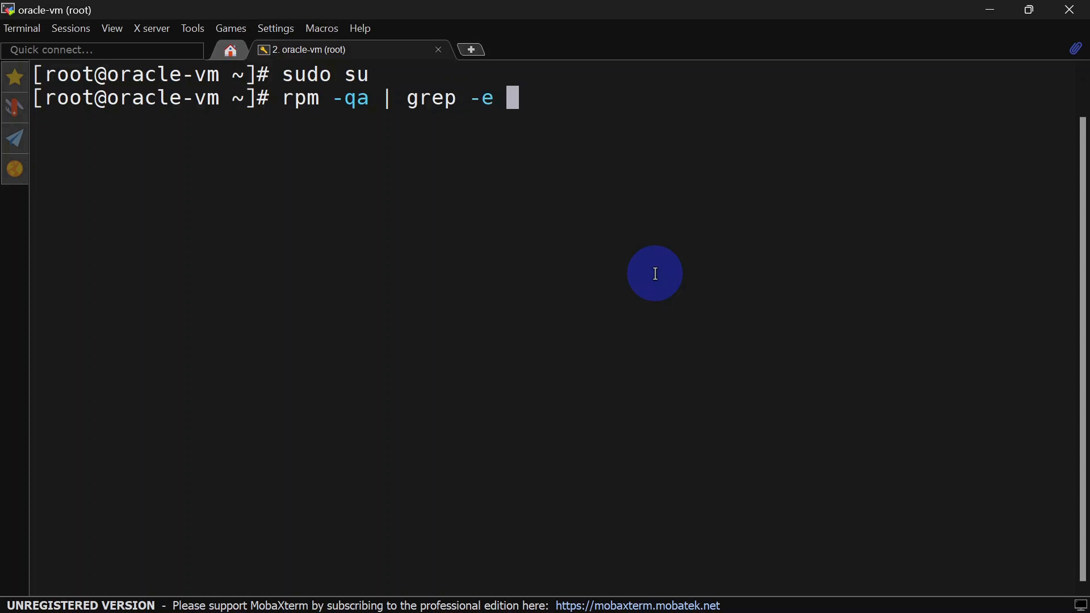
type("postfix")
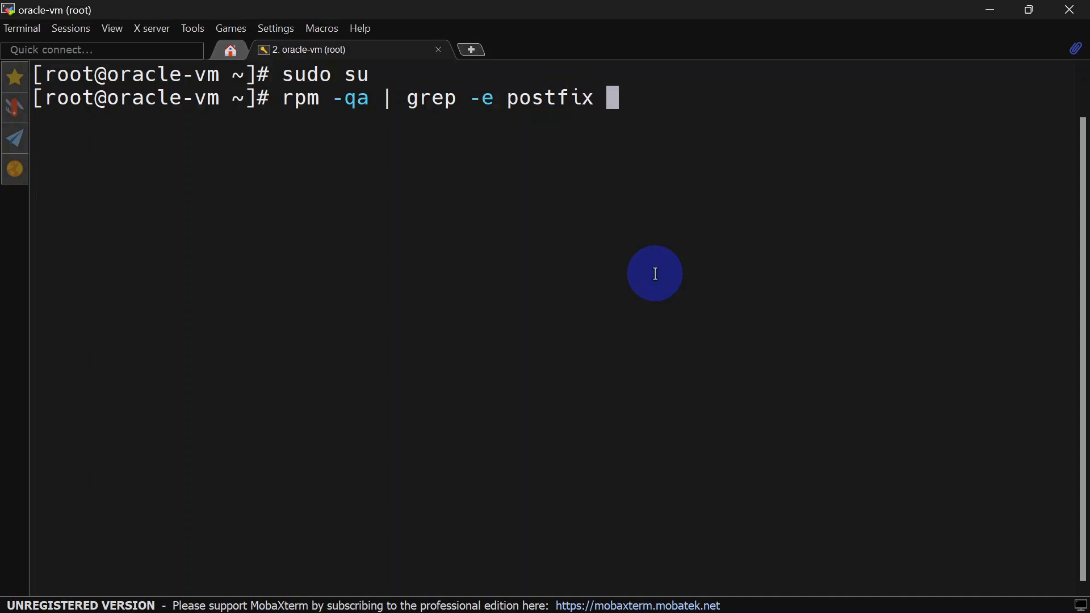
type("-e m")
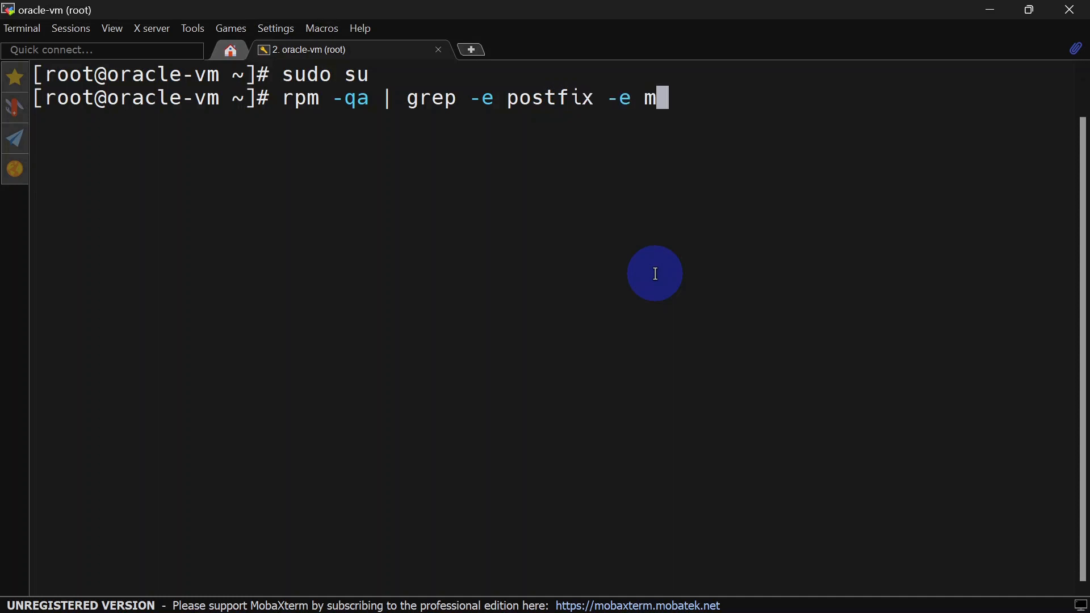
type("ailx")
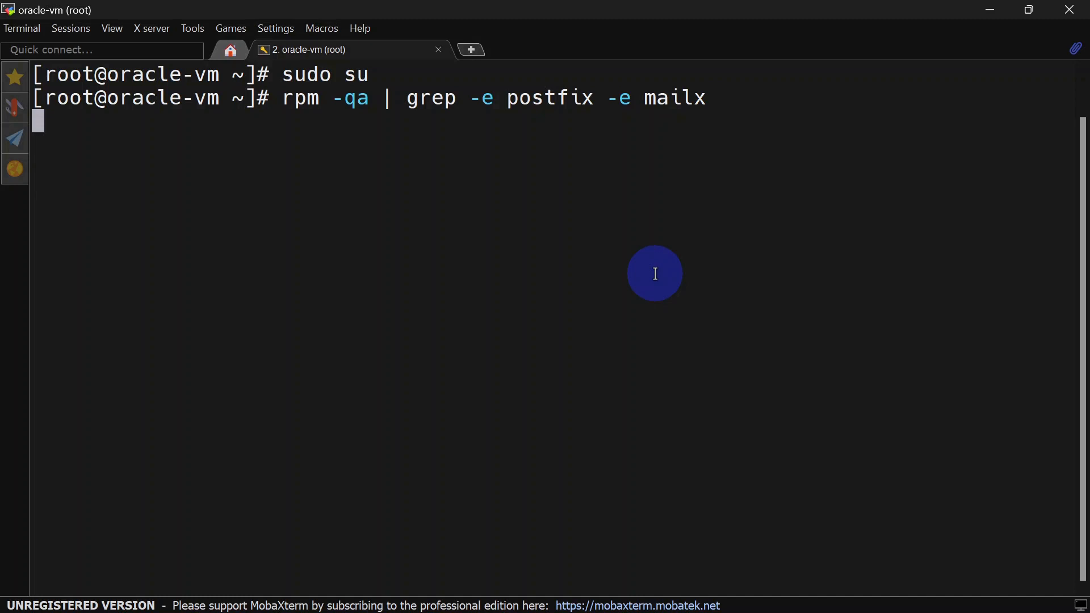
key("Return")
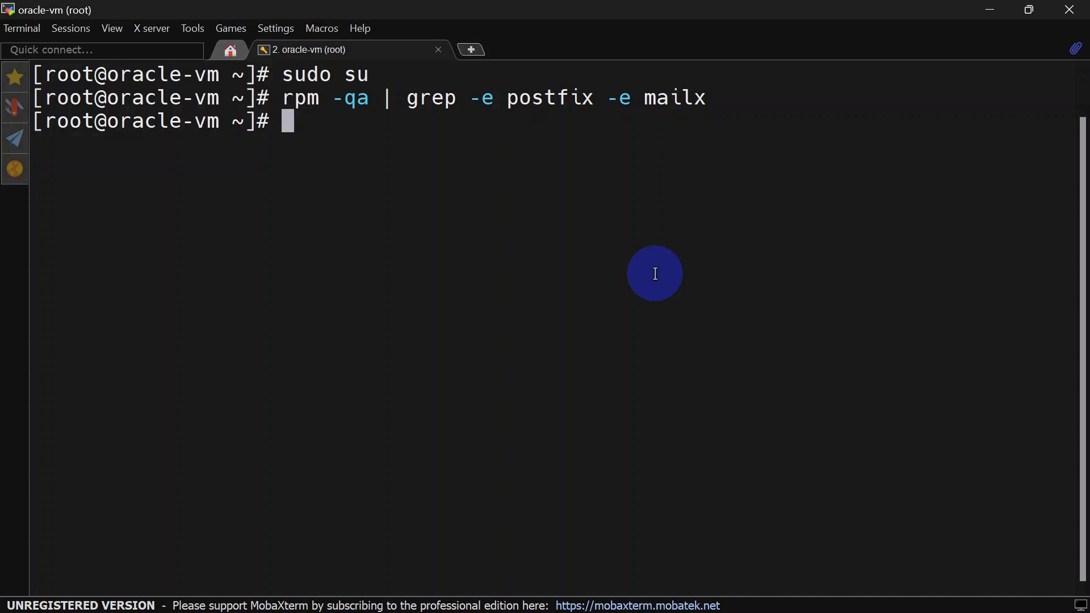
Step: Enter 'yum install postfix mailx cyrus-sasl cyrus-sasl-plain -y' at the root prompt
type("yum install postfix mailx cyrus-sasl cyrus-sasl-plain -y")
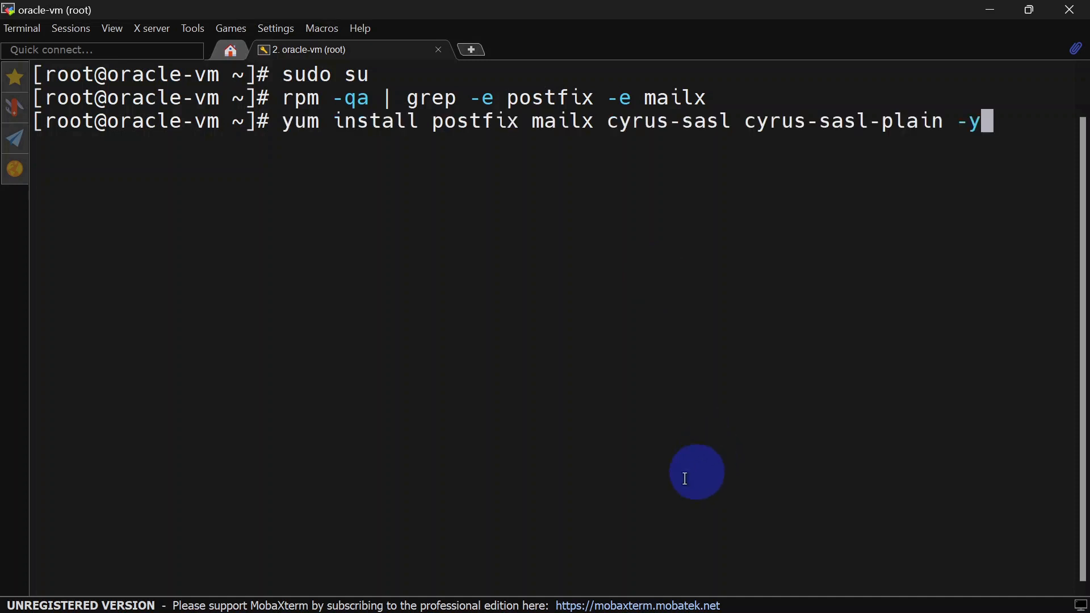
mouse_move(424, 162)
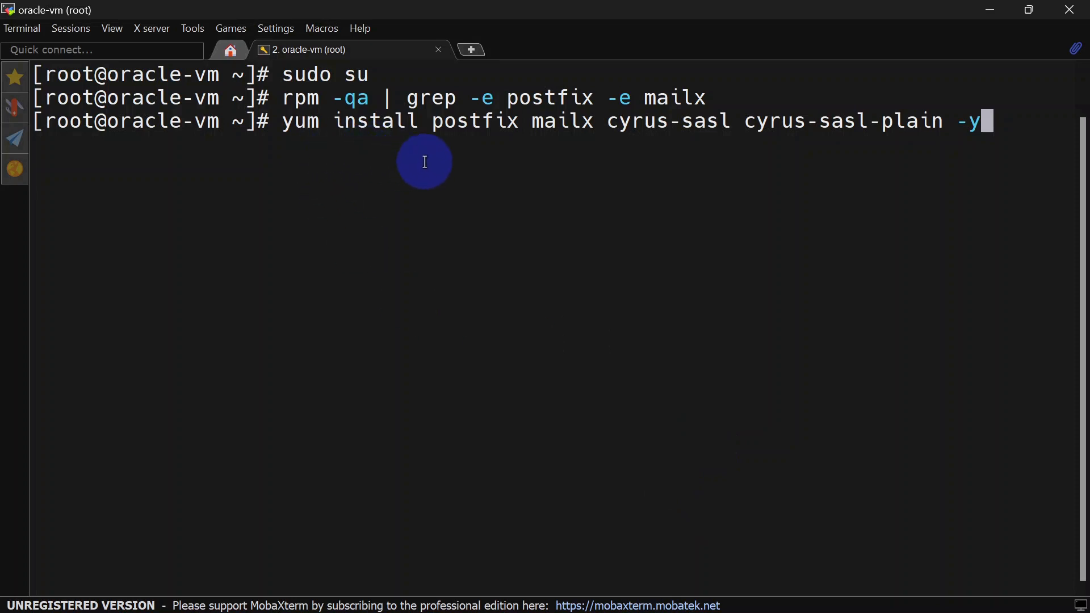
mouse_move(625, 128)
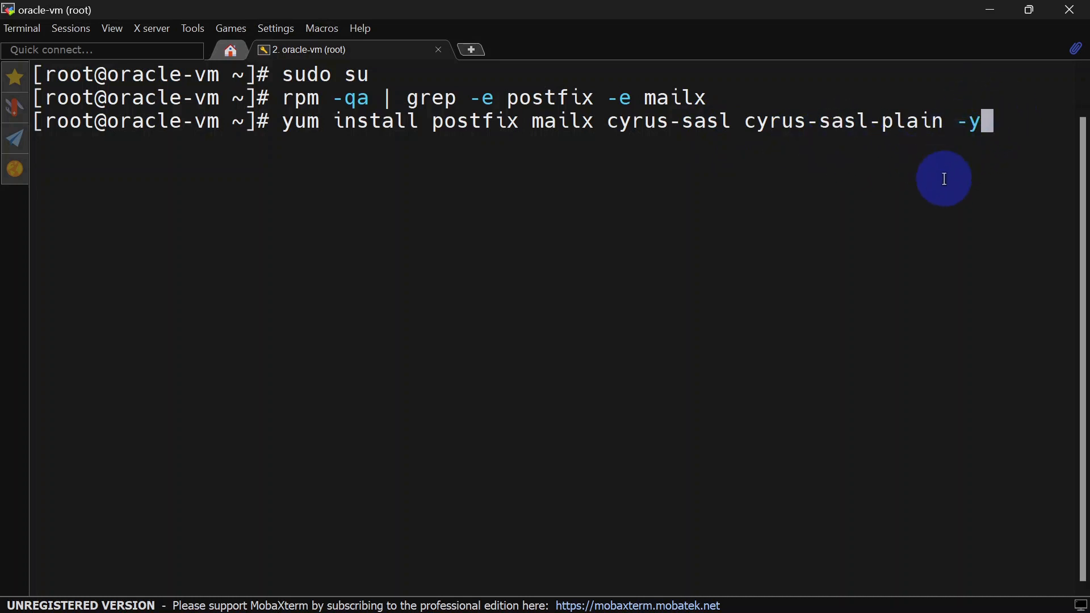
mouse_move(642, 317)
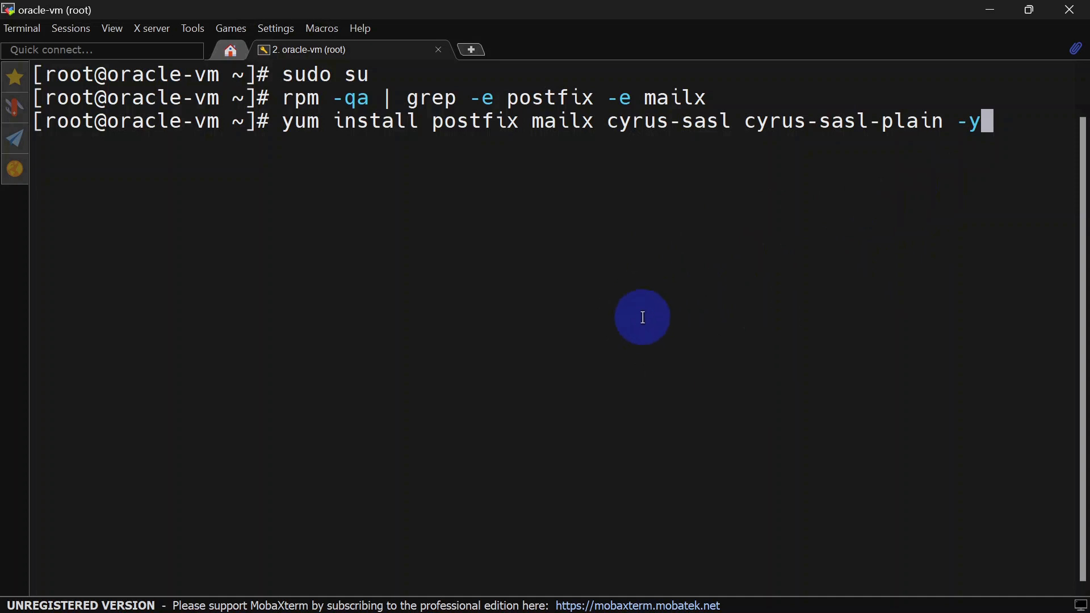
mouse_move(611, 319)
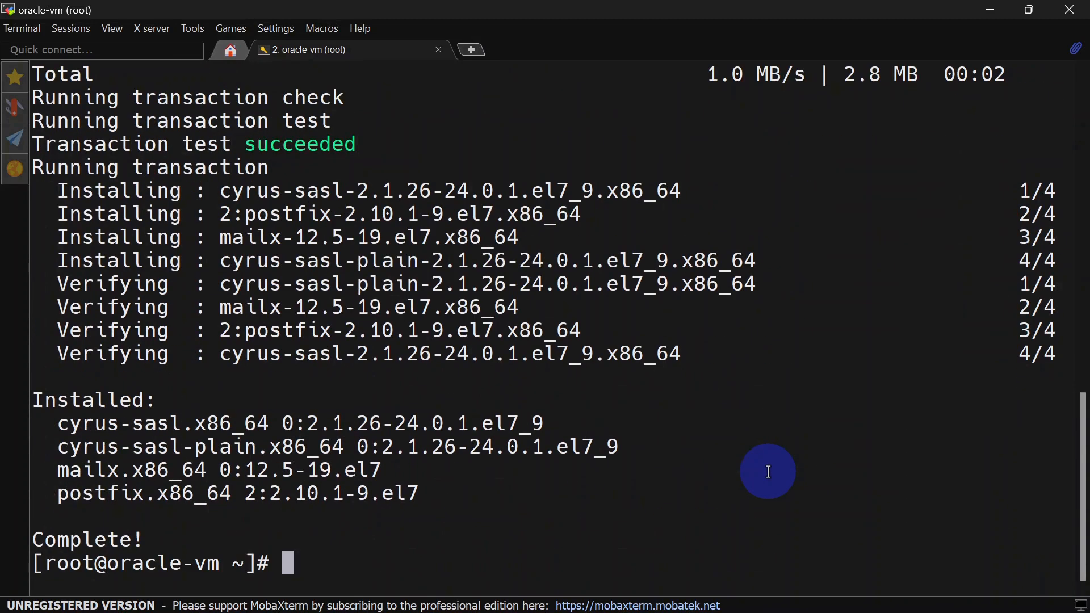
mouse_move(660, 427)
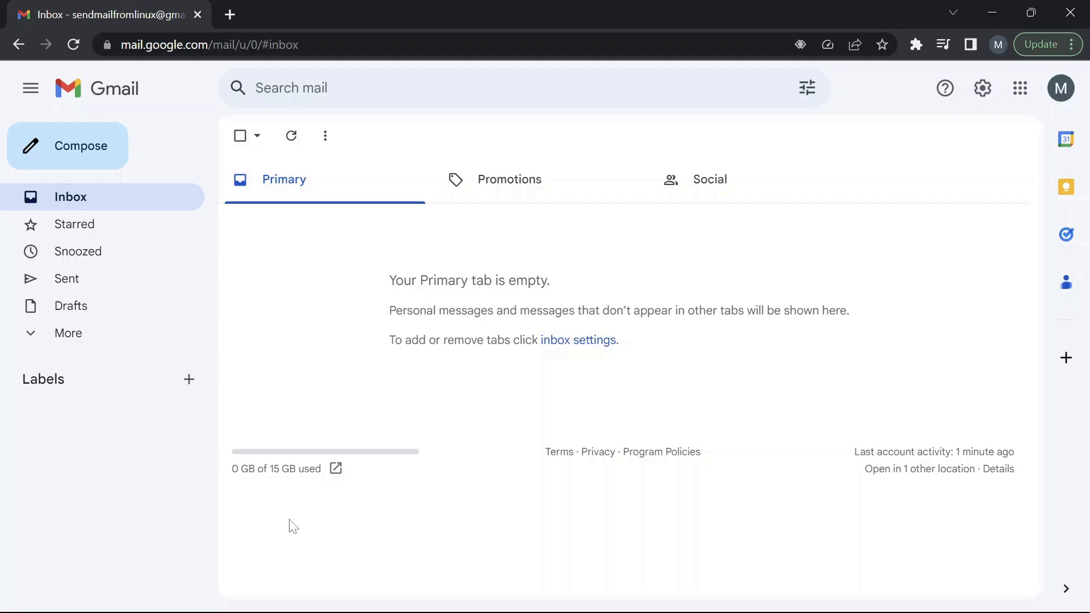
mouse_move(1061, 88)
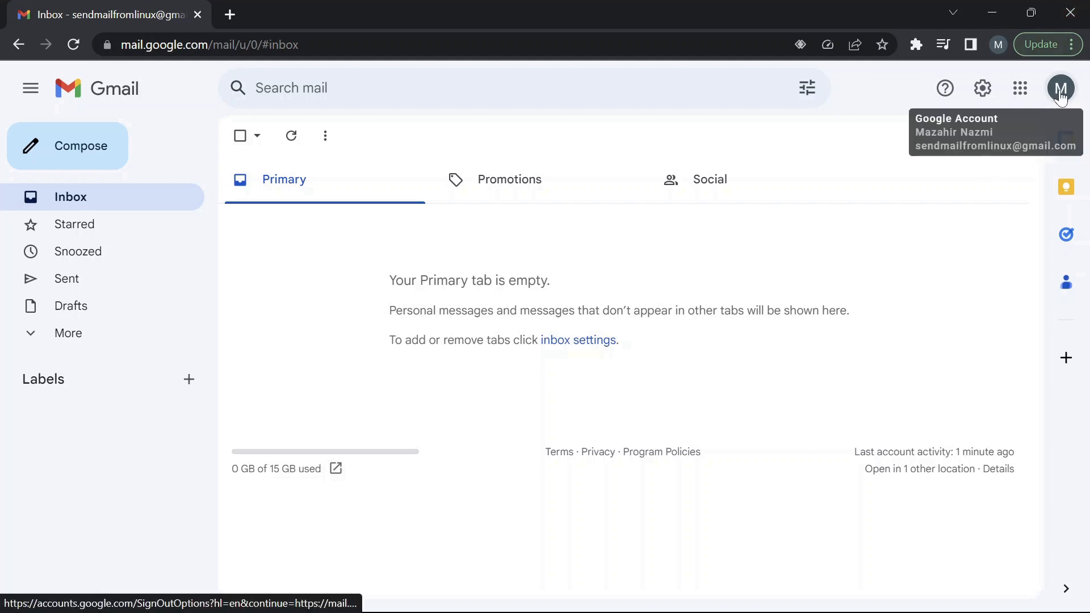
Step: Open the signed-in account's menu from the Gmail profile avatar
left_click(1060, 89)
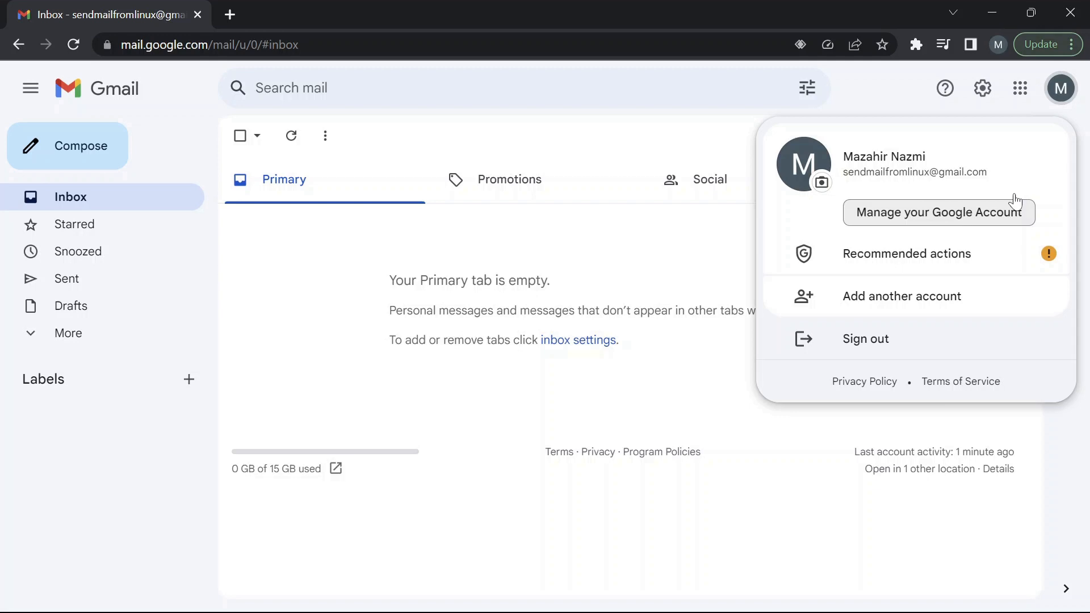
mouse_move(821, 227)
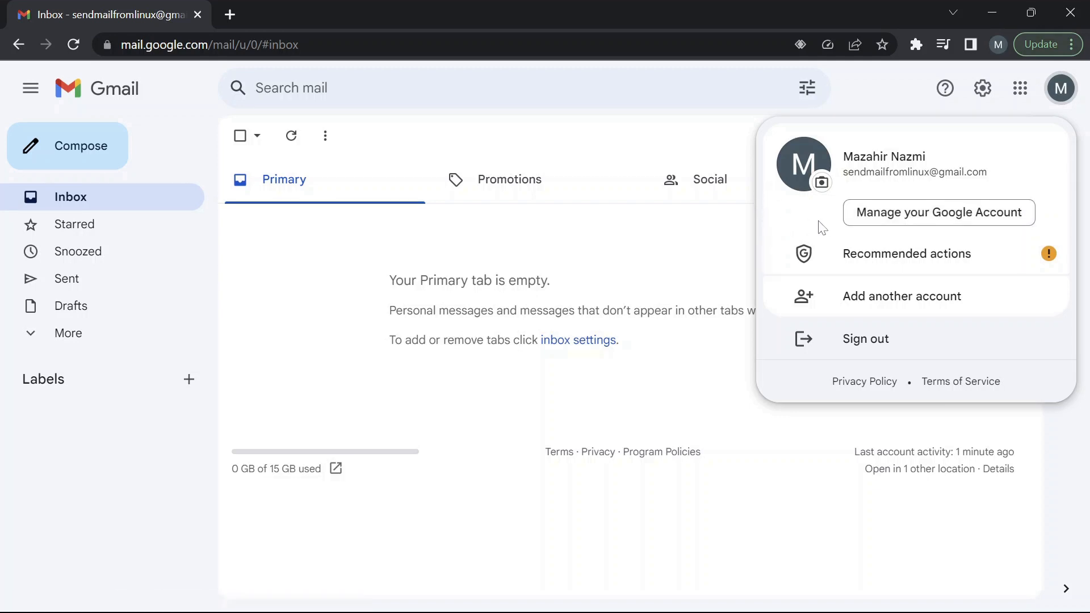
mouse_move(838, 224)
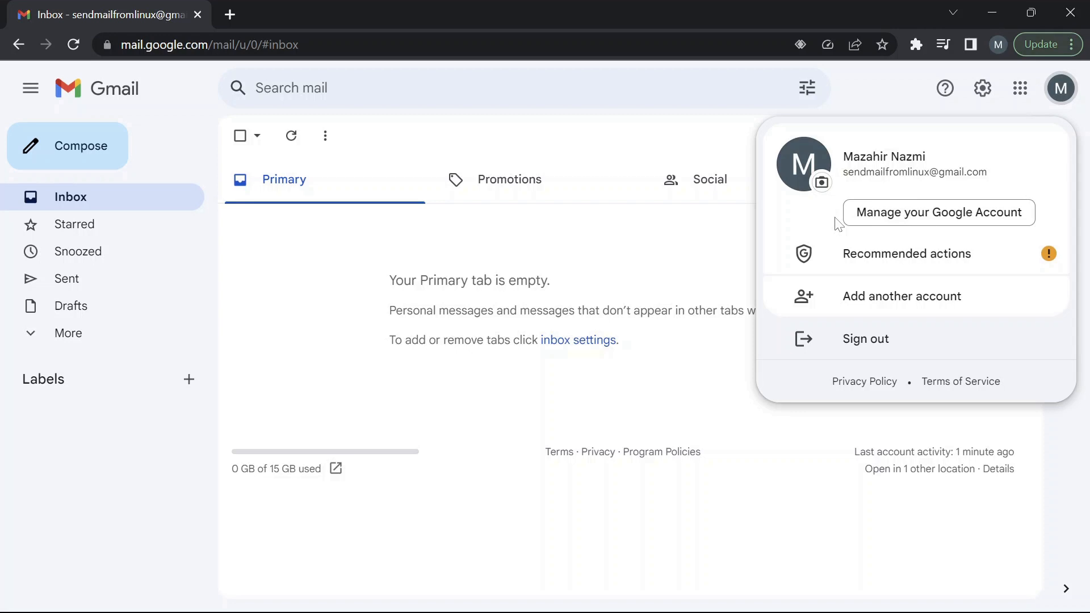
mouse_move(870, 226)
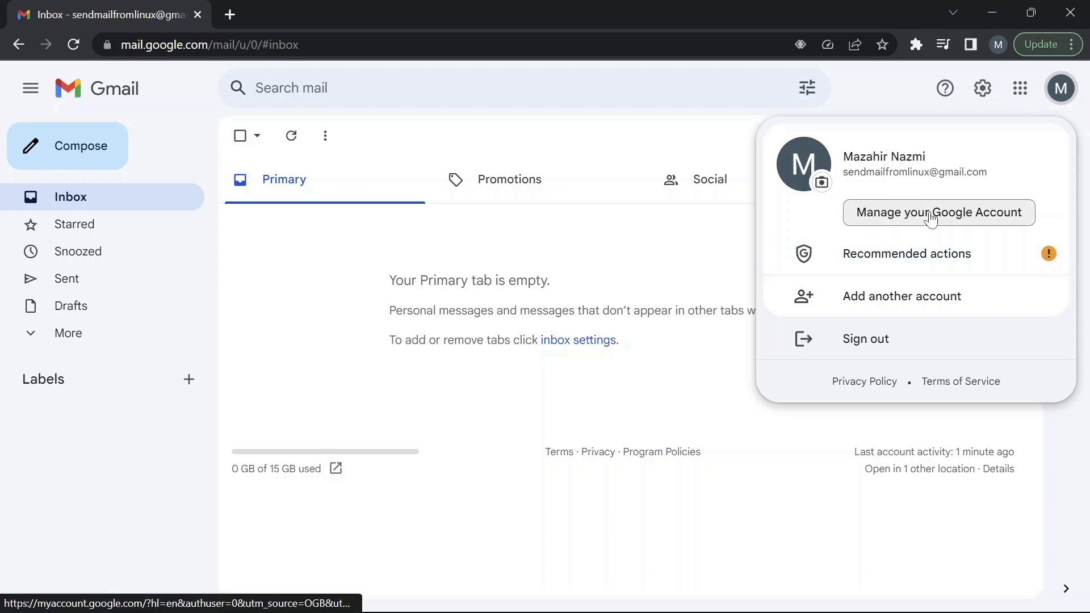
Step: Go to the Google Account's Security settings
left_click(938, 211)
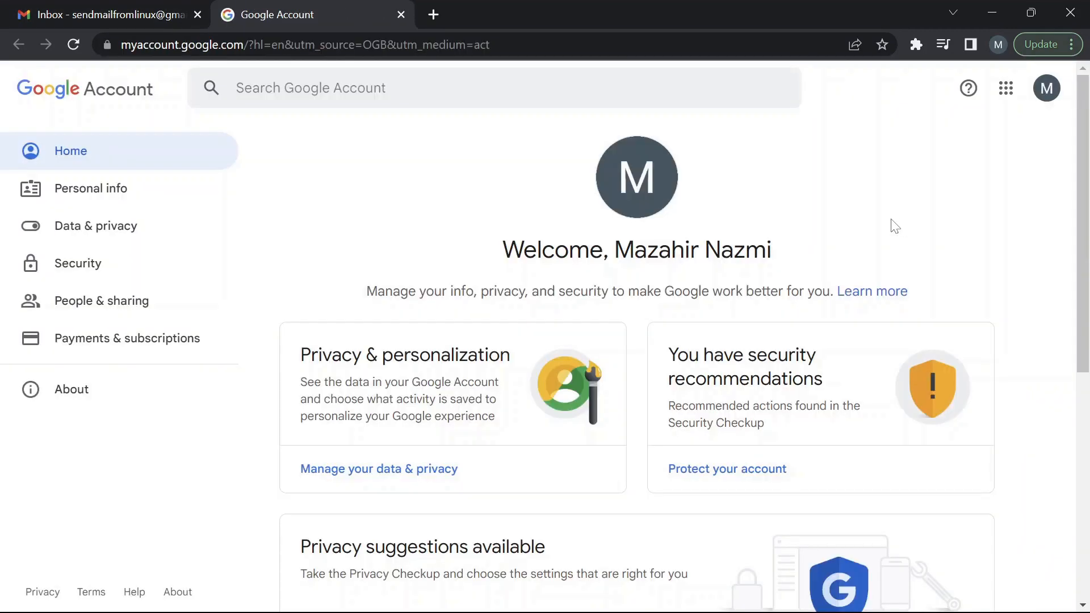
mouse_move(73, 266)
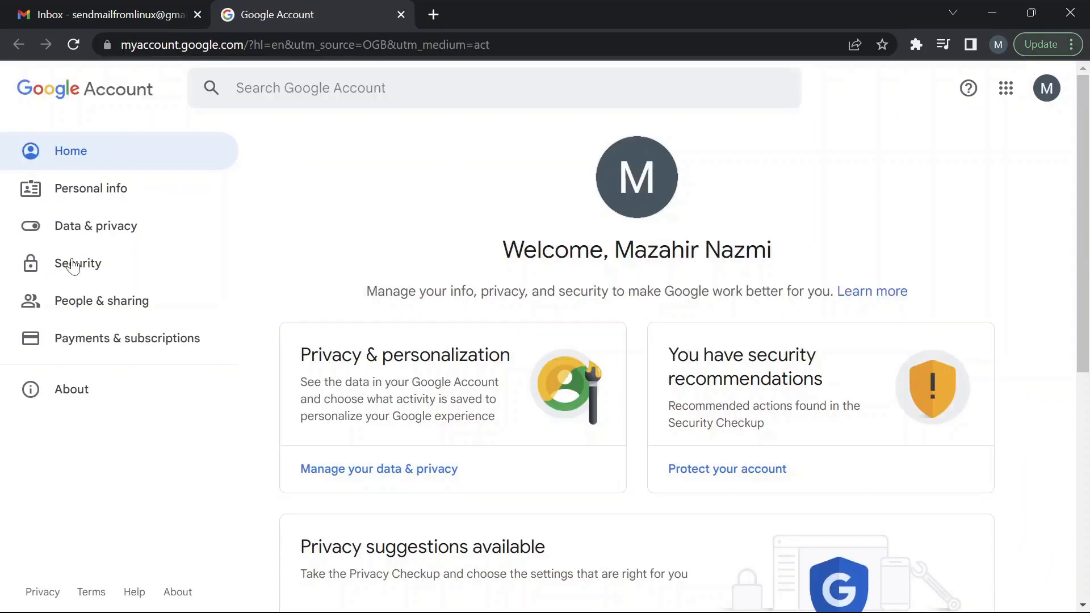
left_click(77, 263)
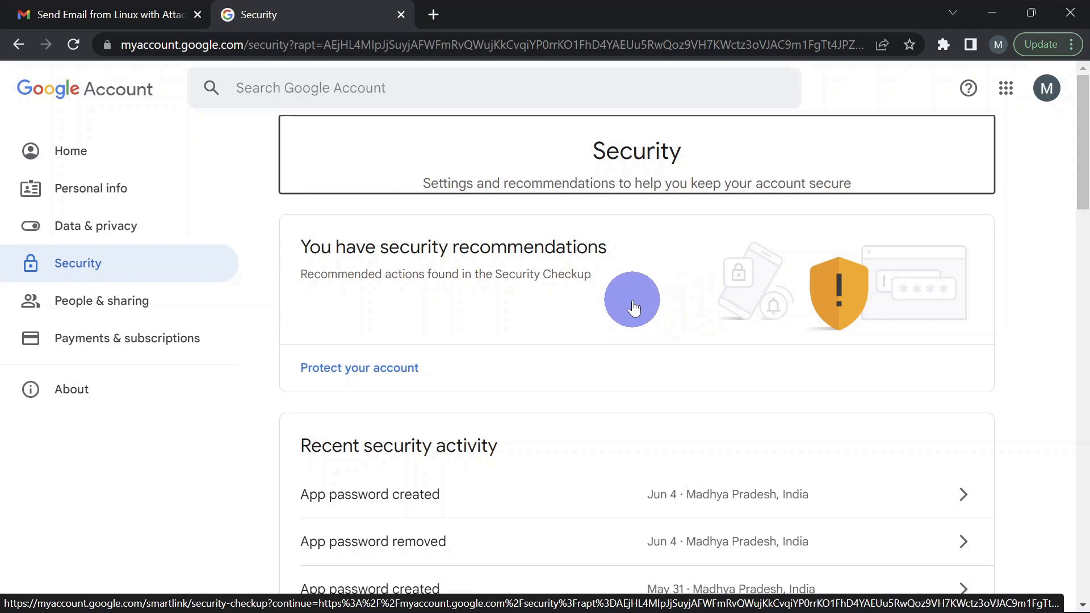
scroll("down", 3)
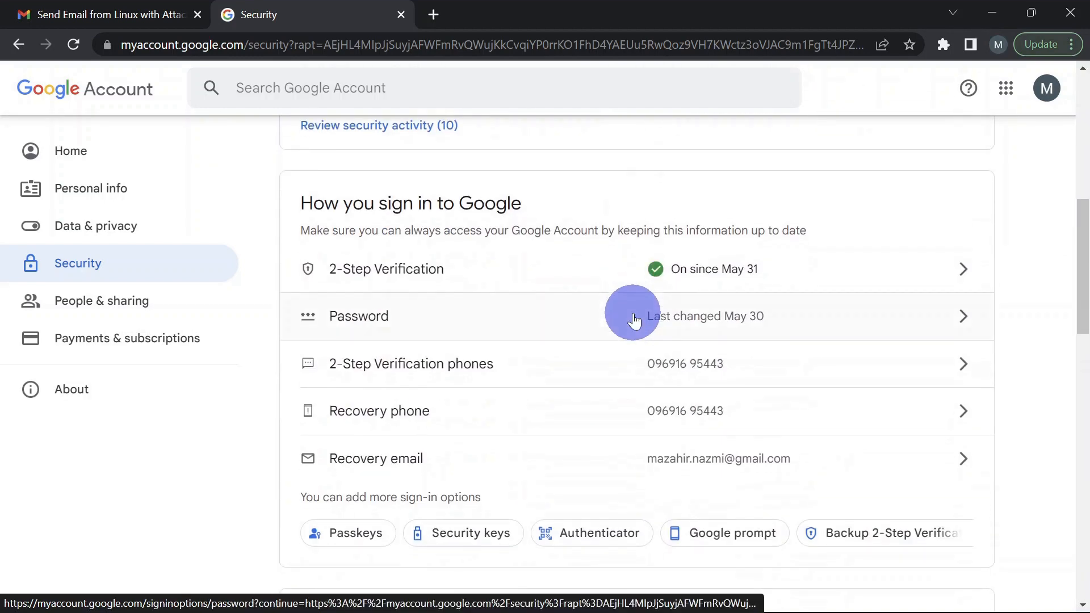
mouse_move(730, 269)
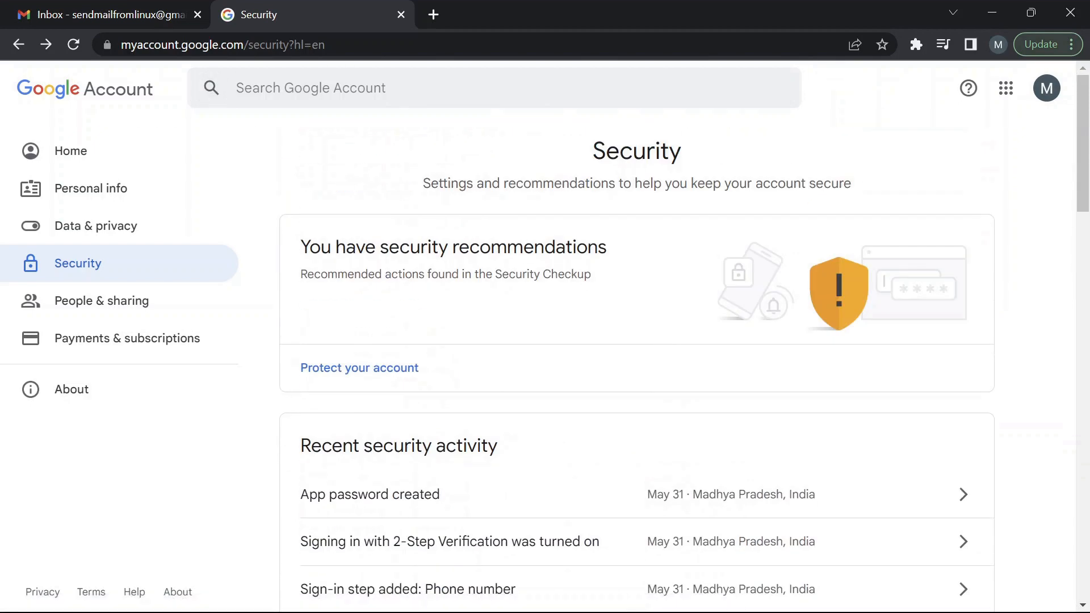
Step: Search 'apps', choose App passwords and re-verify the account password
type("a")
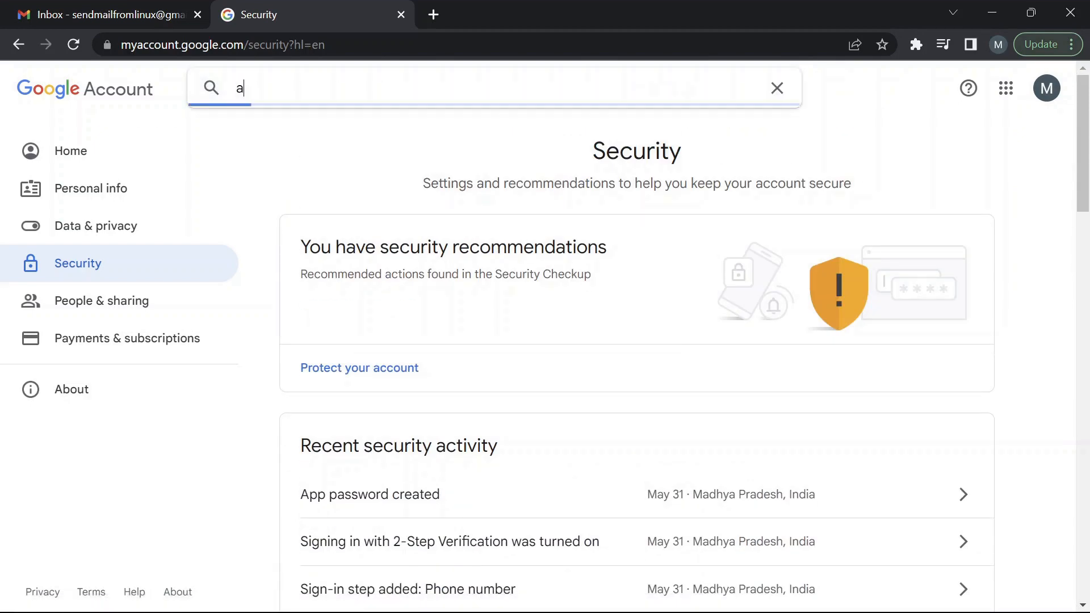
type("pps")
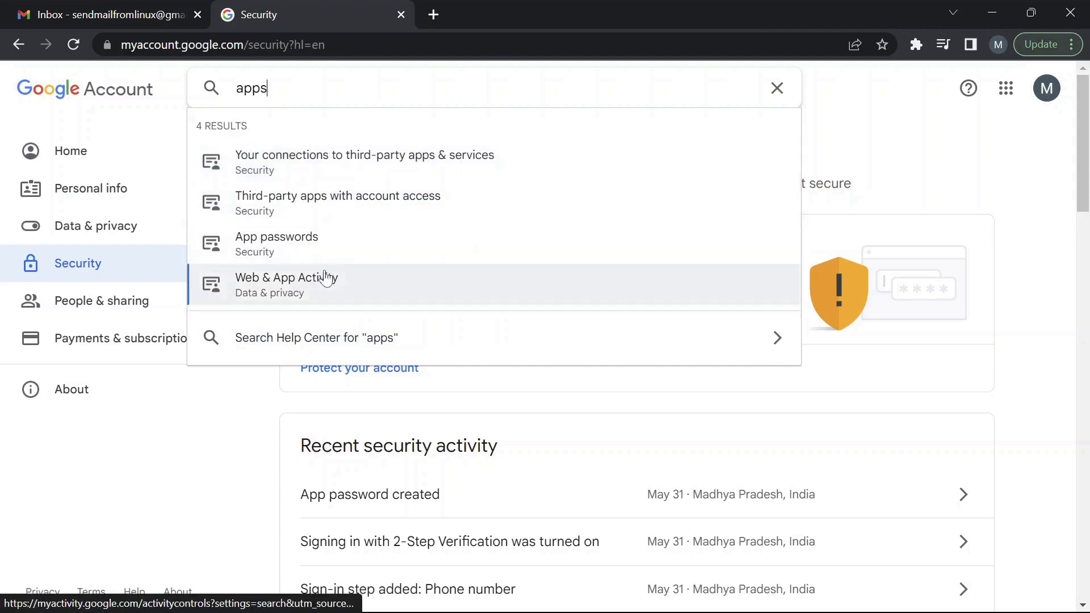
mouse_move(306, 249)
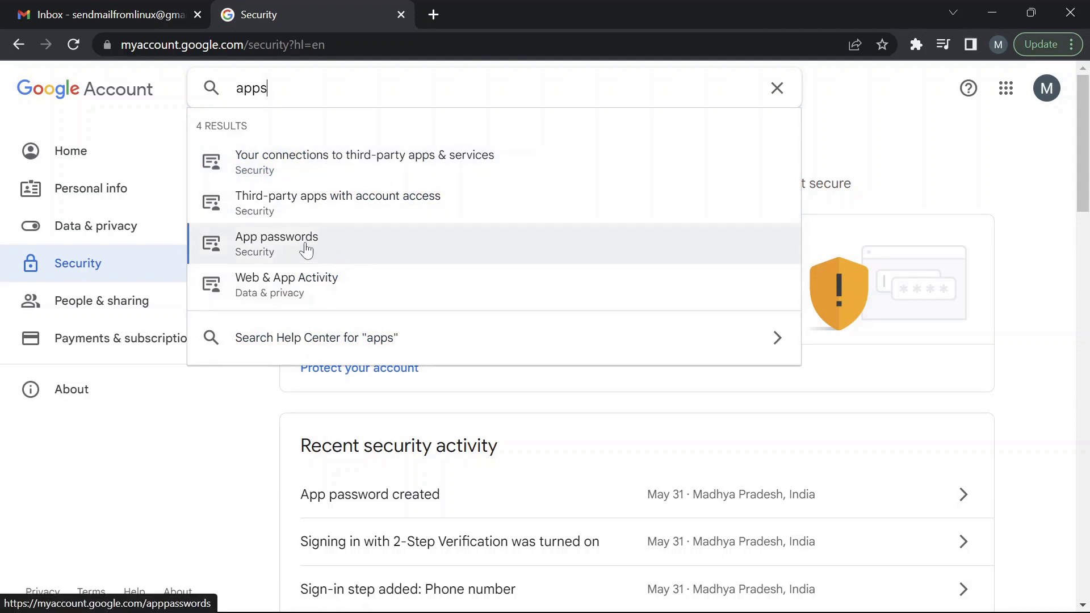
left_click(276, 243)
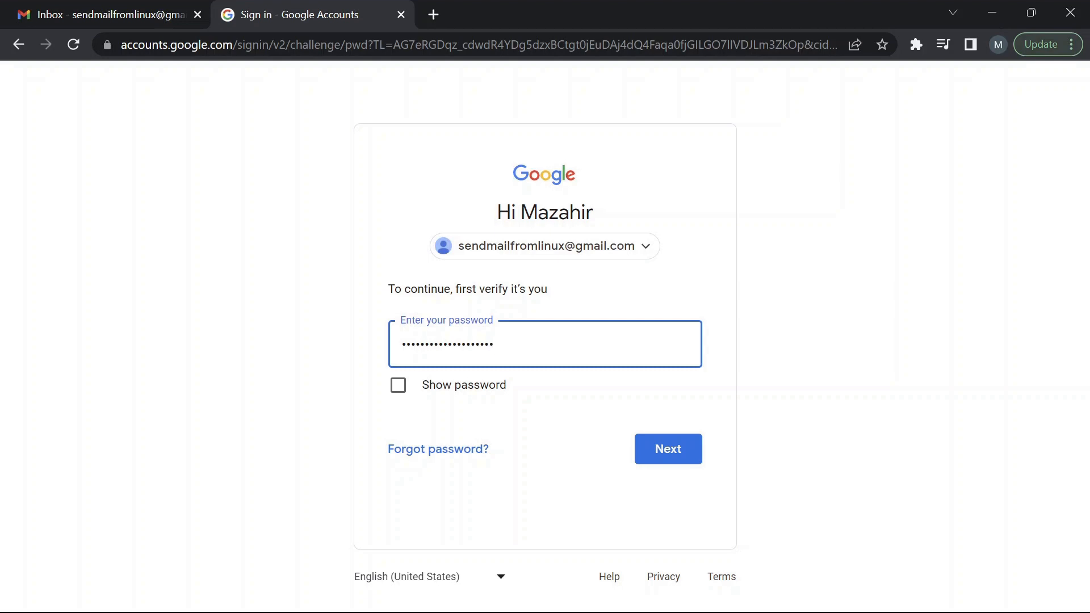
left_click(666, 449)
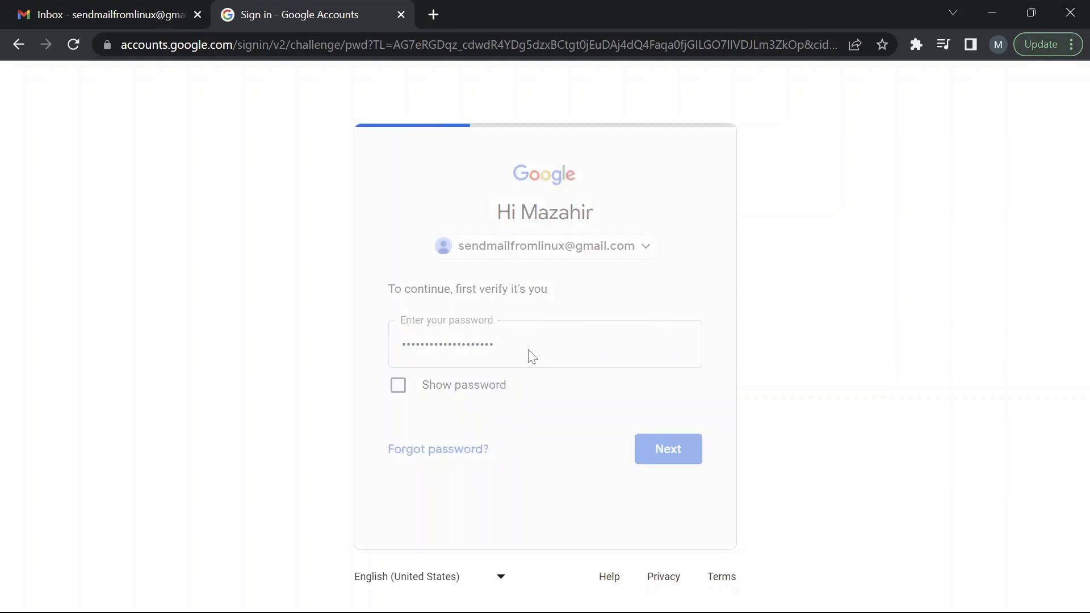
left_click(666, 449)
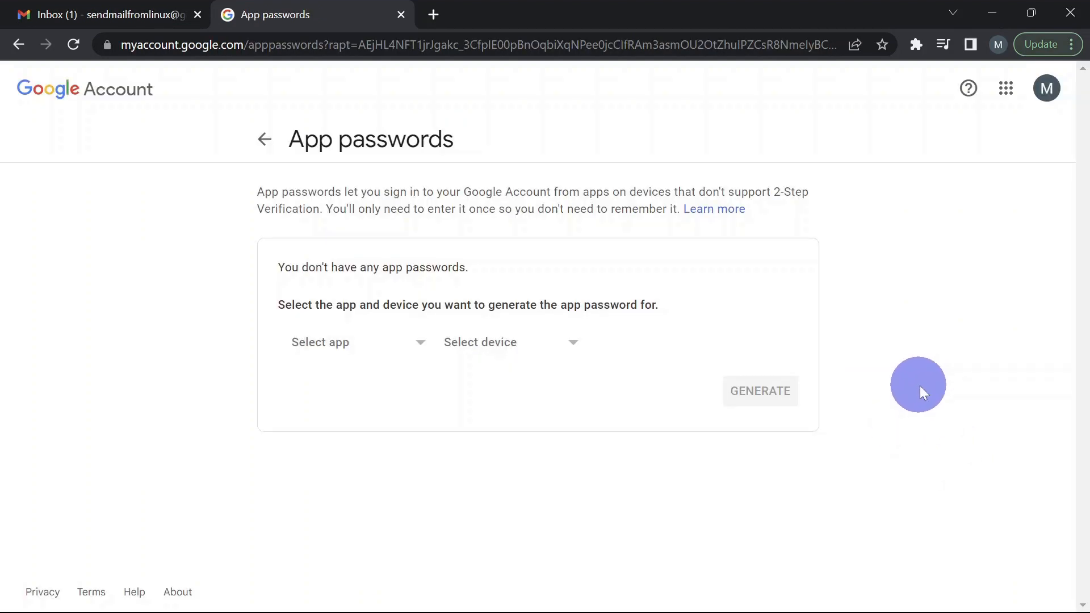
mouse_move(361, 445)
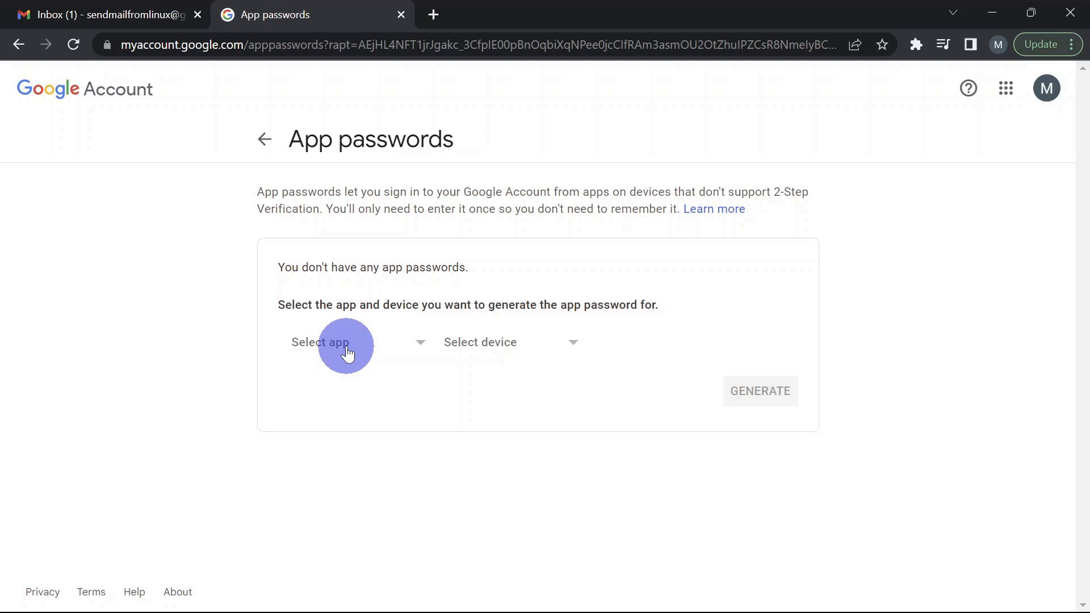
Step: Generate an app password under the custom app name 'Linux'
left_click(347, 342)
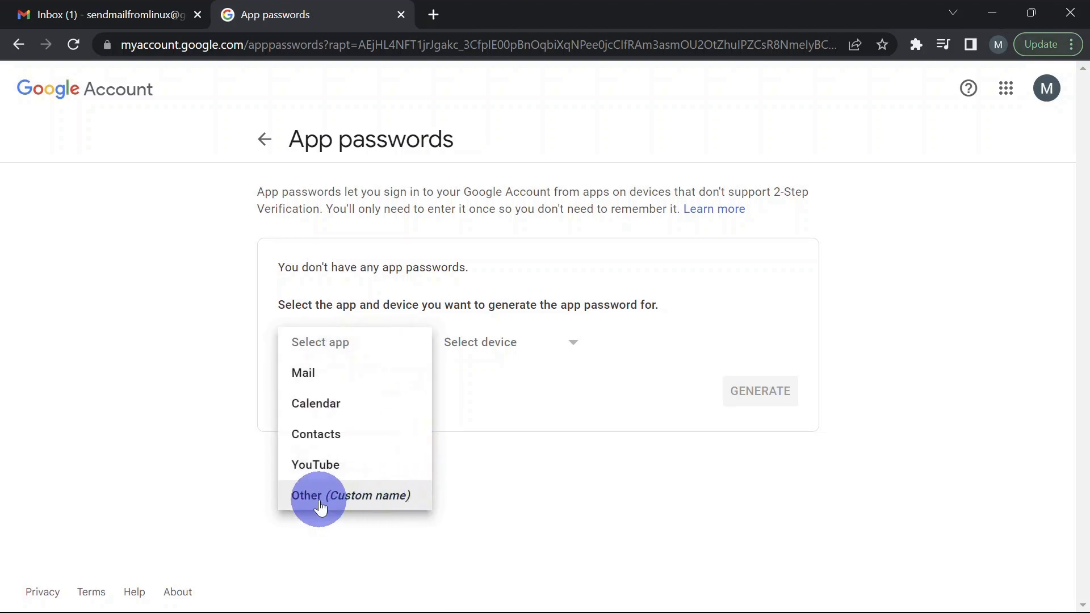
left_click(320, 495)
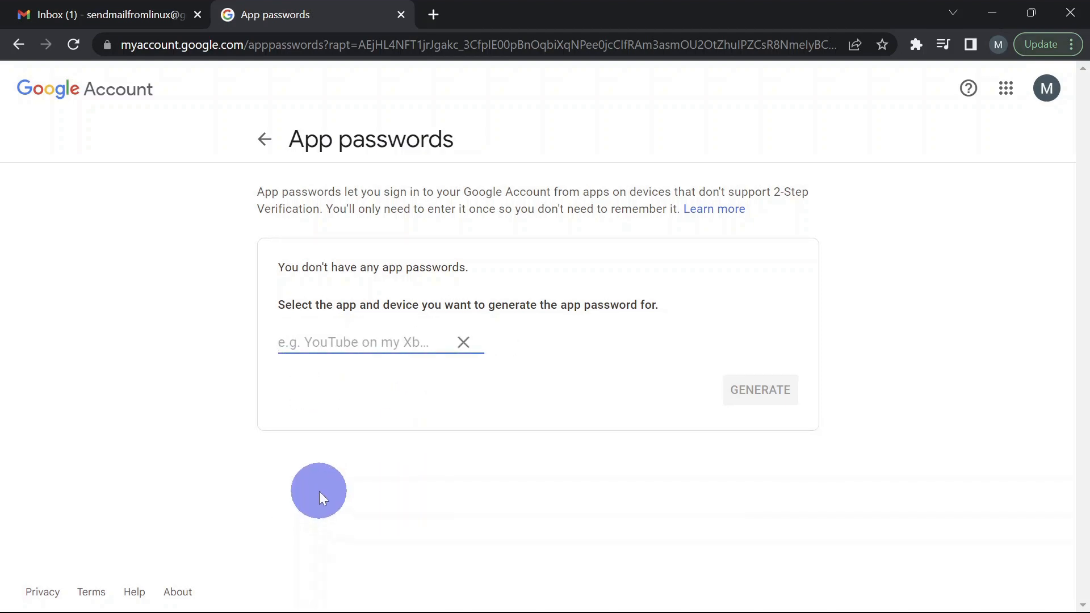
mouse_move(367, 510)
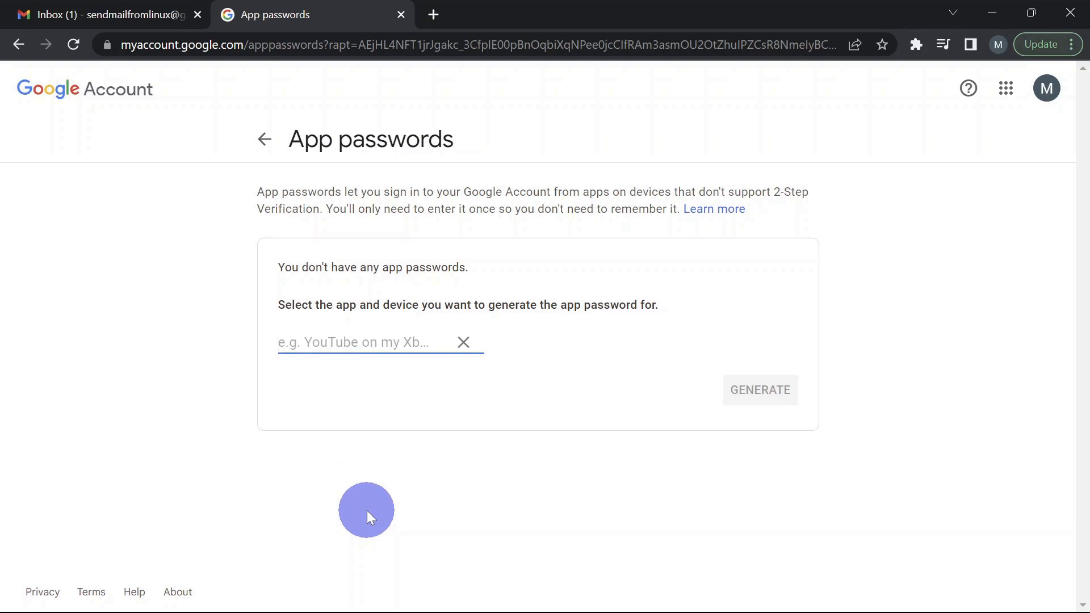
type("Linux")
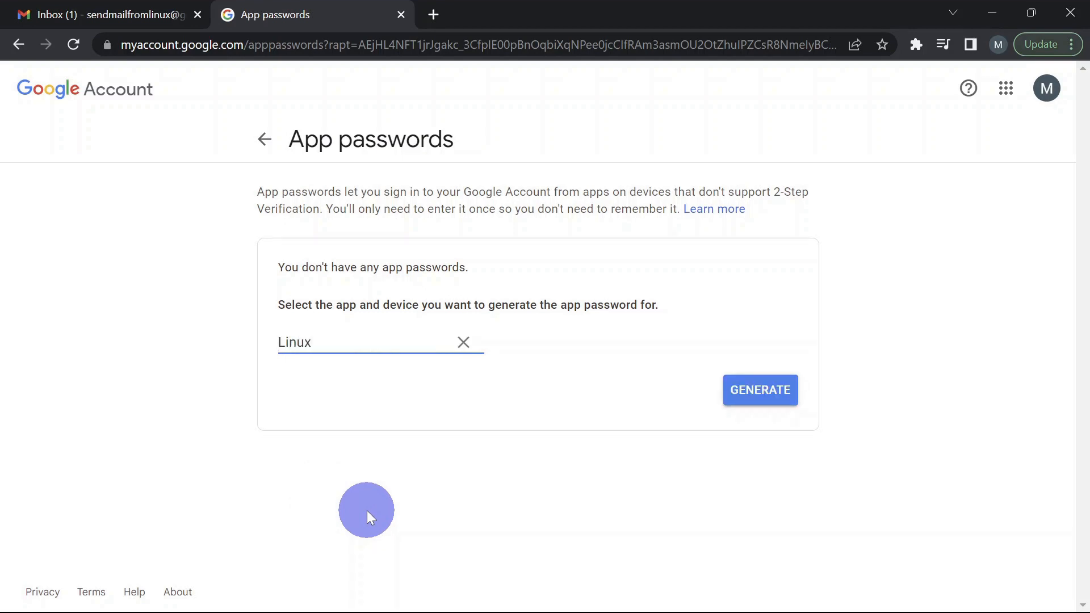
left_click(760, 389)
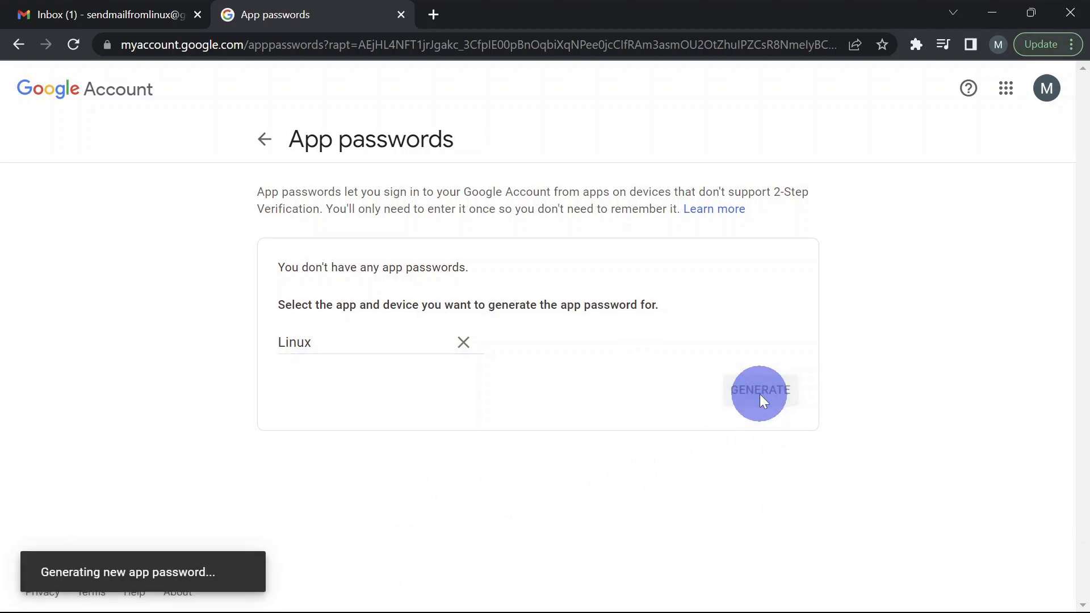
left_click(759, 389)
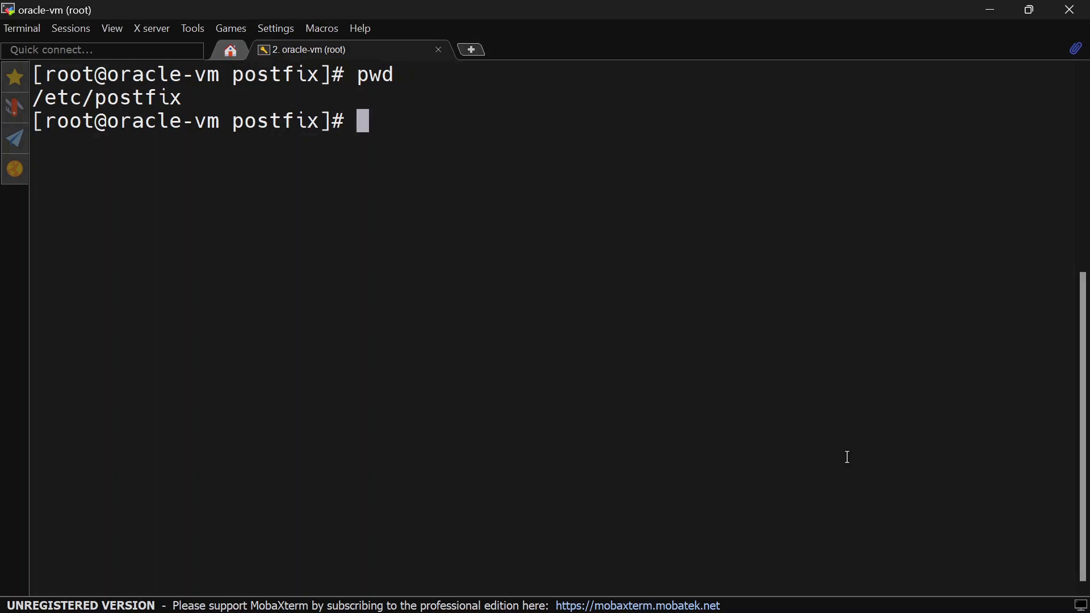
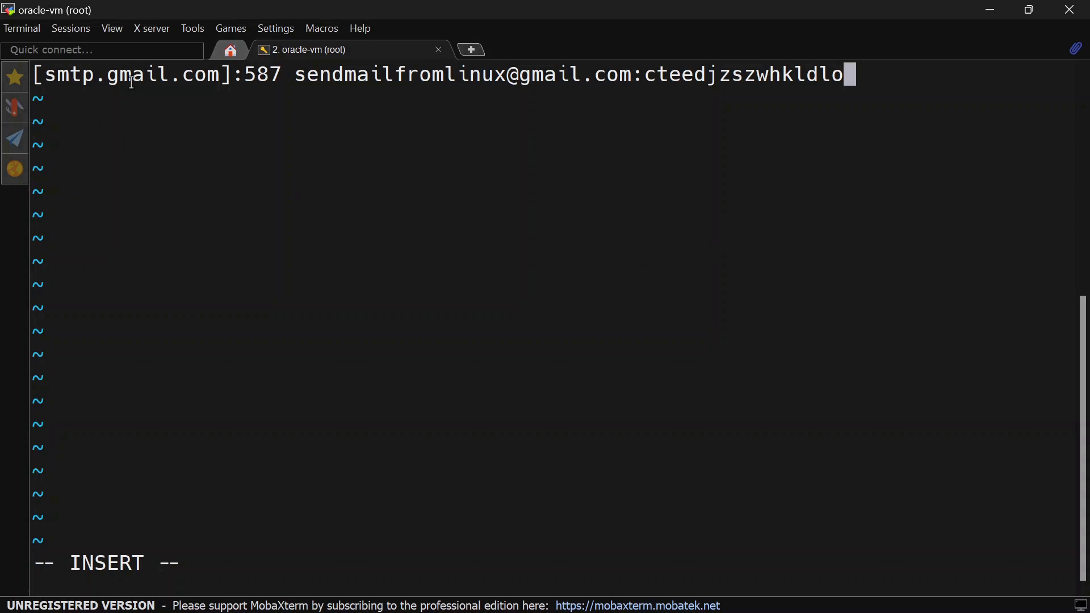
mouse_move(101, 130)
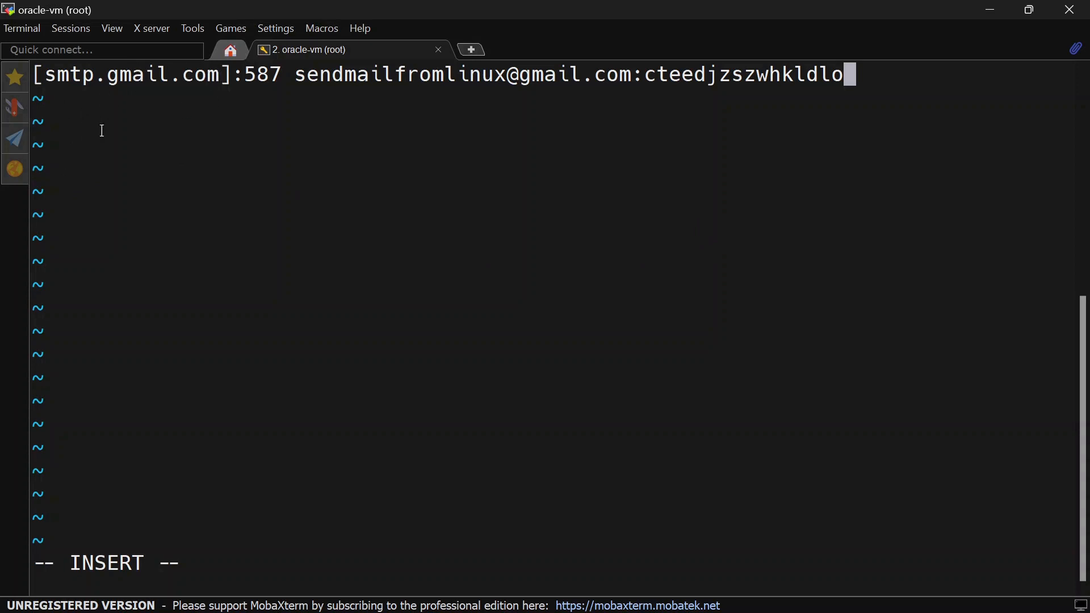
mouse_move(247, 110)
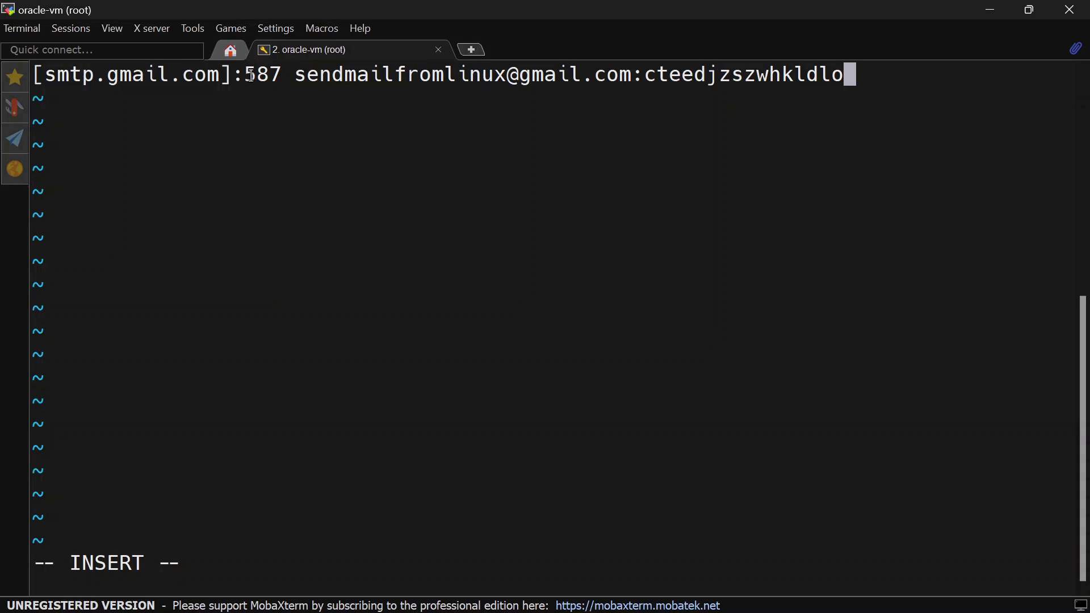
double_click(262, 74)
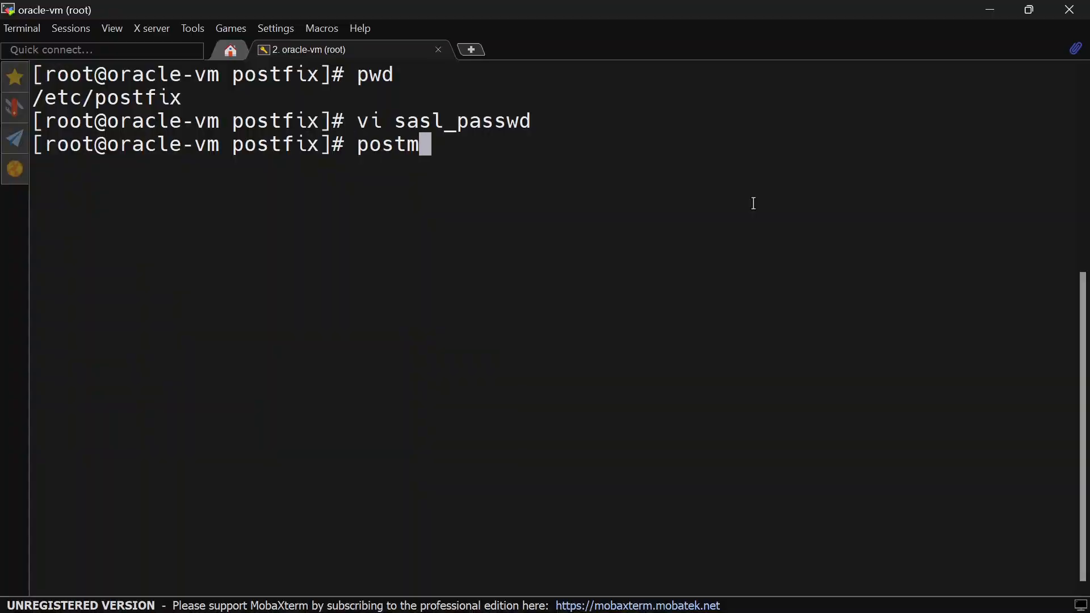
Step: Run postmap on sasl_passwd and list /etc/postfix to confirm sasl_passwd.db
type("ap sasl_passwd")
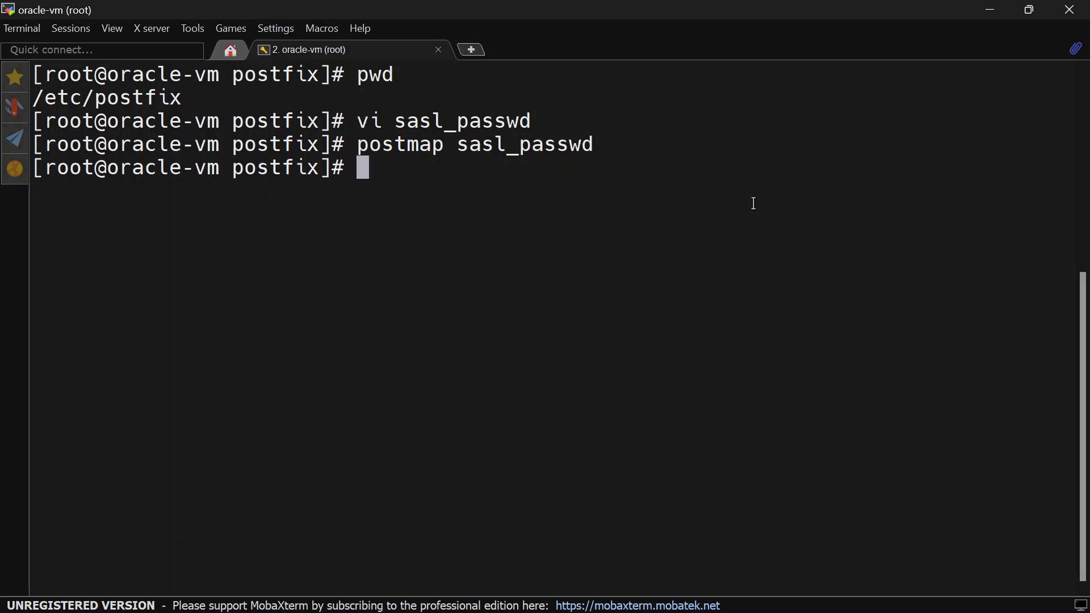
type("ls -lrth")
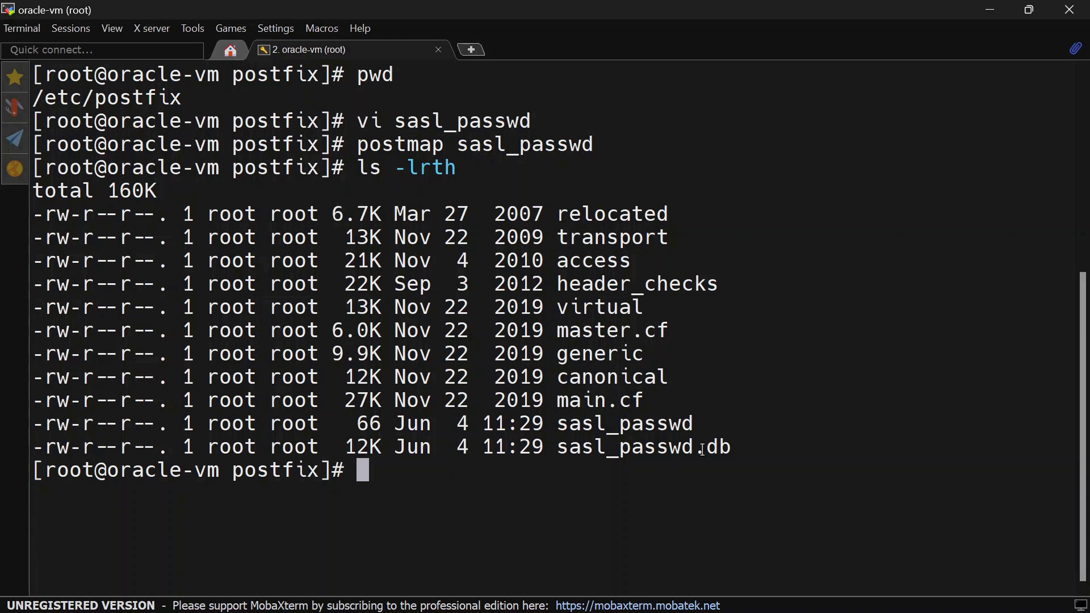
mouse_move(784, 411)
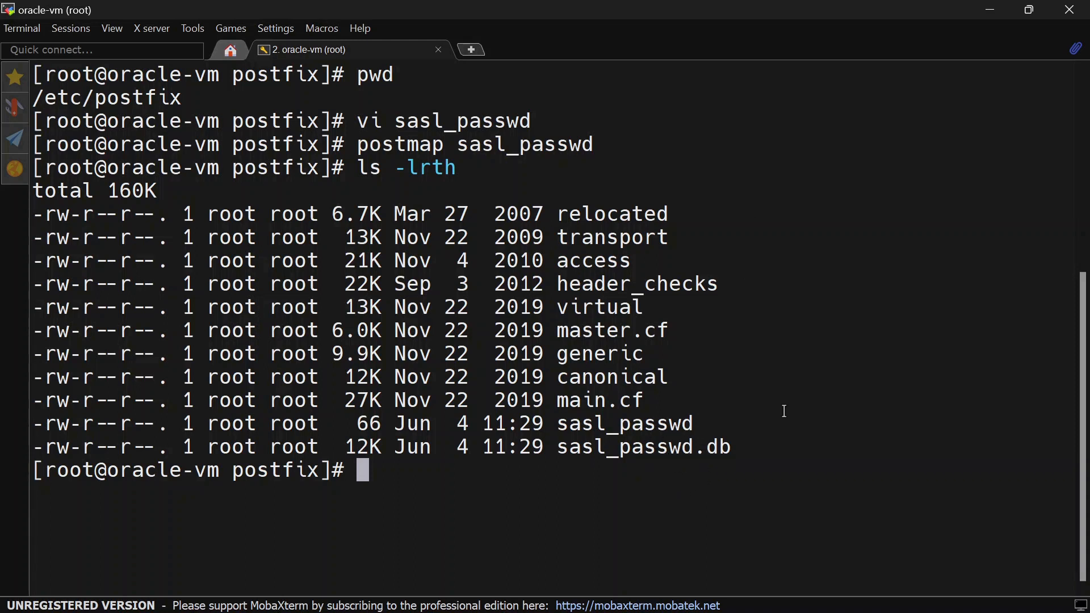
mouse_move(628, 462)
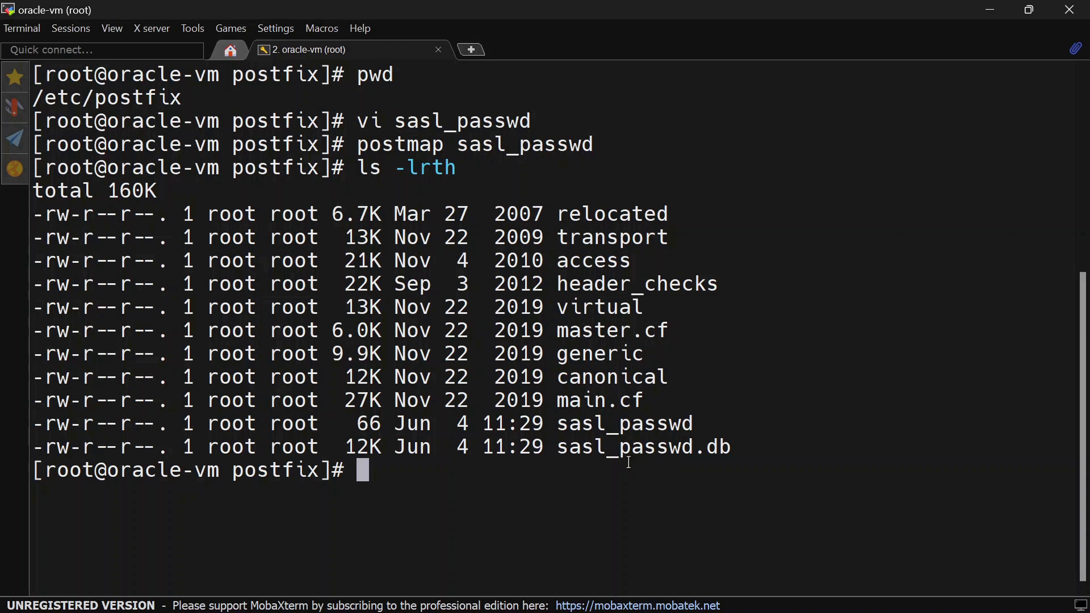
mouse_move(672, 422)
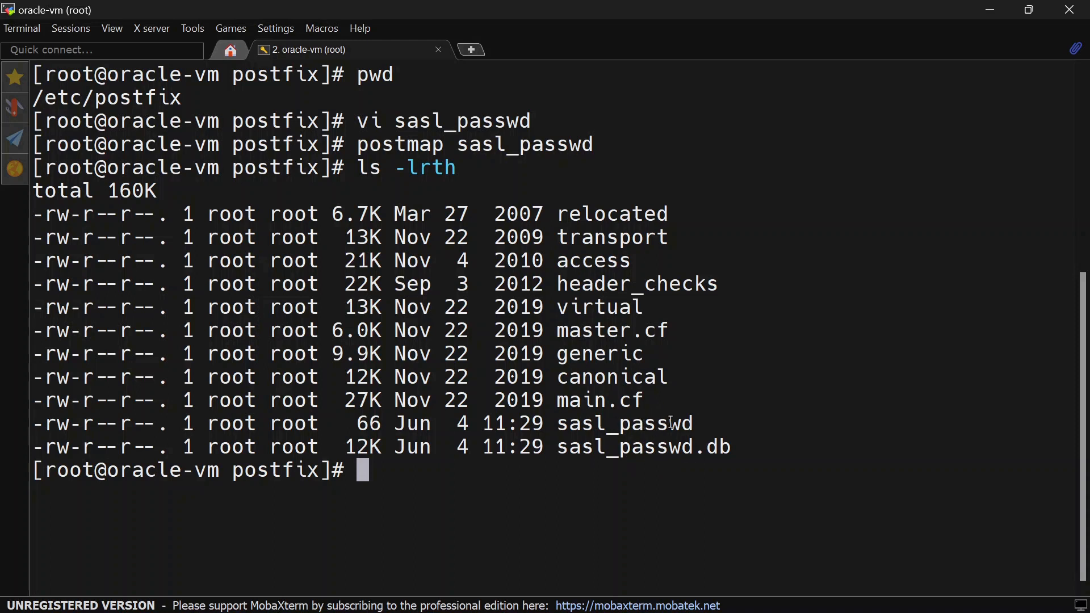
mouse_move(820, 437)
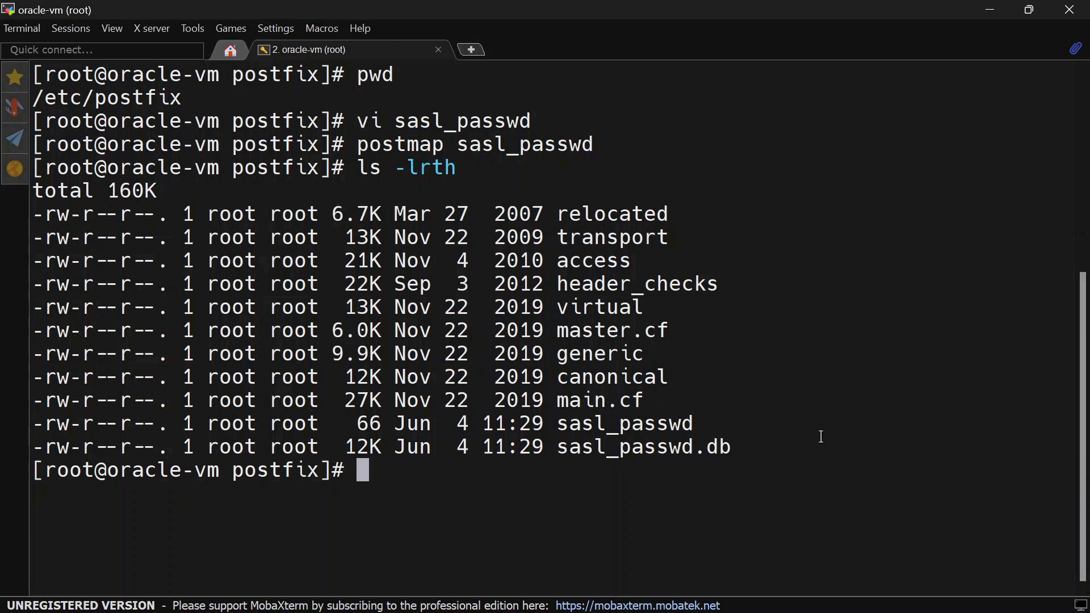
mouse_move(846, 443)
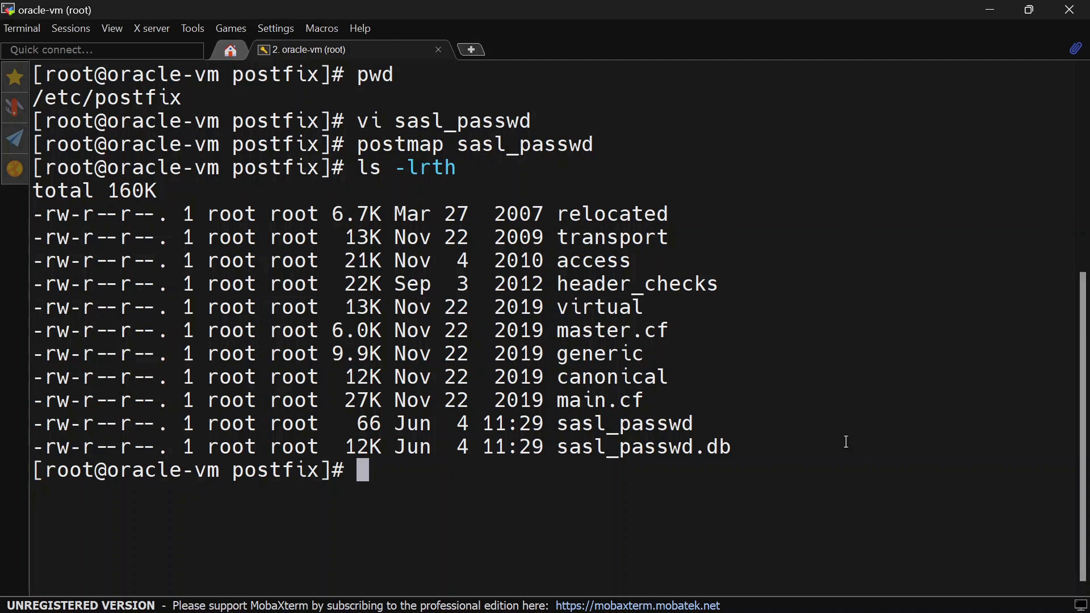
Step: Set sasl_passwd permissions to 600 so only root can read and write it
type("c")
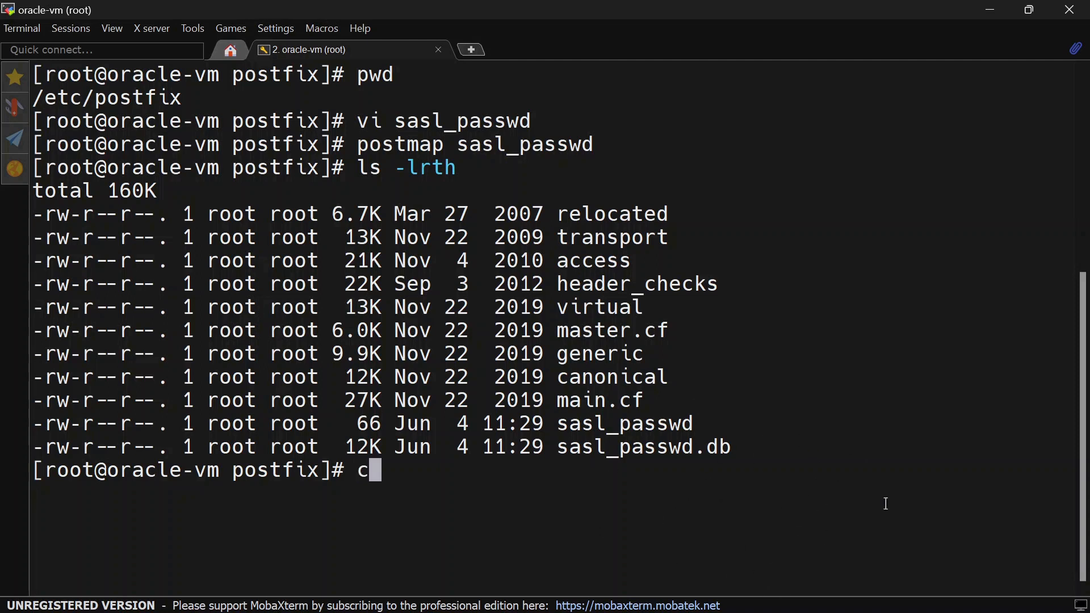
type("hmod")
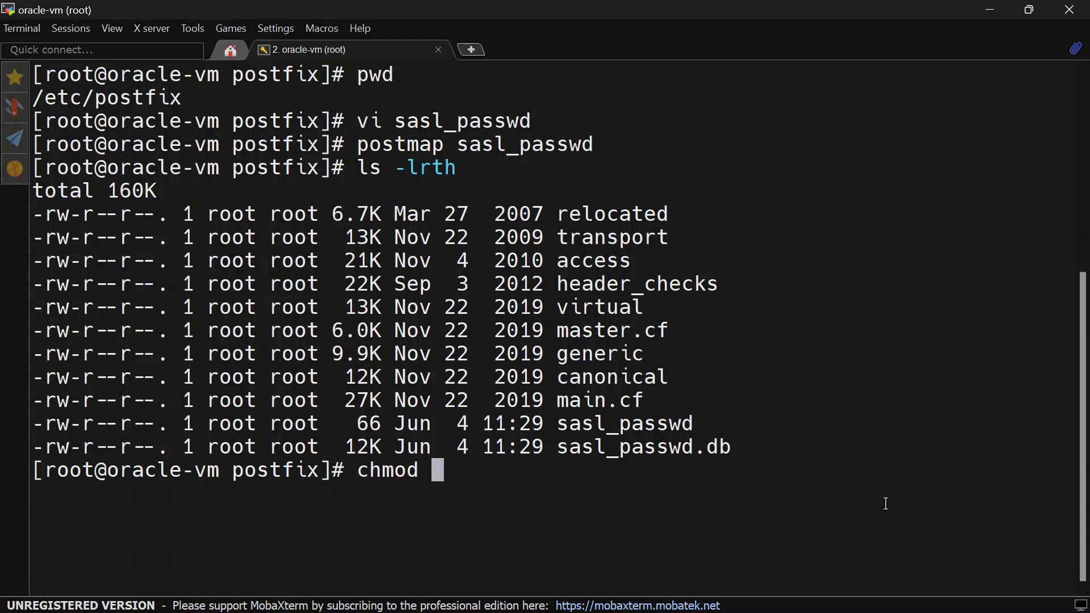
type("600")
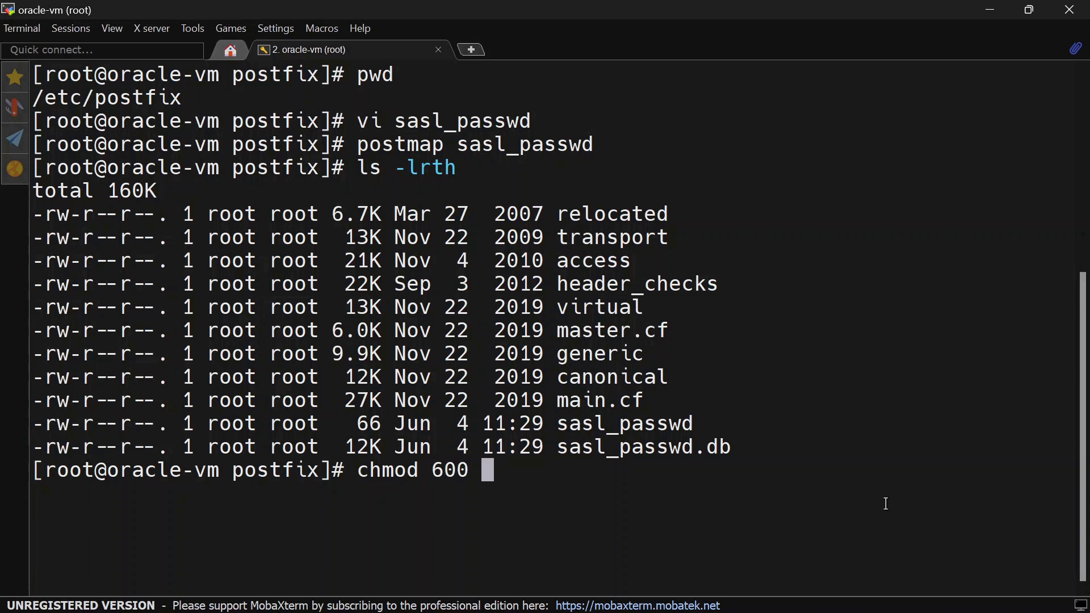
type("sasl_passwd")
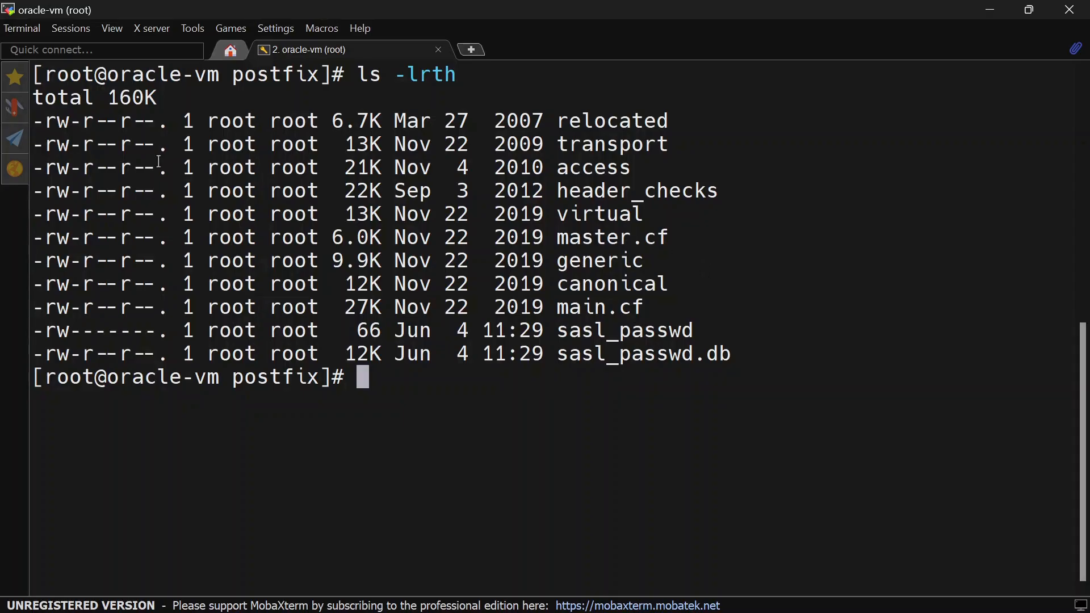
mouse_move(594, 303)
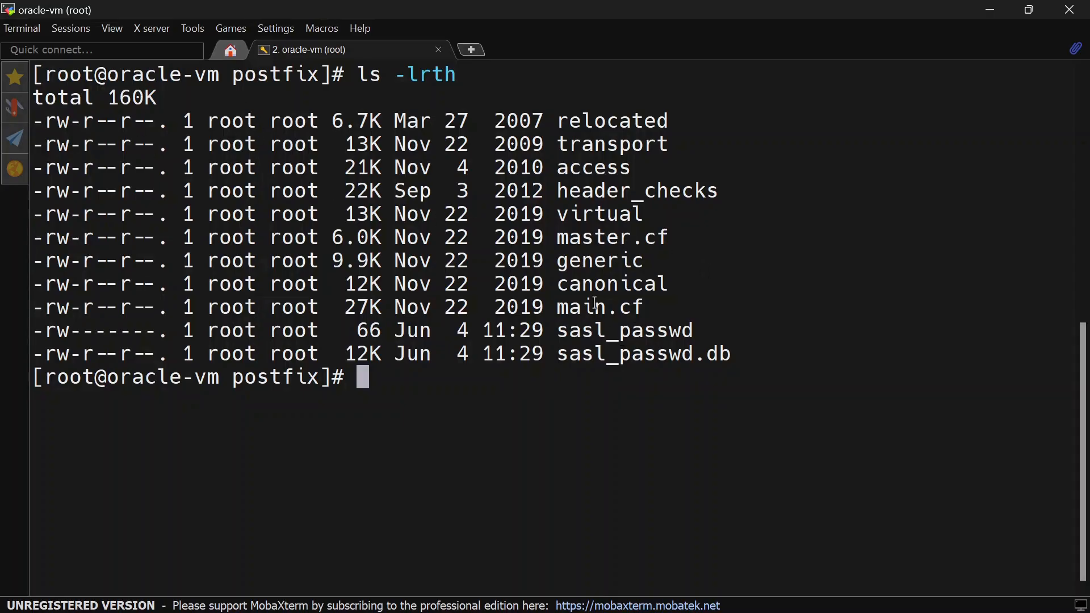
Step: Back up main.cf as main.cf.bkp
type("c")
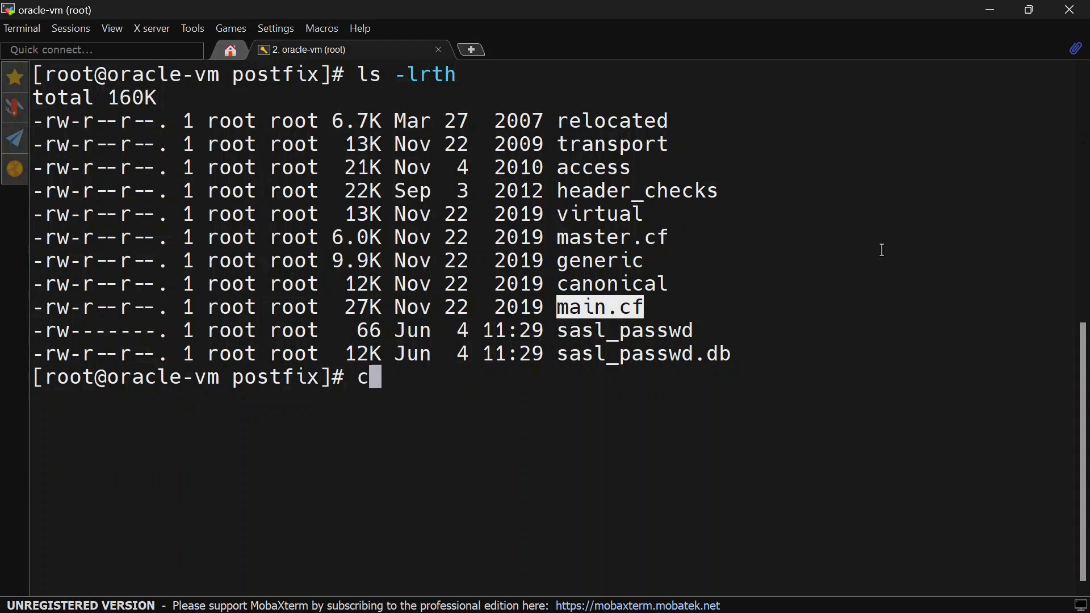
type("p")
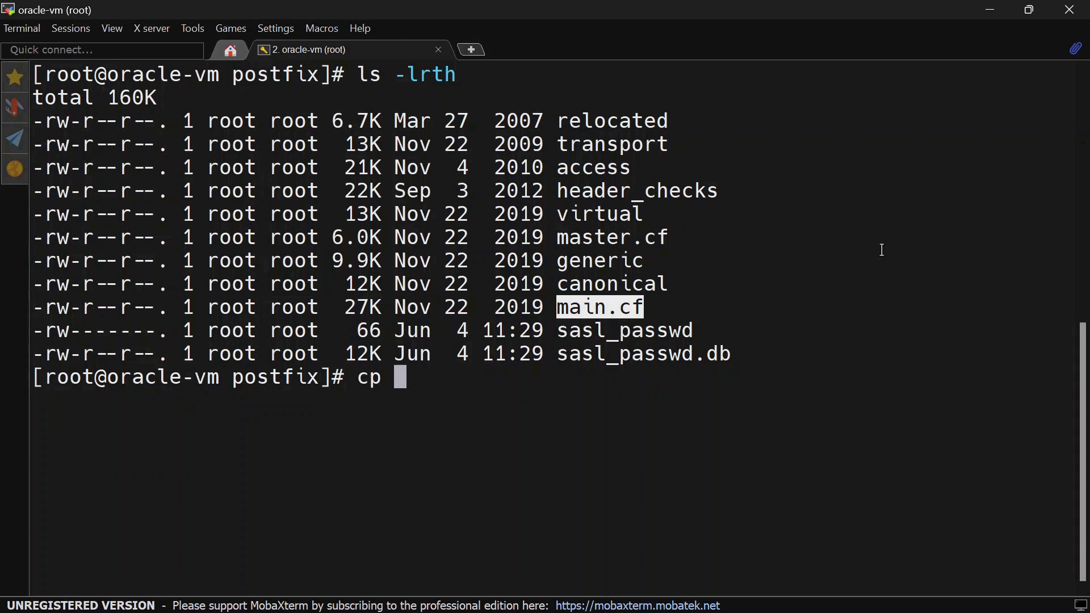
type("main.cf main.cf.bkp")
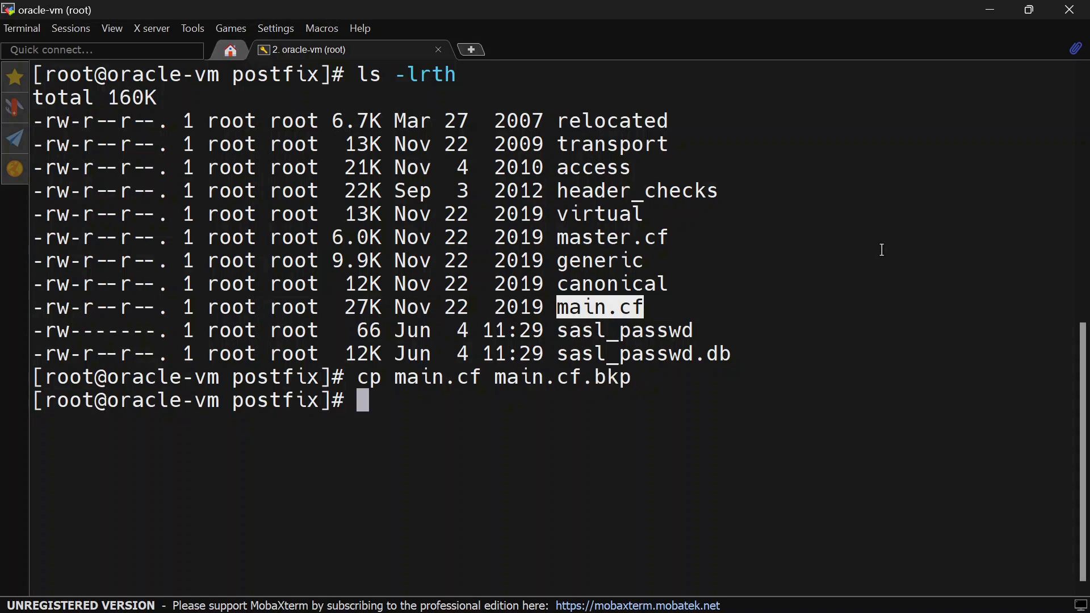
Step: Add 'relayhost = [smtp.gmail.com]:587' to main.cf and save
type("vi")
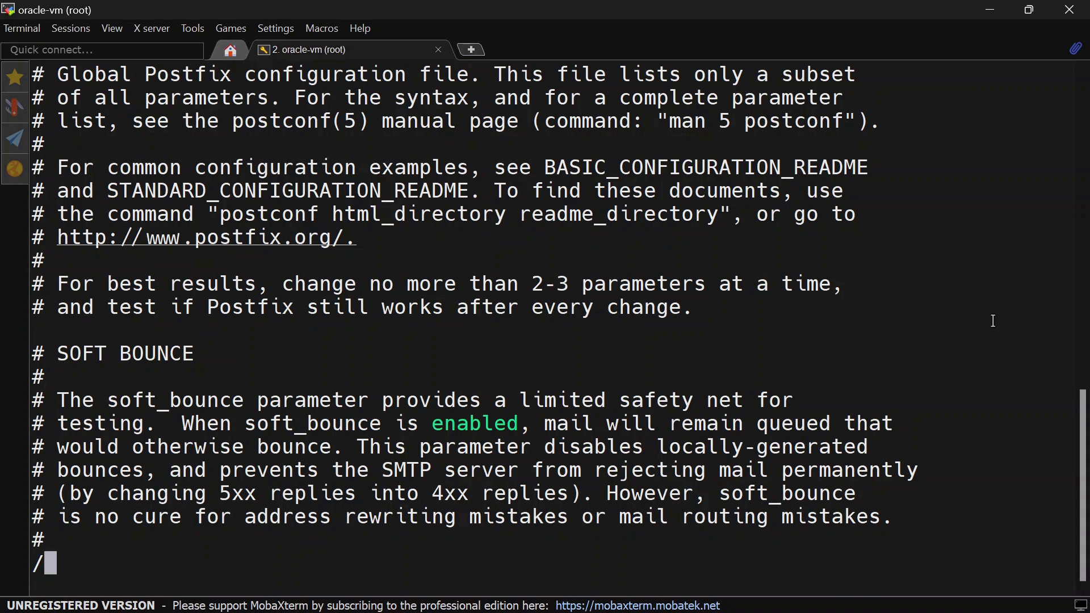
scroll("down", 3)
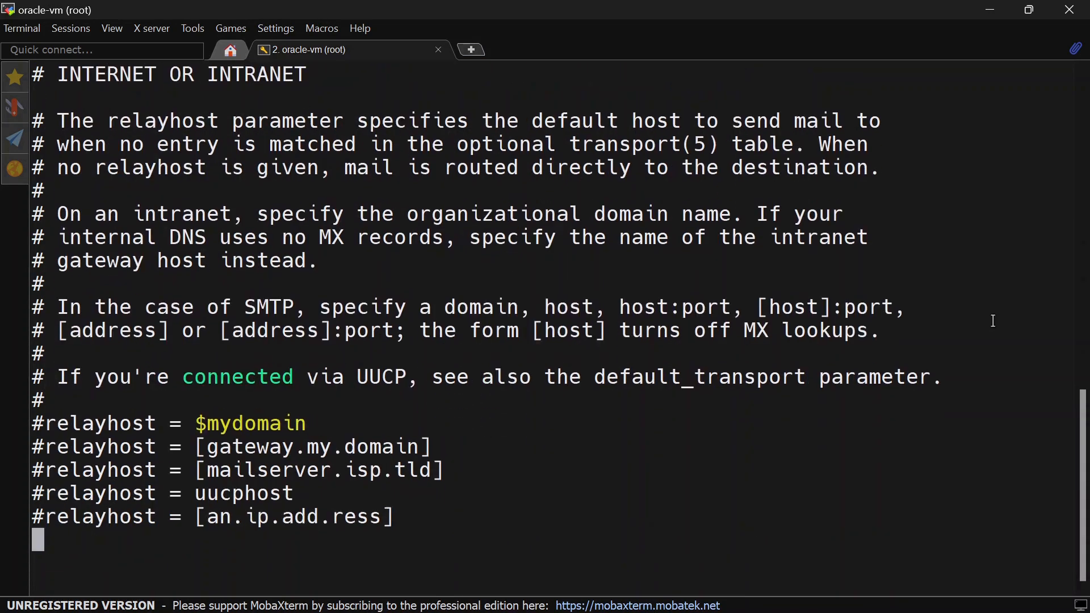
scroll("down", 3)
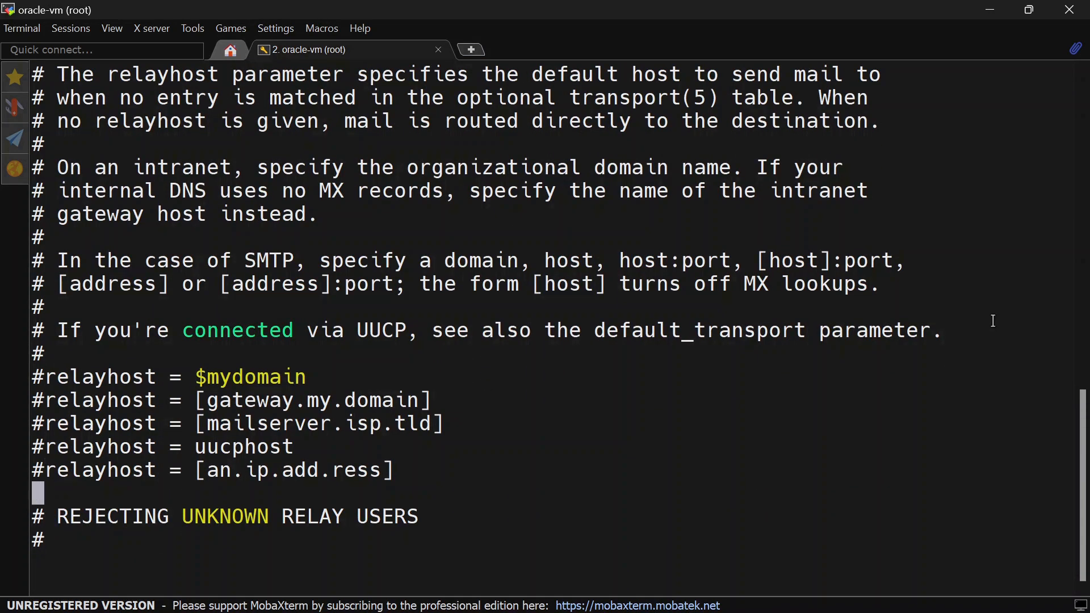
mouse_move(378, 430)
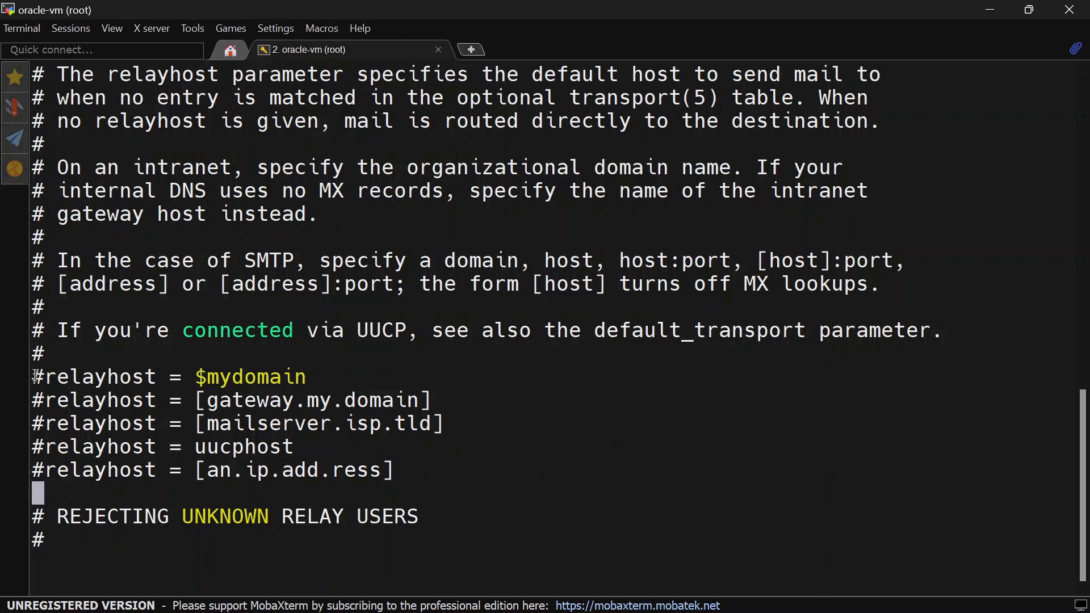
key("i")
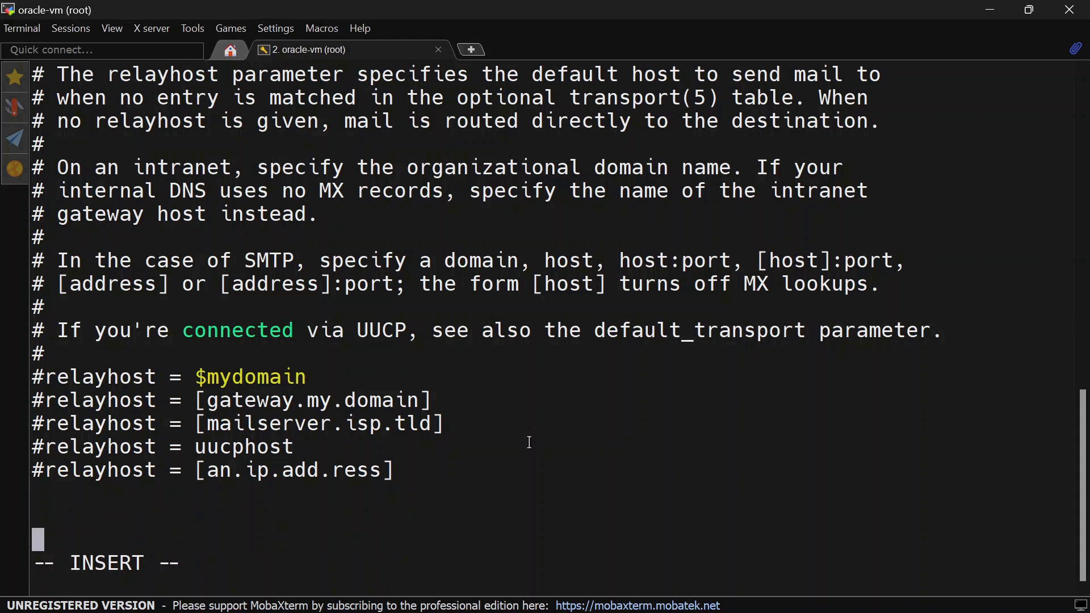
type("relayhost = [smtp.gmail.com]:587")
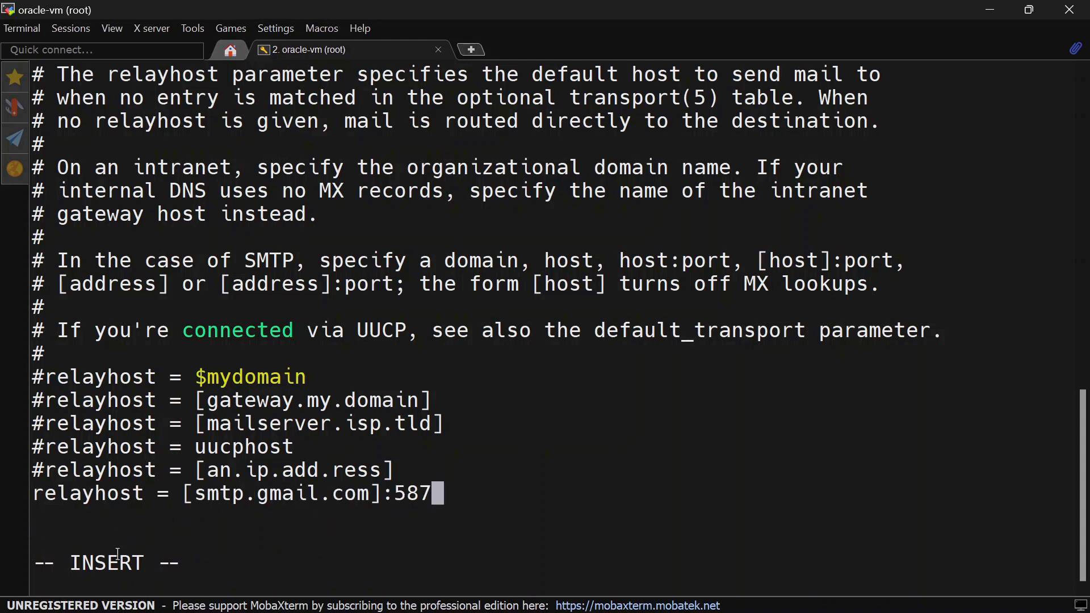
mouse_move(291, 497)
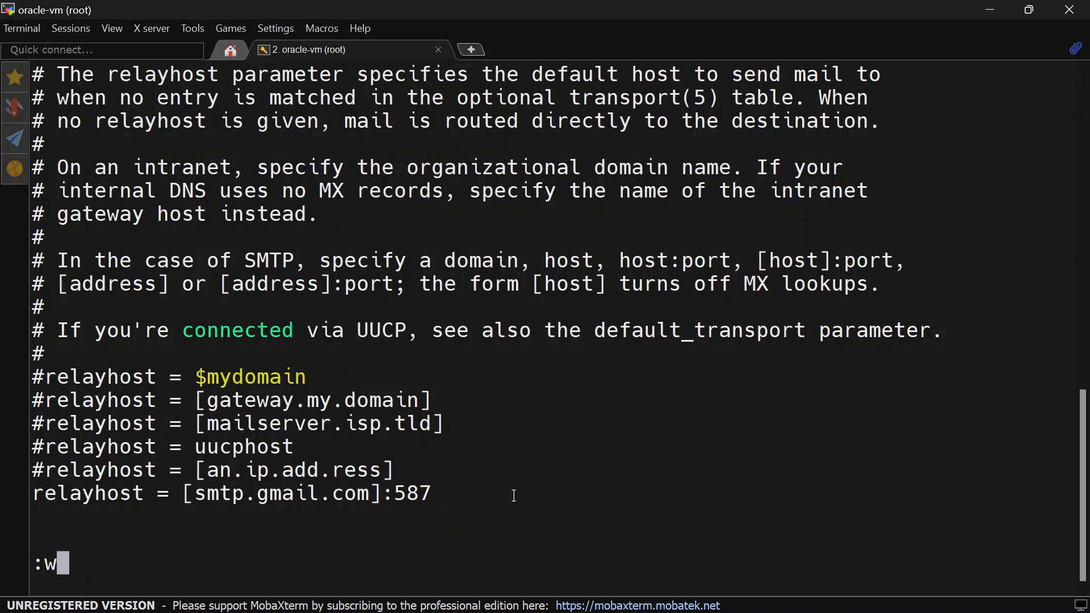
key("Return")
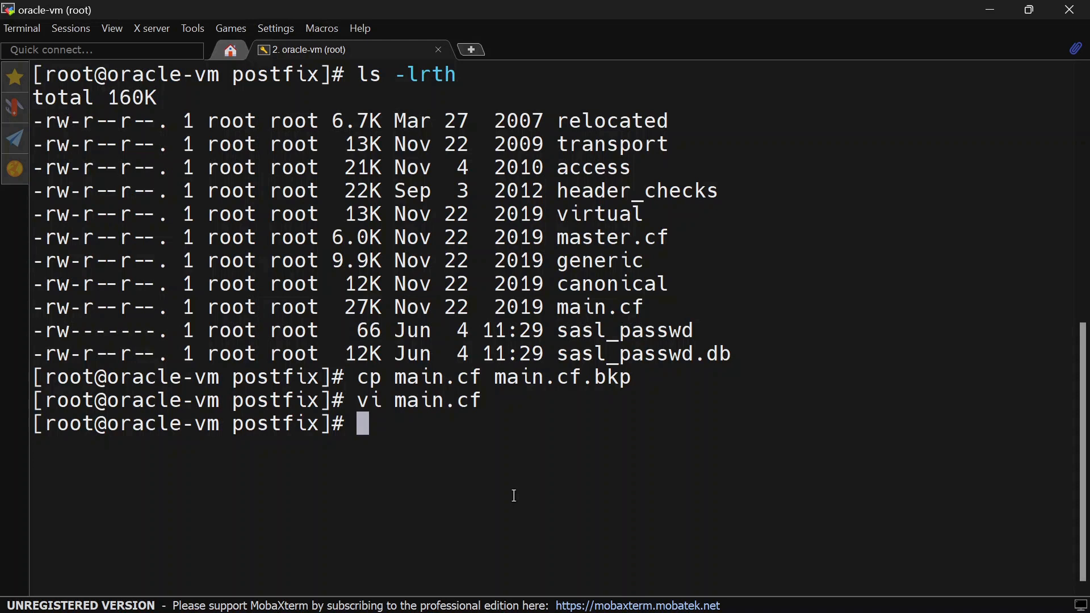
Step: Check the full hostname and add 'myhostname = oracle-vm.com' to main.cf
type("hostname -f")
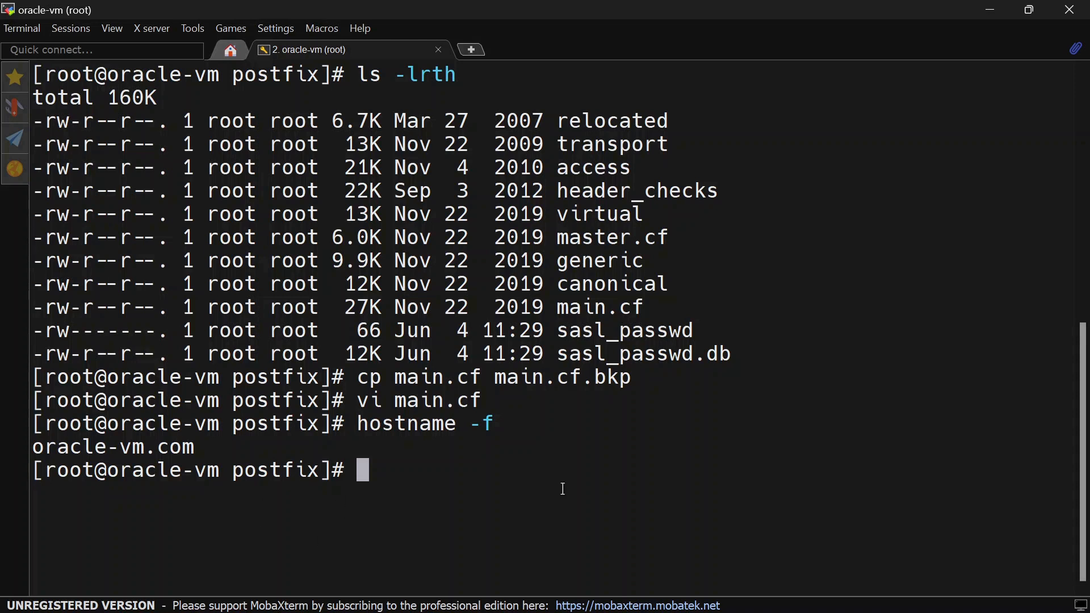
mouse_move(742, 371)
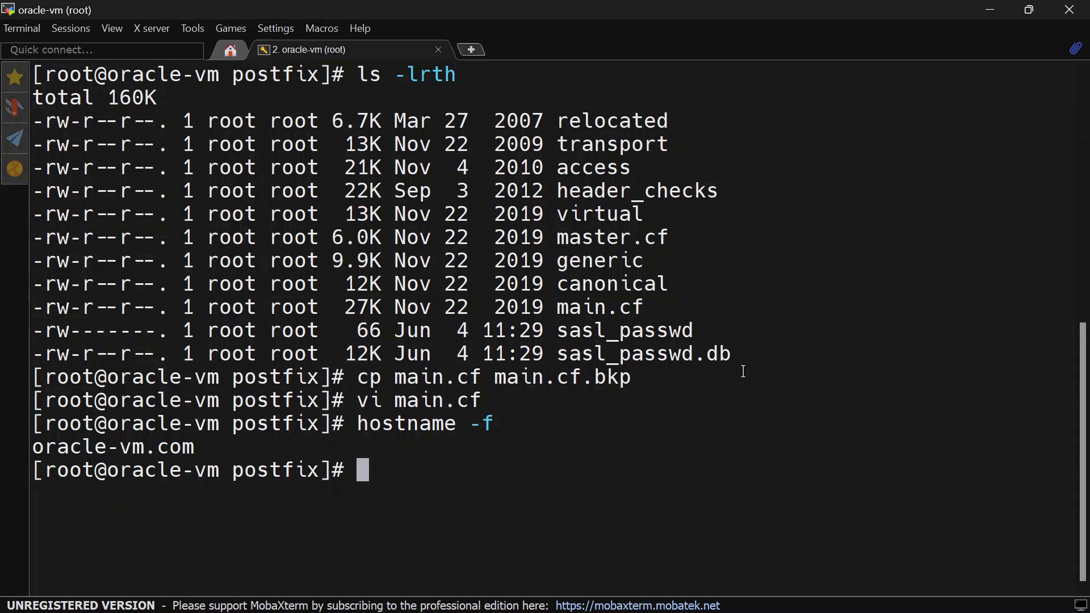
mouse_move(653, 449)
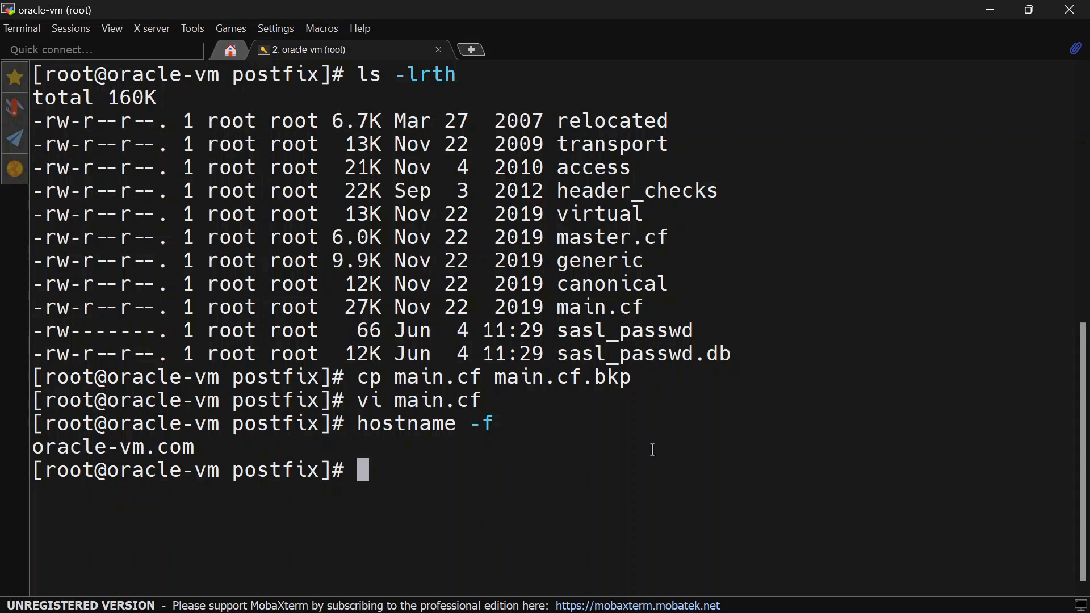
type("vi m")
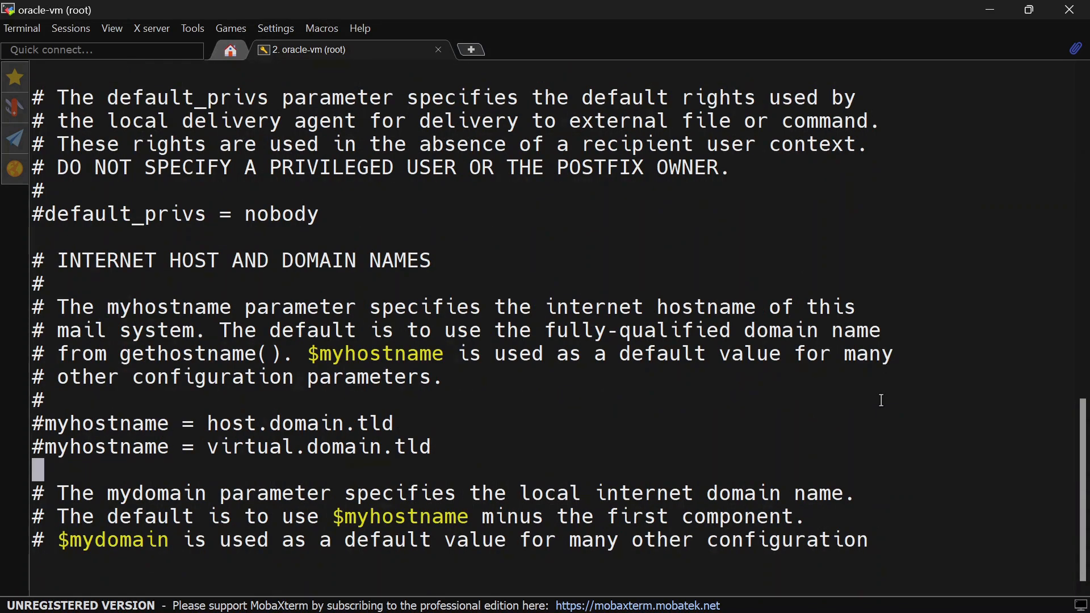
key("i")
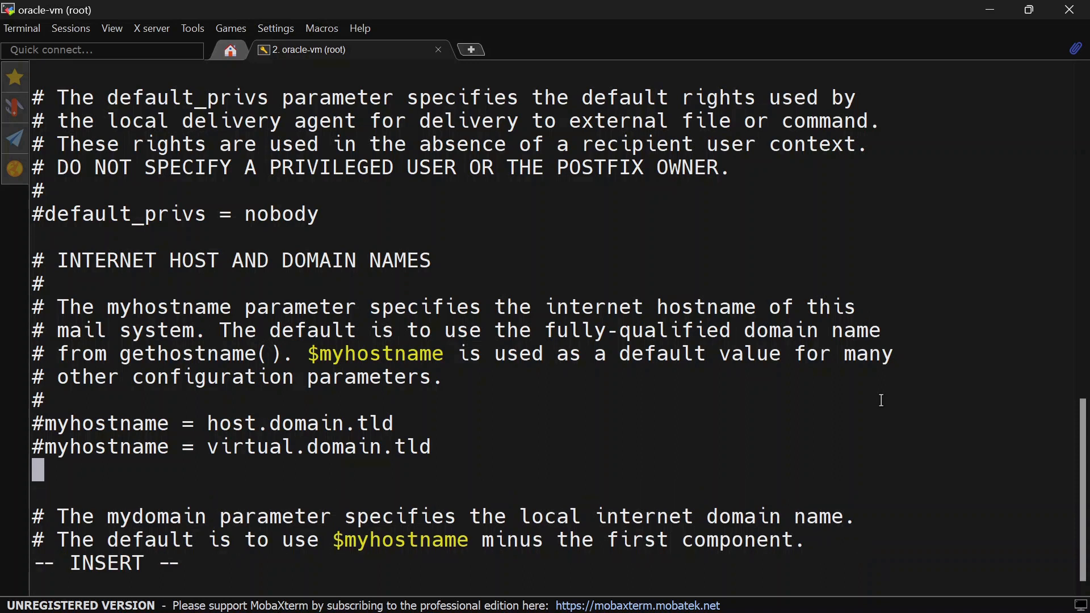
type("myhostna")
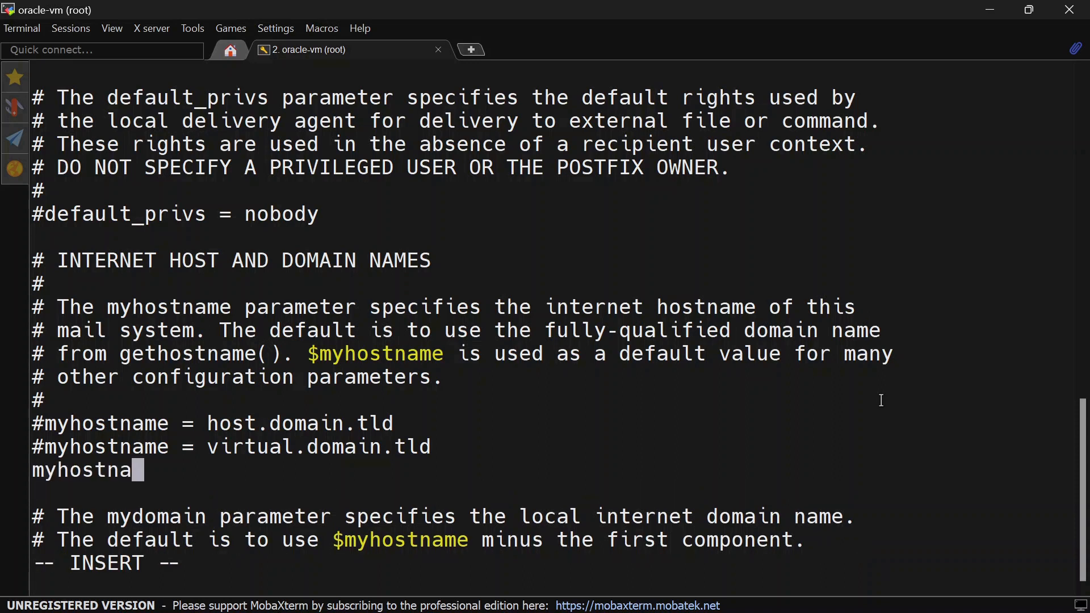
type("me = oracle-vm.com")
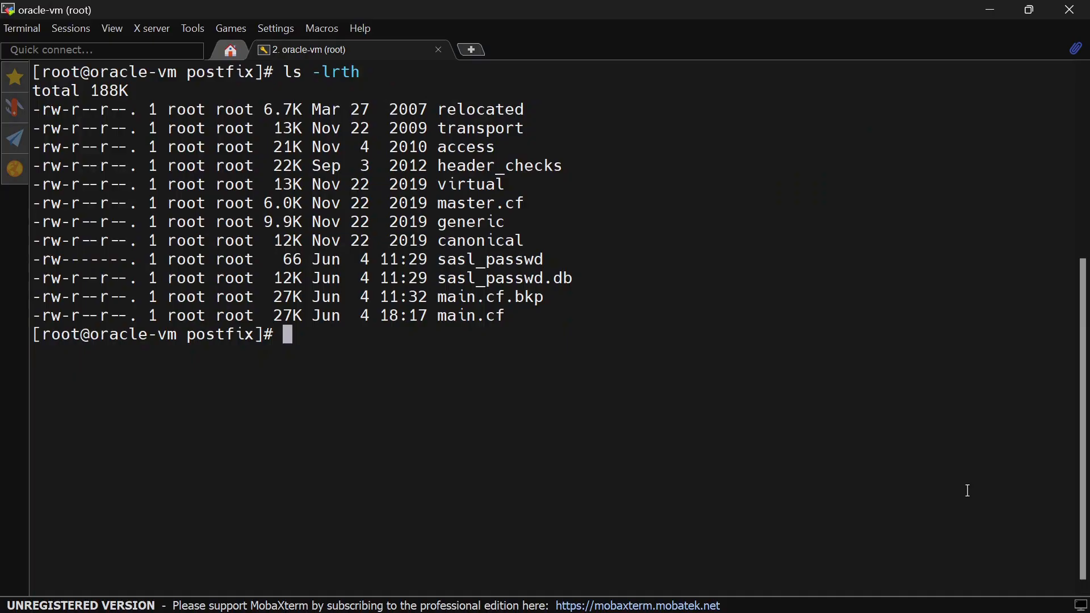
Step: Append smtp_use_tls, SASL auth, security options and the /etc/postfix/sasl_passwd map to main.cf, then save
type("vi main.cf")
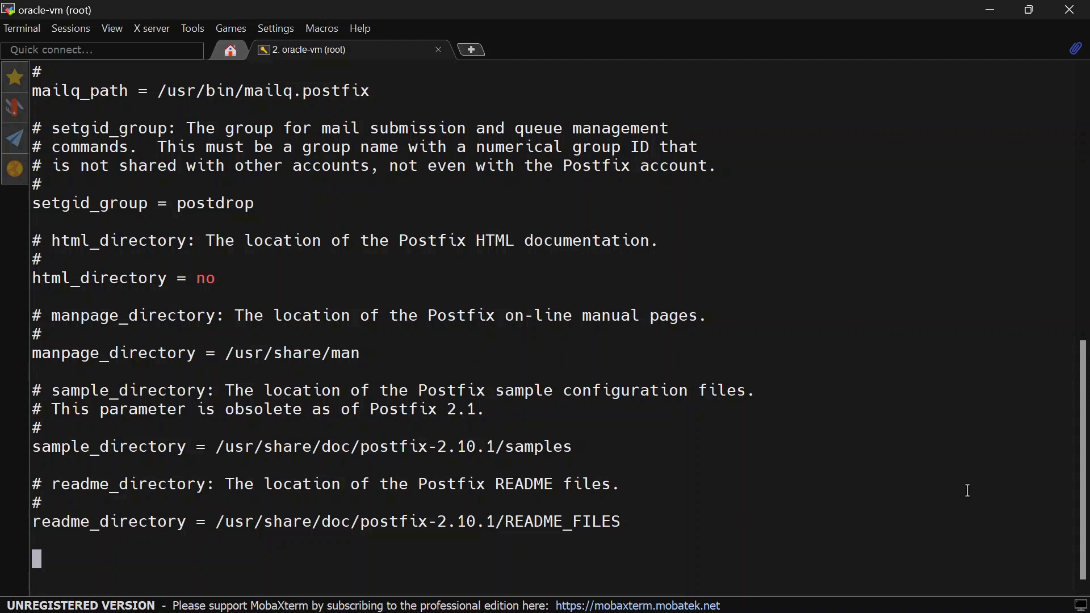
key("i")
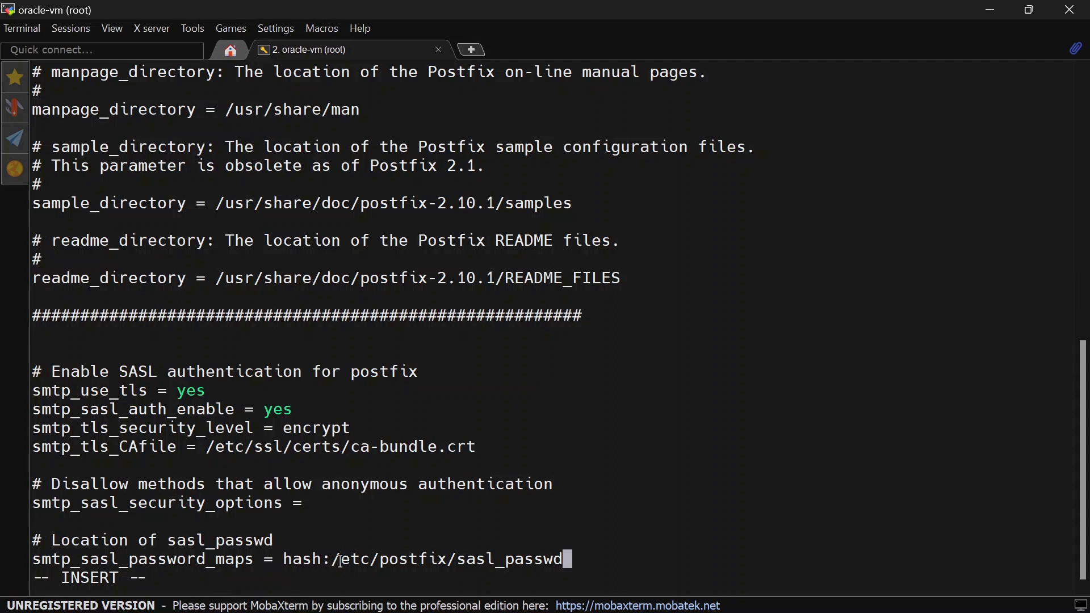
left_click_drag(333, 559, 564, 559)
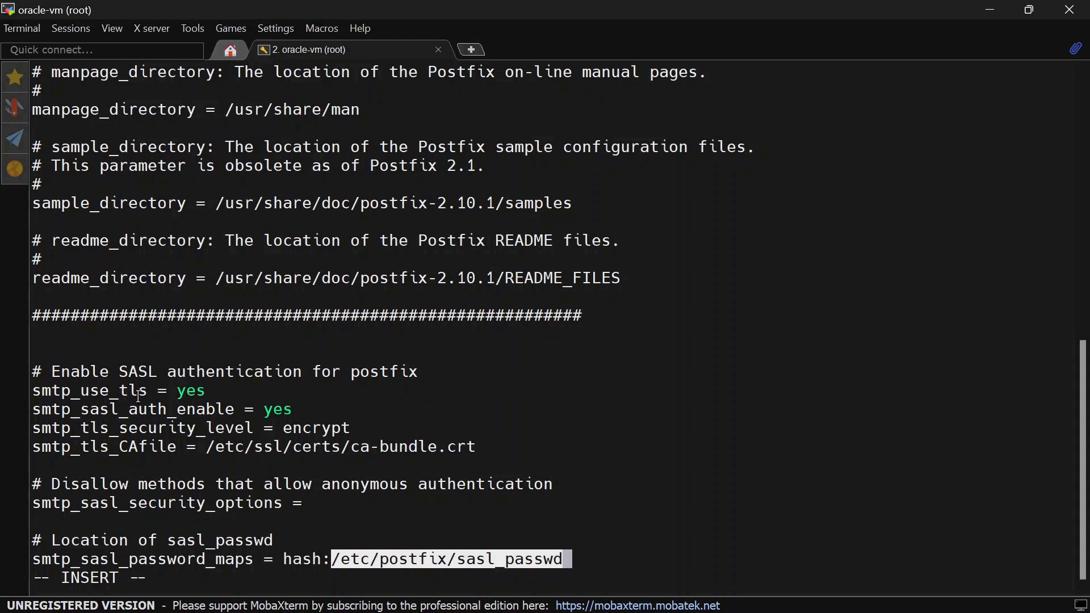
mouse_move(212, 410)
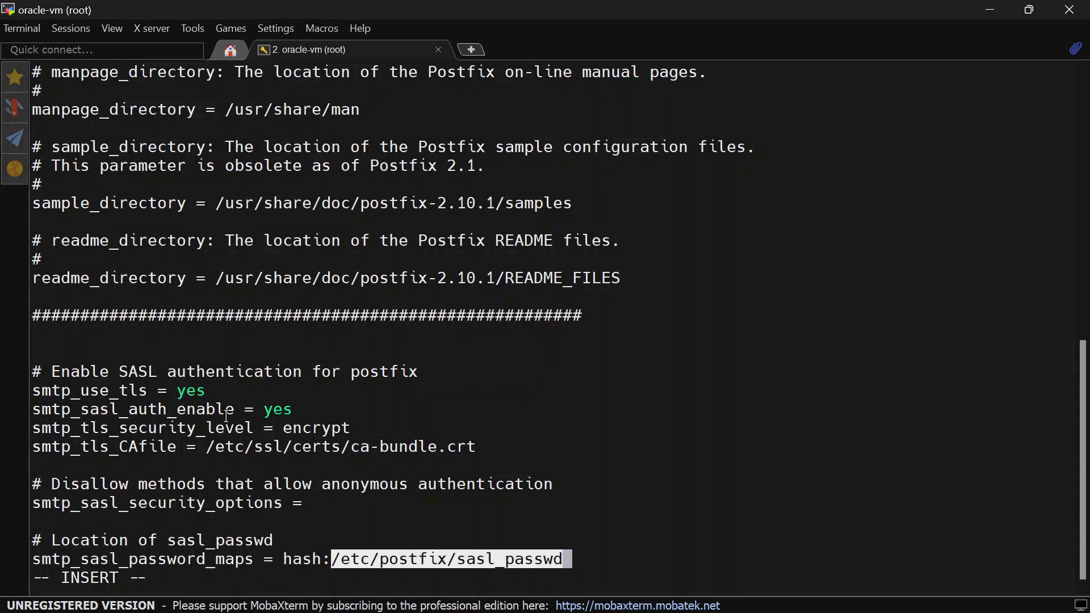
type(":wq!")
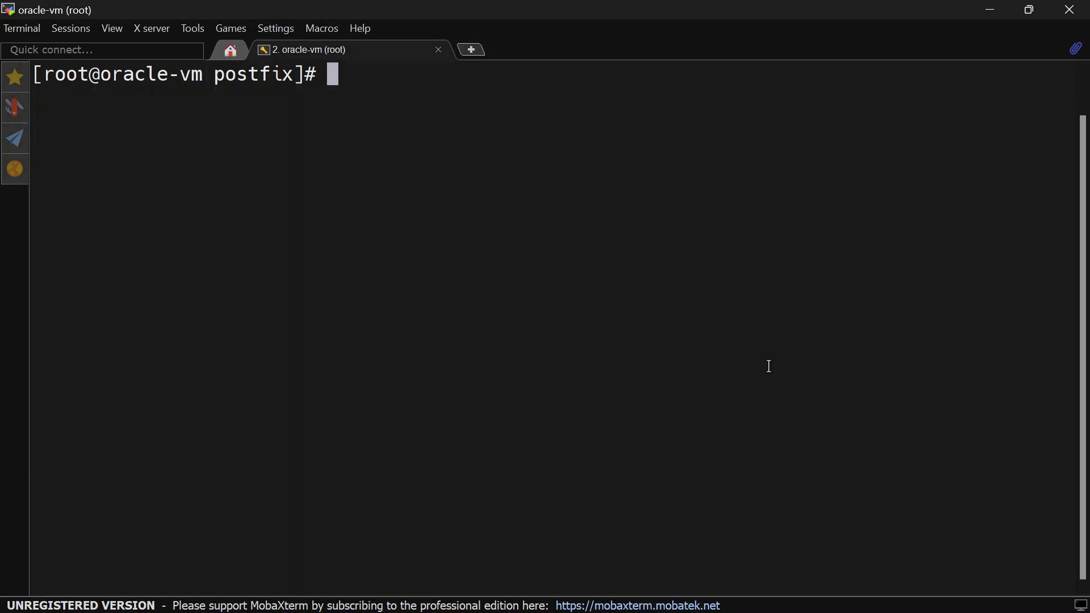
Step: Start the Postfix service with systemctl start postfix, ready to send the test email
type("systemc")
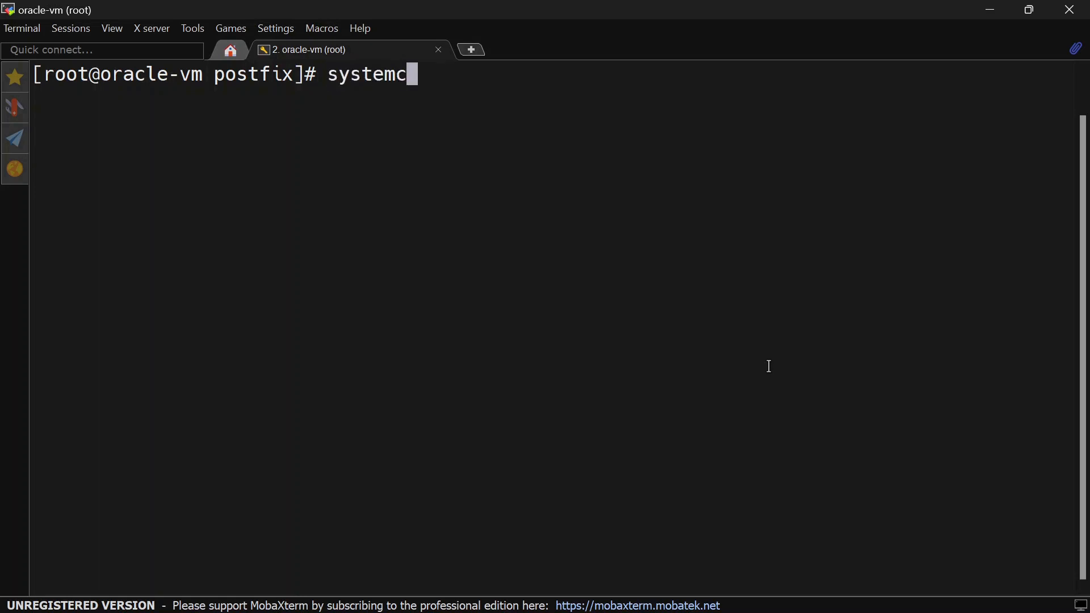
type("tl start postfix")
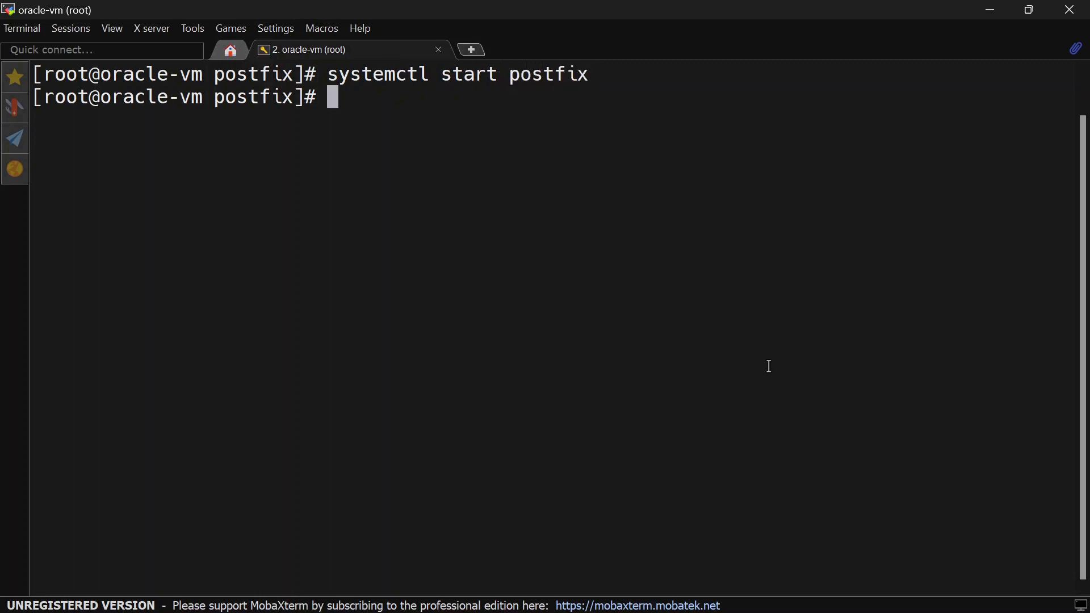
type("s")
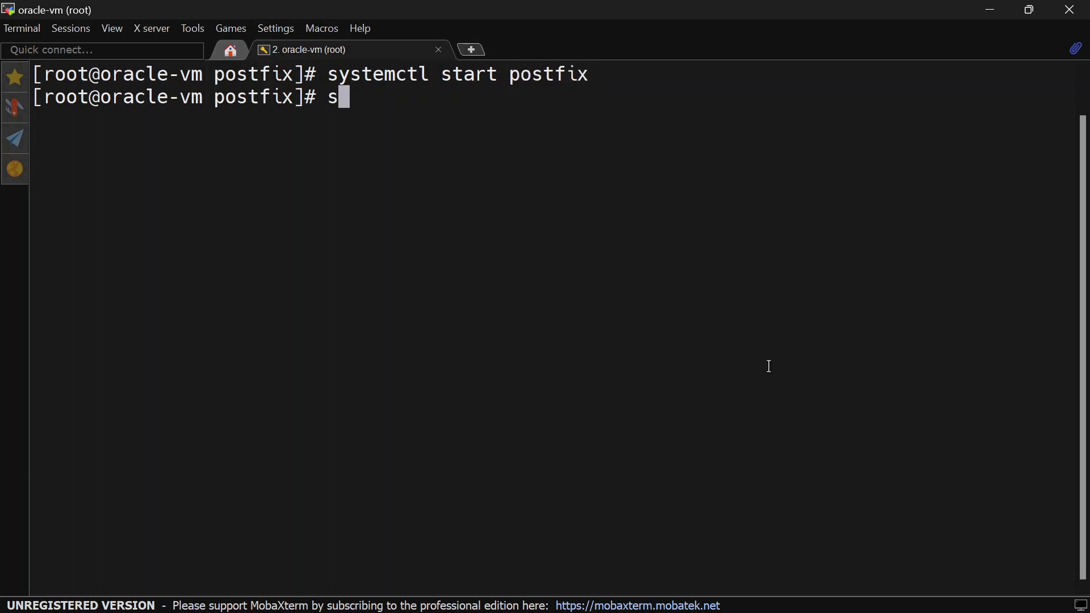
type("ystemc")
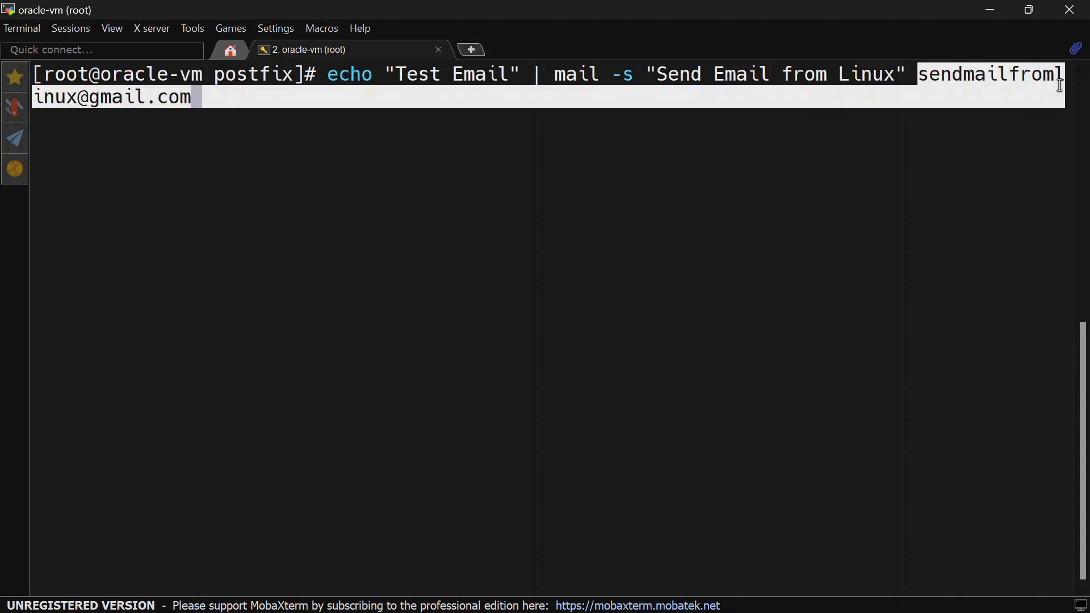
mouse_move(857, 123)
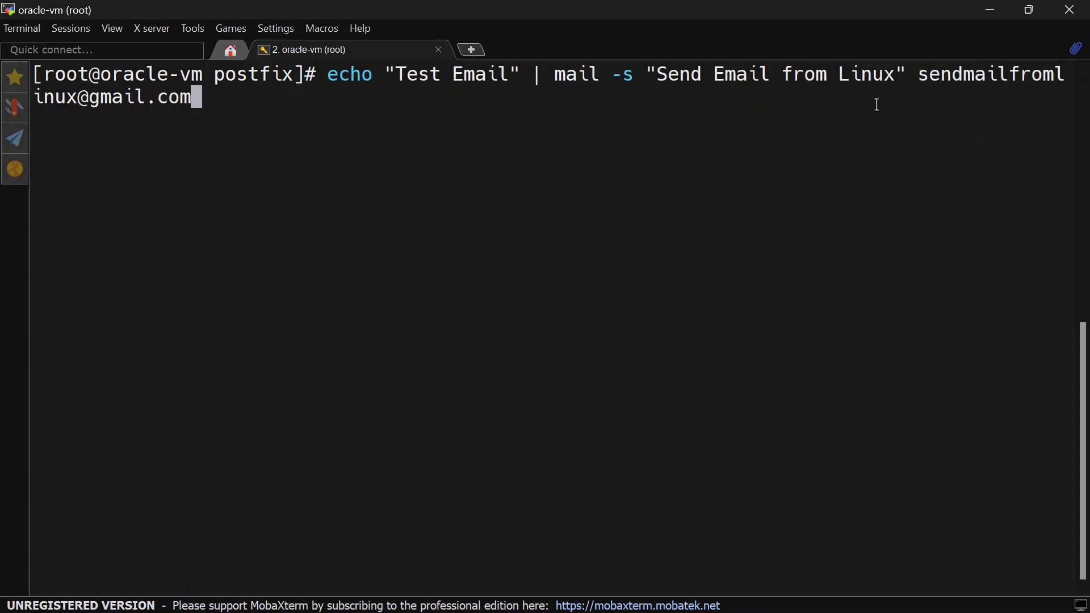
mouse_move(882, 118)
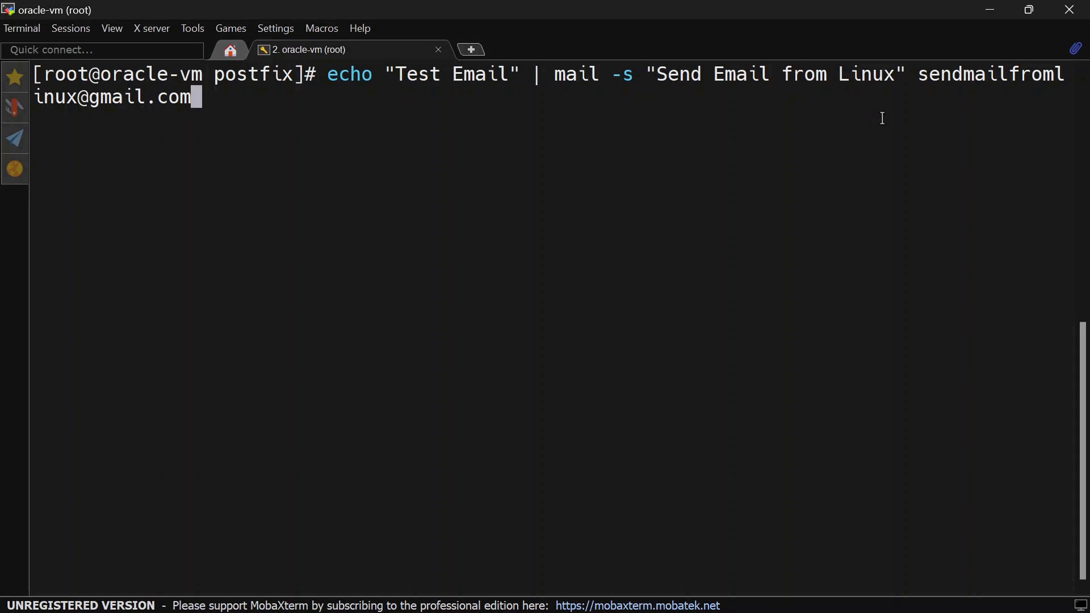
mouse_move(959, 116)
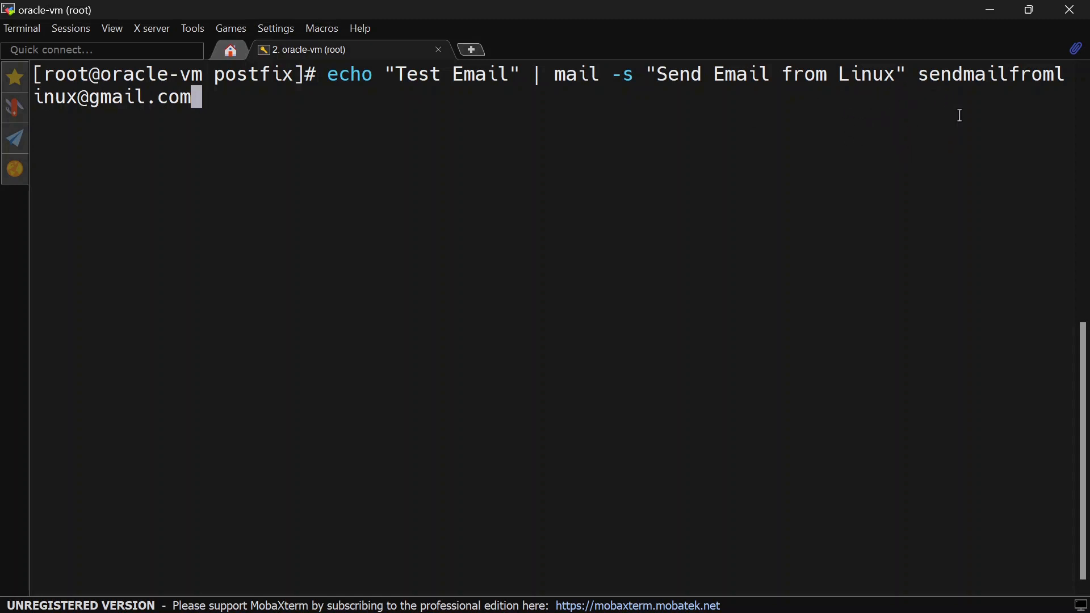
mouse_move(895, 186)
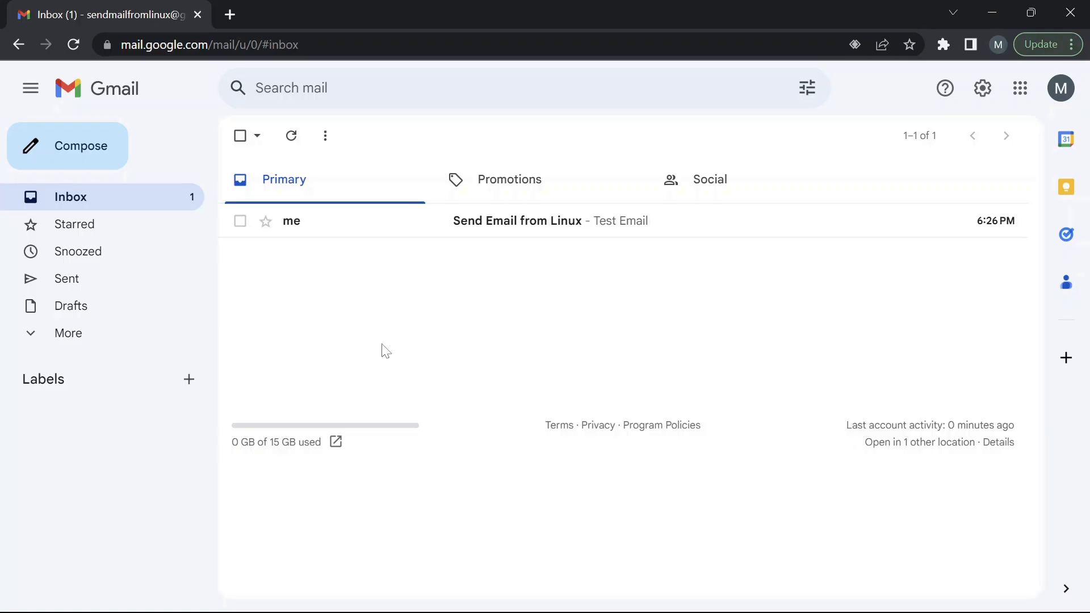
mouse_move(516, 259)
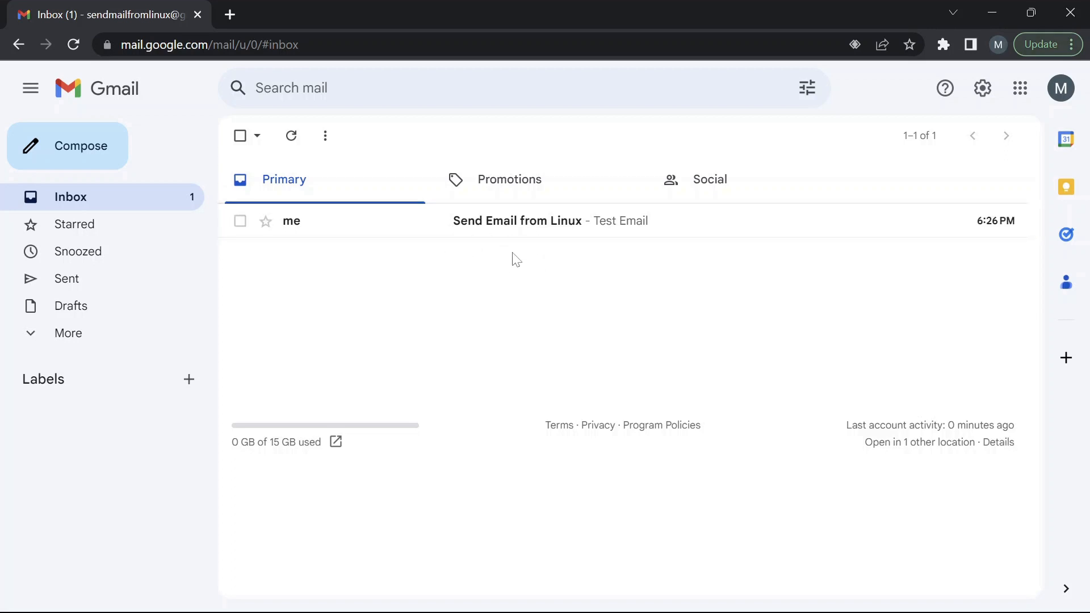
Step: Open 'Send Email from Linux' in the Inbox, check its Test Email body, then view Sent
left_click(518, 221)
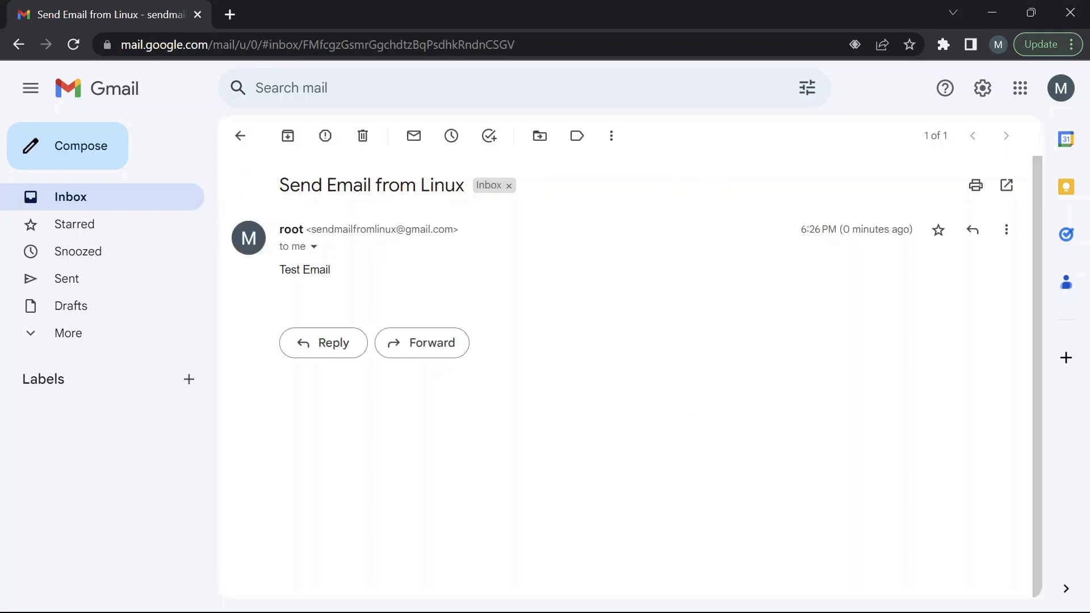
double_click(304, 270)
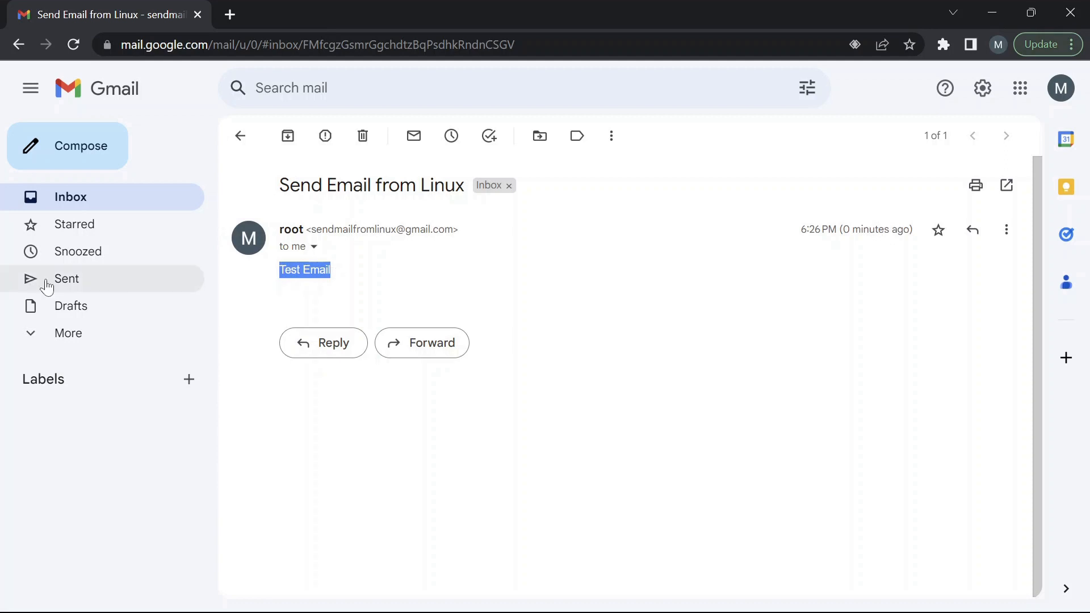
left_click(67, 278)
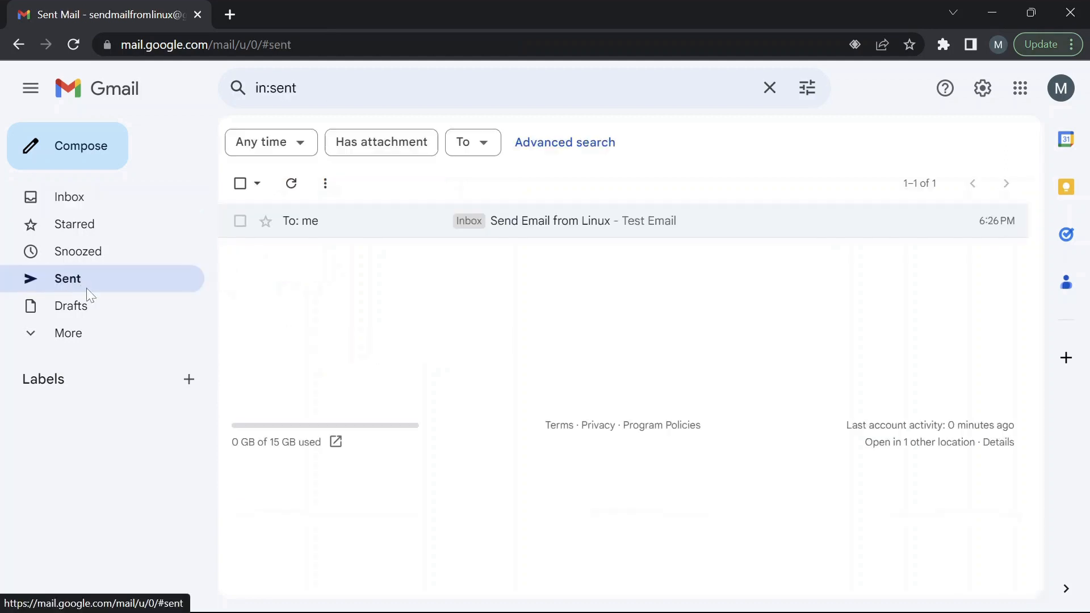
mouse_move(282, 232)
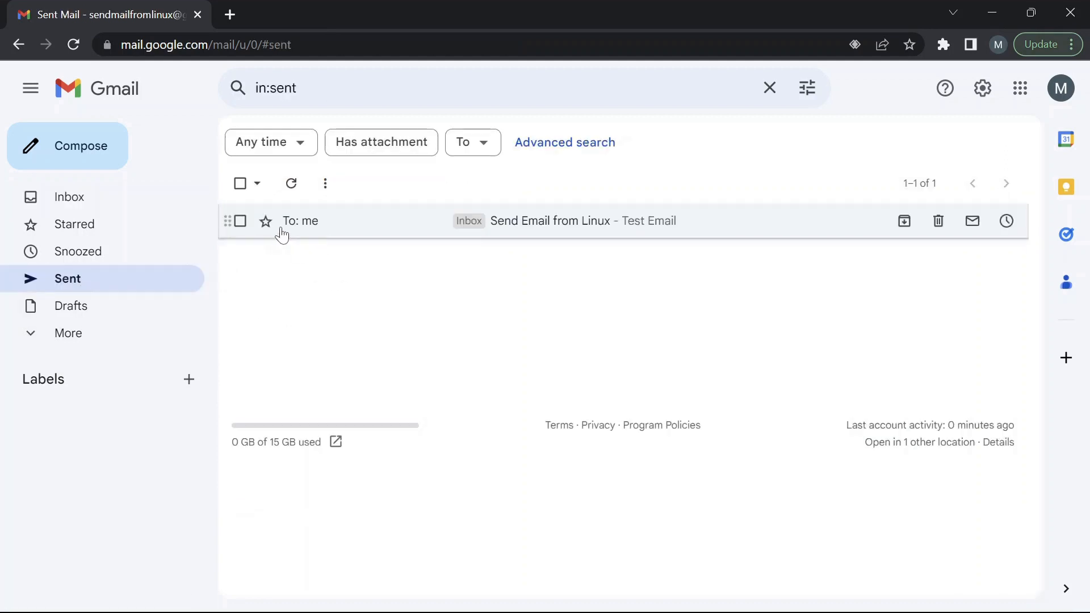
mouse_move(413, 235)
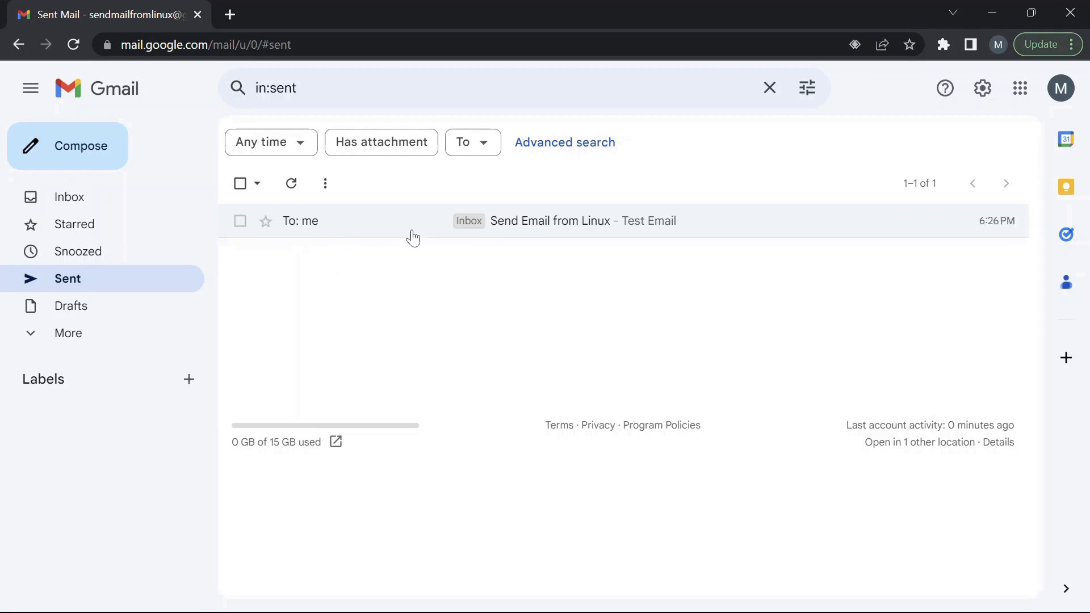
mouse_move(437, 260)
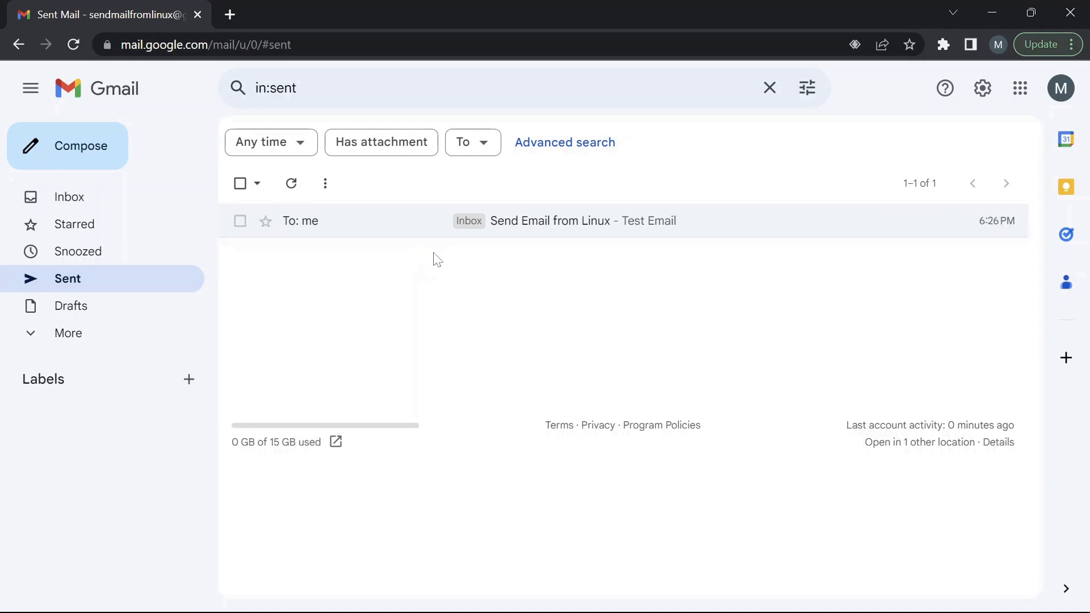
mouse_move(418, 273)
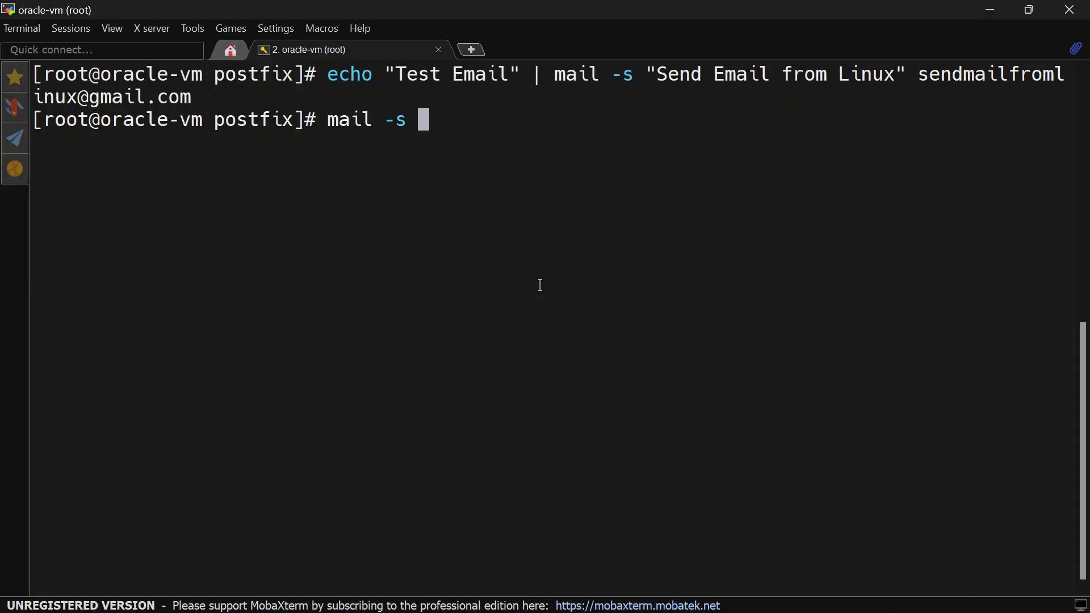
Step: Start a mail with subject 'Send Email from Linux Method 2' addressed to the Gmail account
type("\"\"")
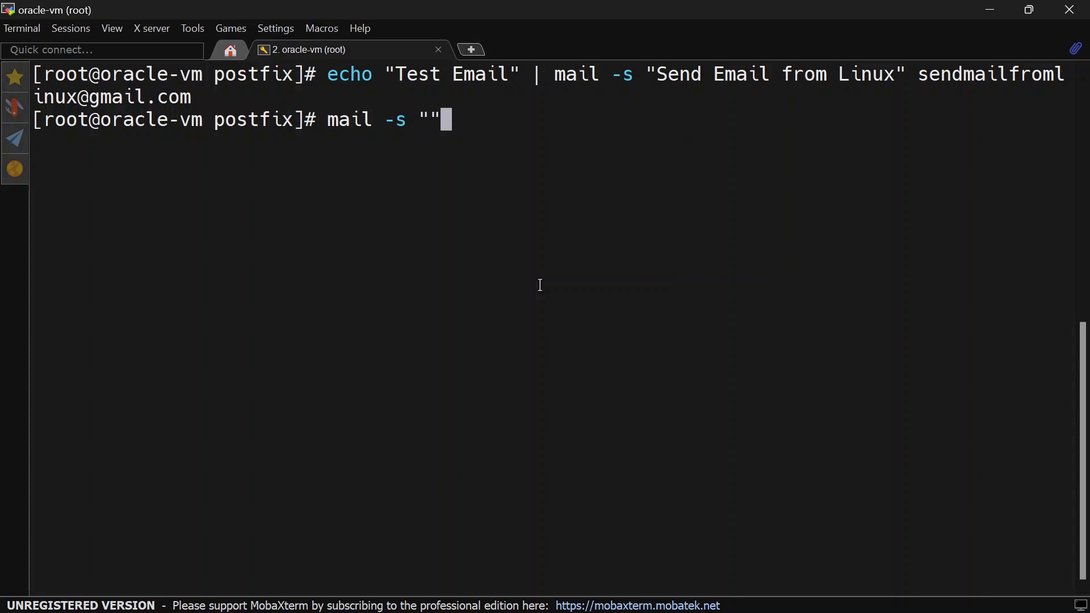
type("S")
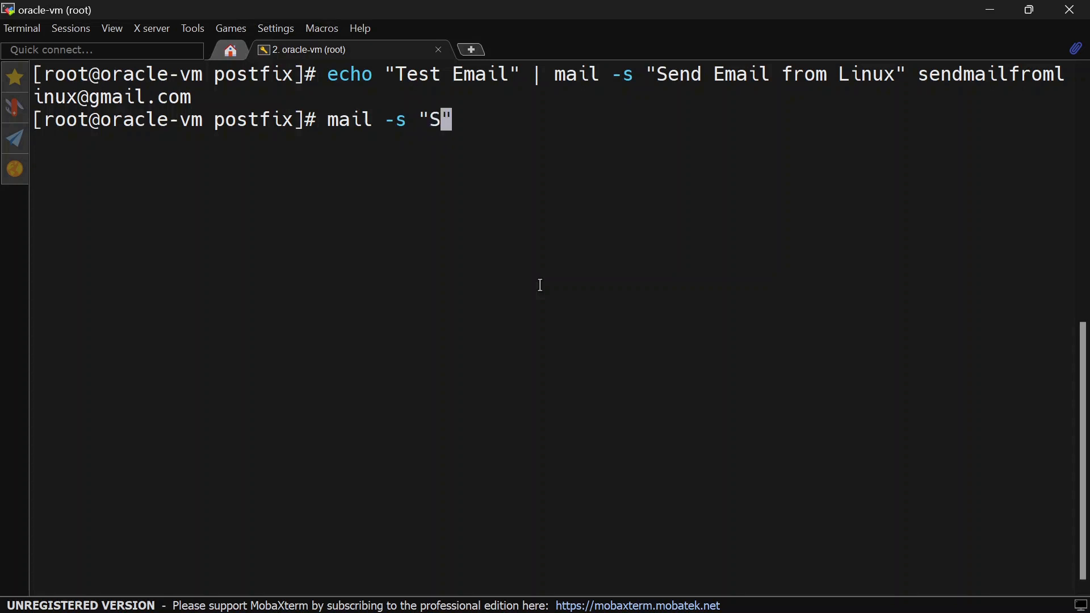
type("end Email from")
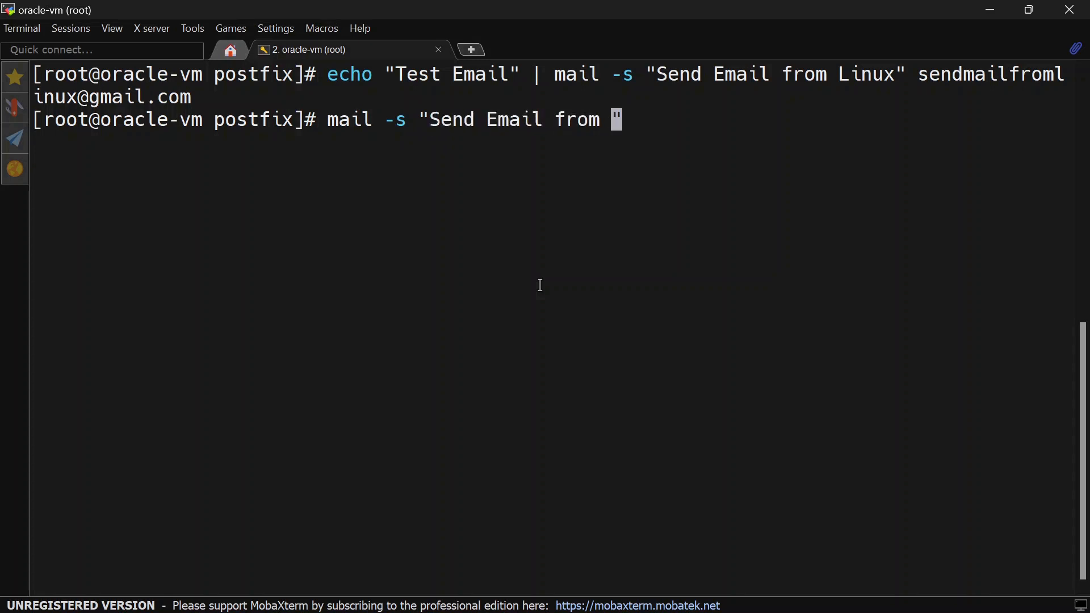
type("Linux Method 2")
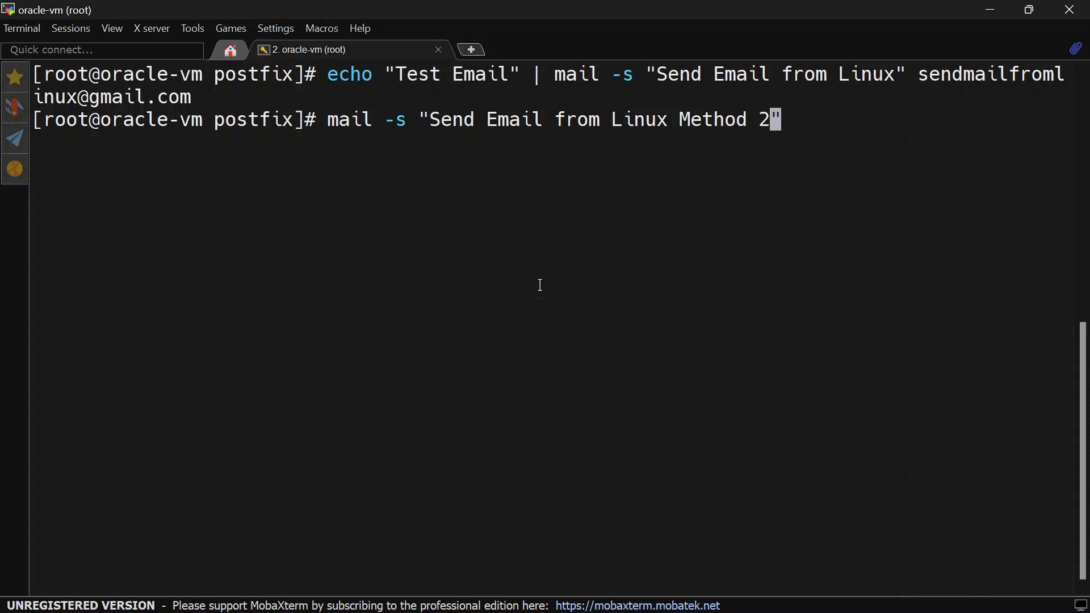
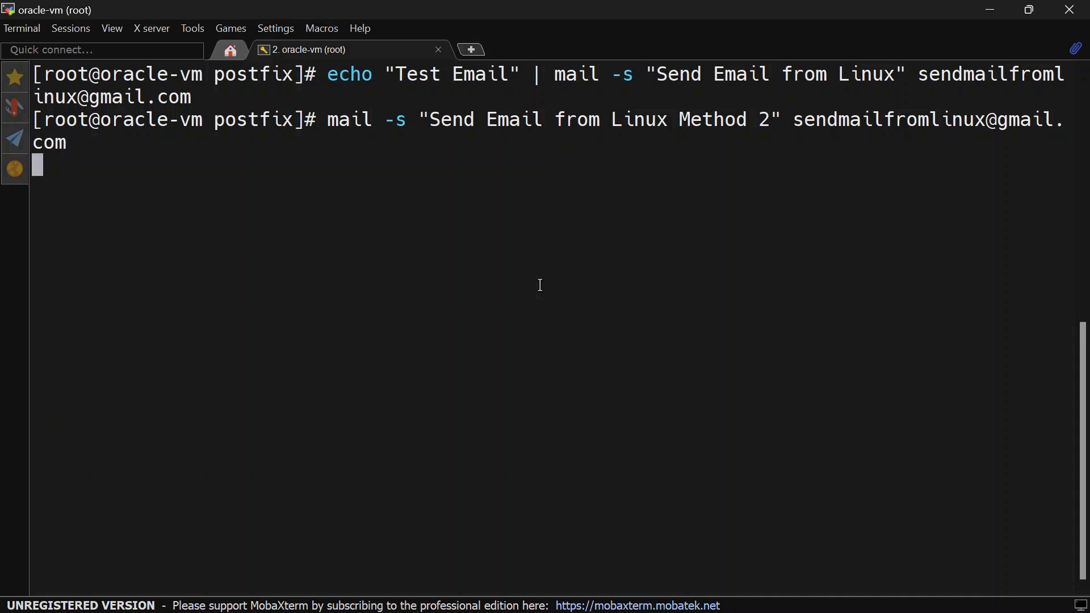
Step: Type the multi-line body beginning 'Hi,' and 'Good Day !!!'
type("HI")
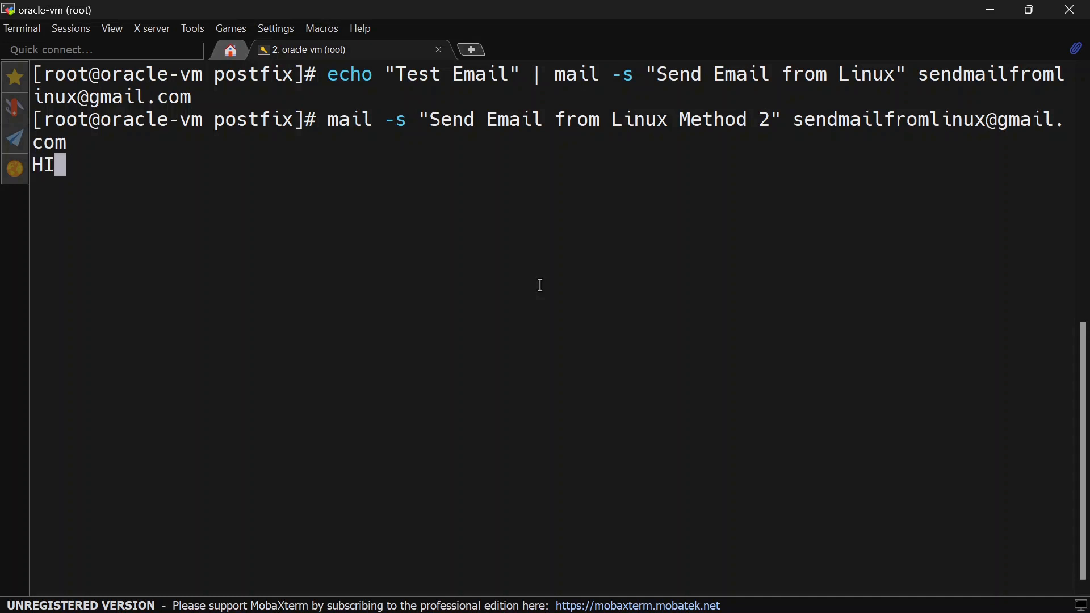
type("i,")
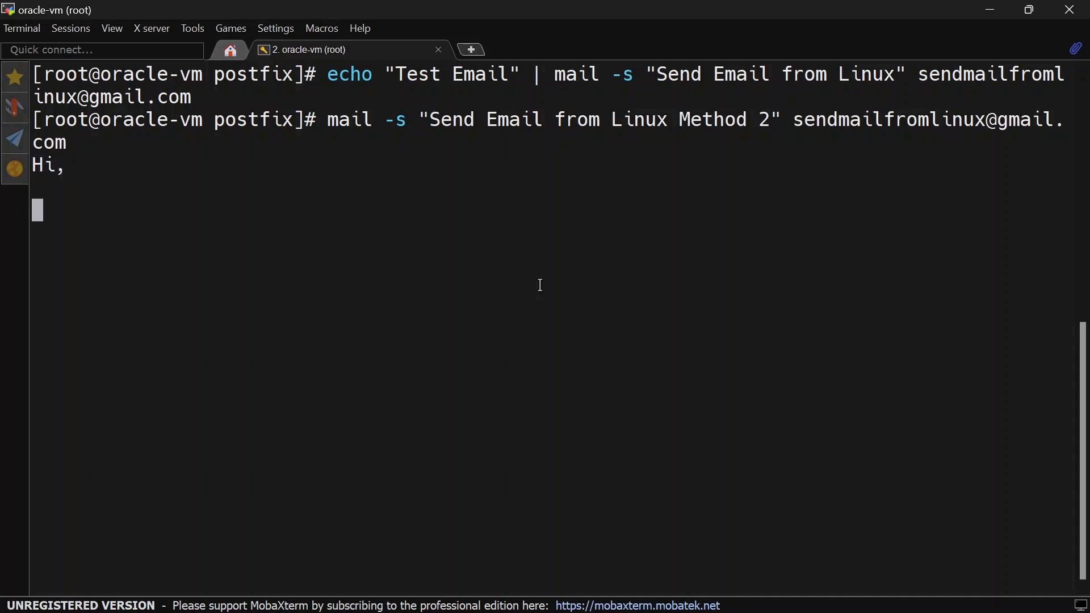
type("Good Day !!!")
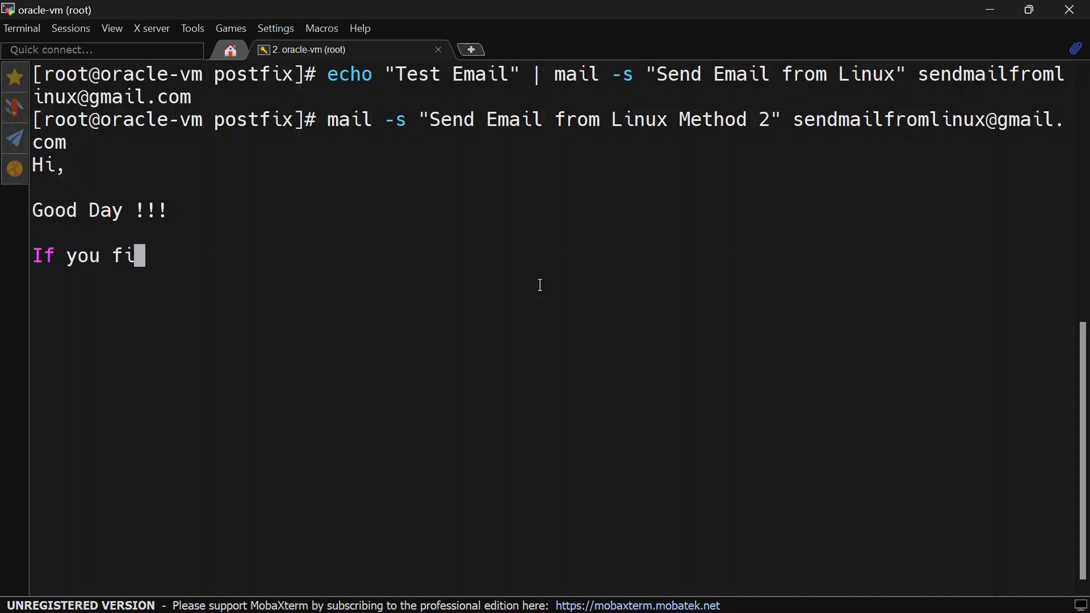
type("nd this video helpful, ple")
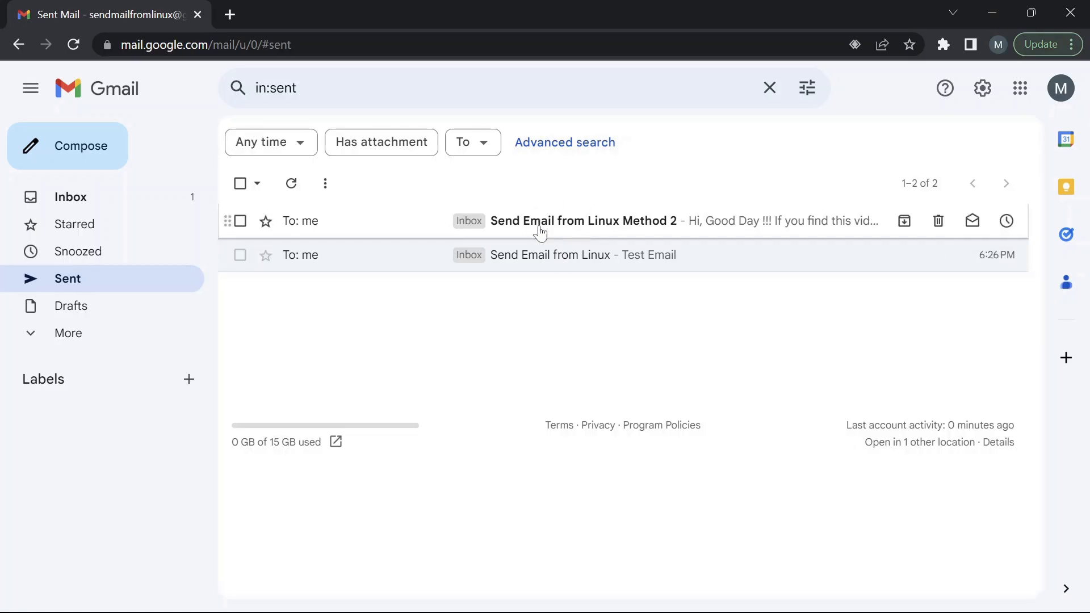
Step: Open 'Send Email from Linux Method 2' and select its multi-line greeting body
left_click(583, 221)
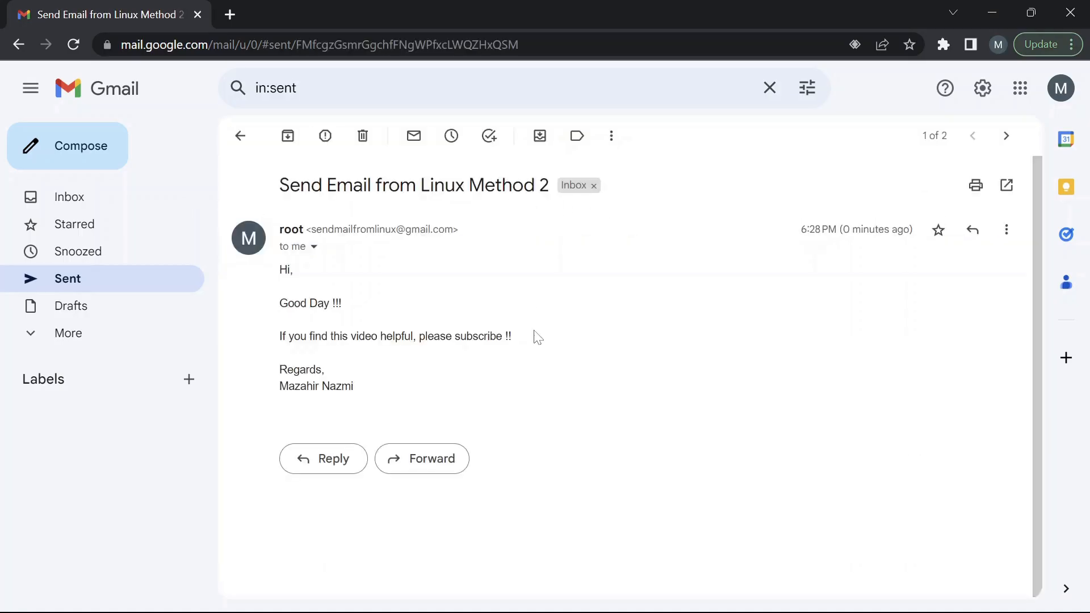
mouse_move(284, 291)
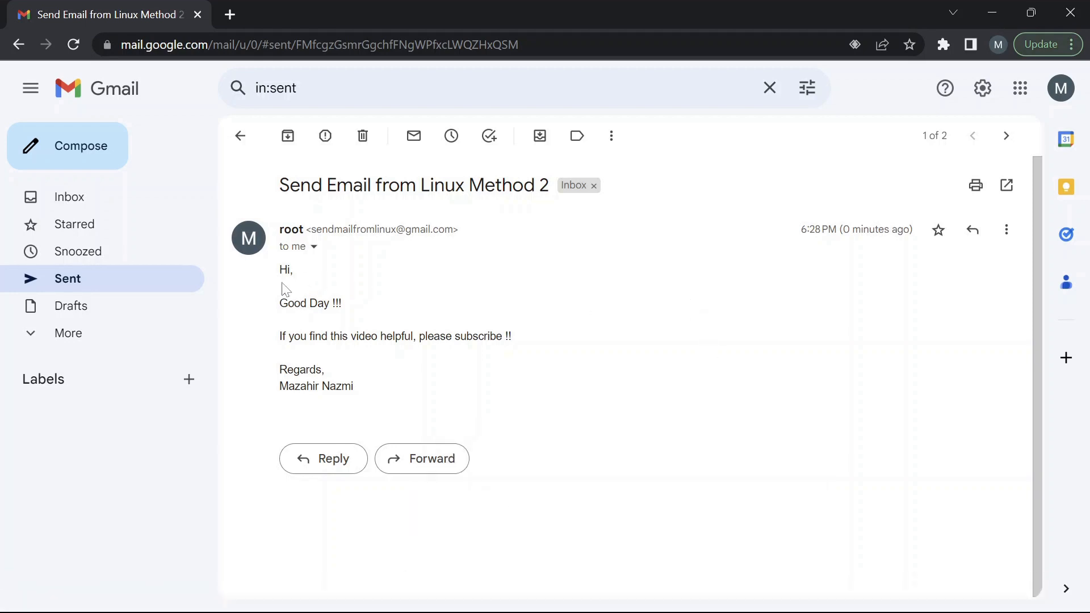
left_click_drag(280, 269, 334, 303)
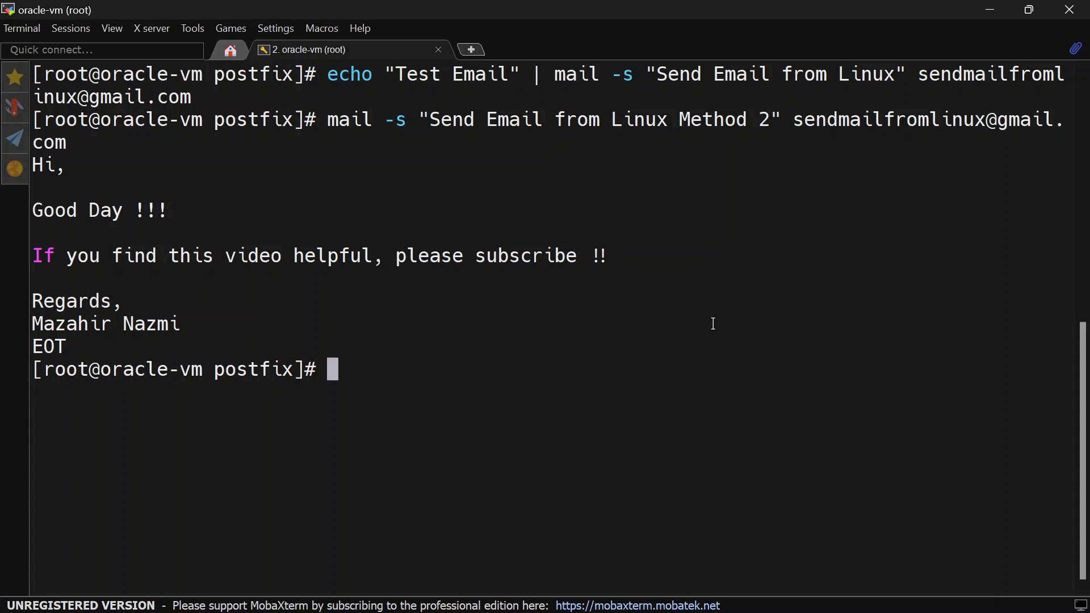
Step: Create testfile with touch, add a greeting in vi, and save it
type("touch")
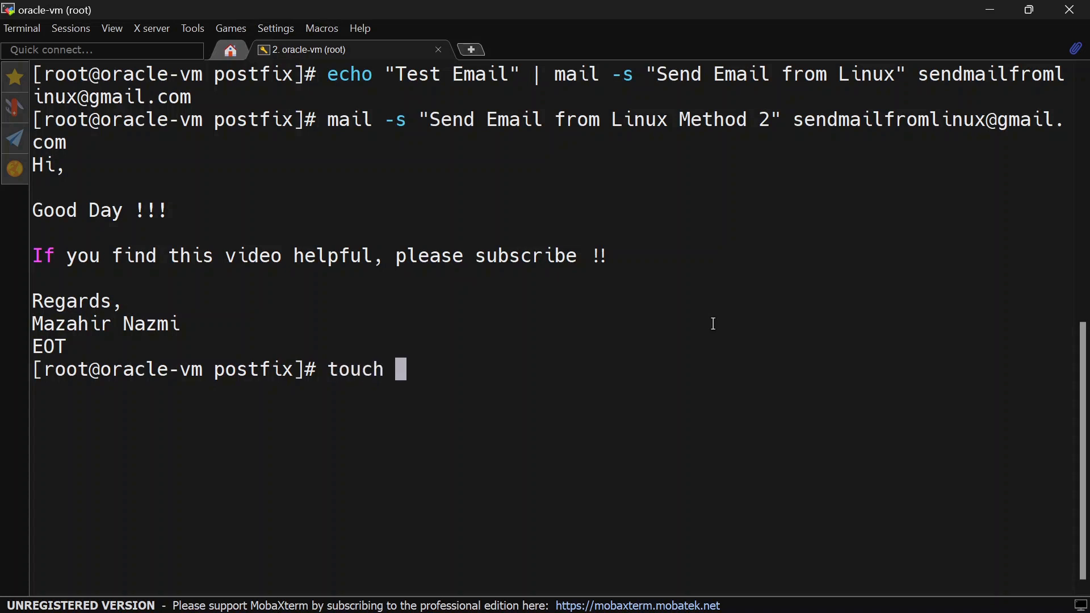
type("testfile")
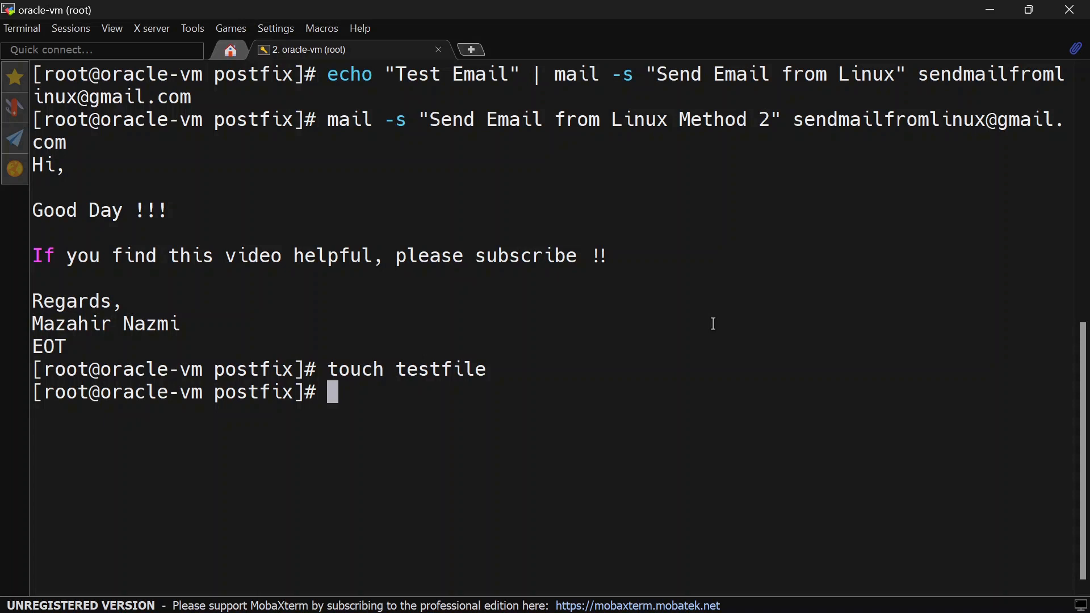
type("vi t")
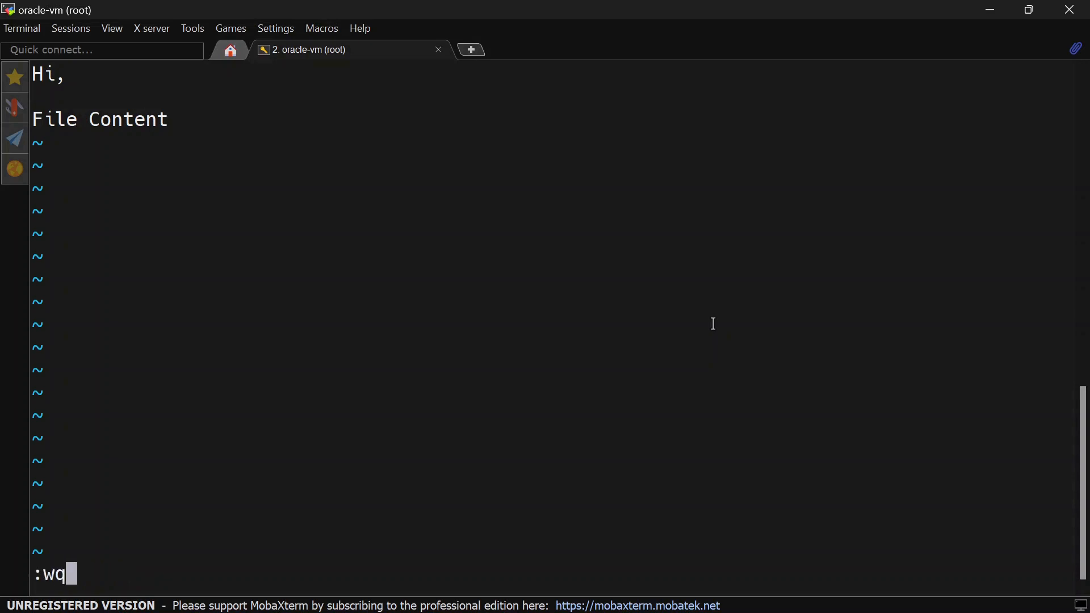
key("Return")
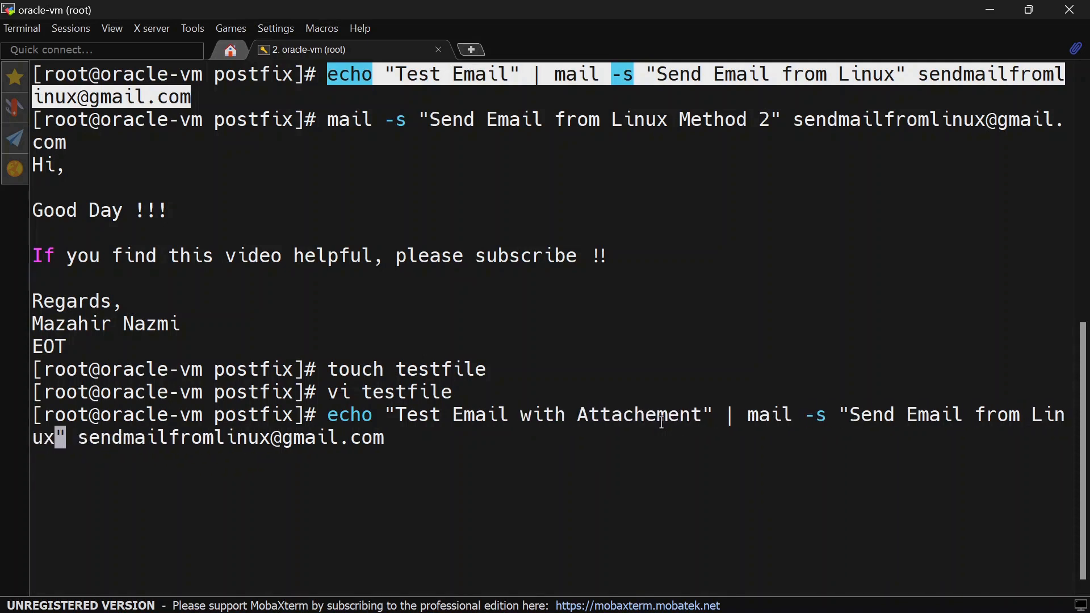
Step: Mail 'Send Email from Linux with Attachment' to Gmail with -a testfile attached
type("with Attachment")
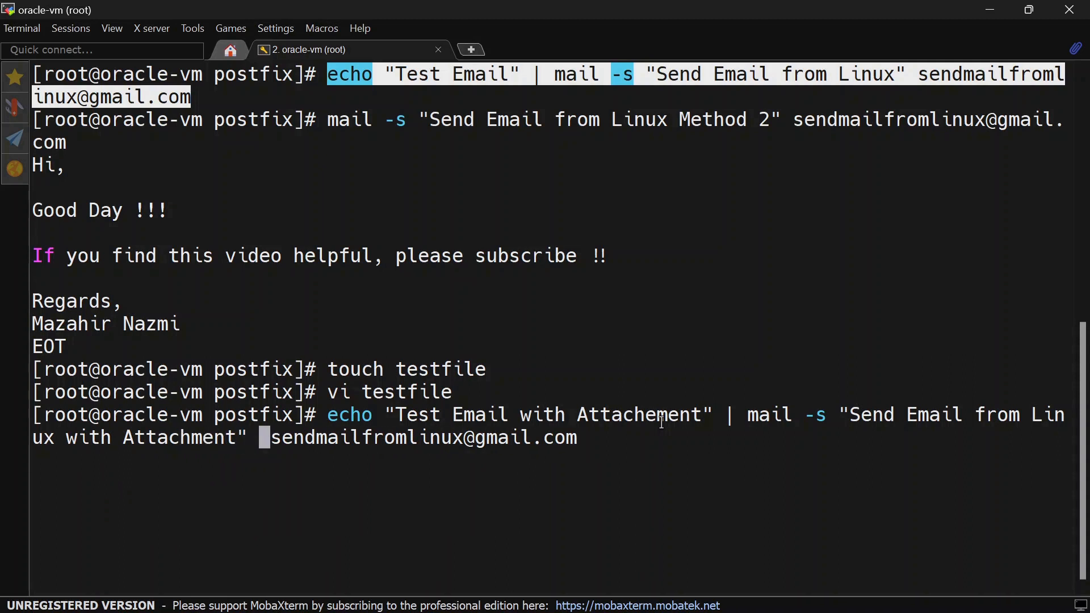
type("-a")
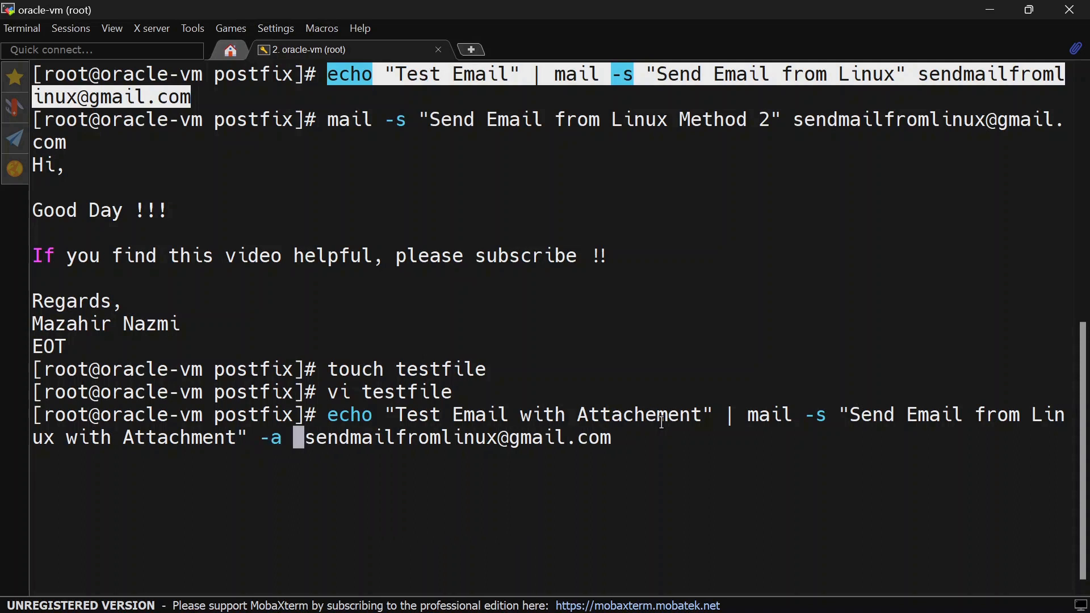
type("testfile")
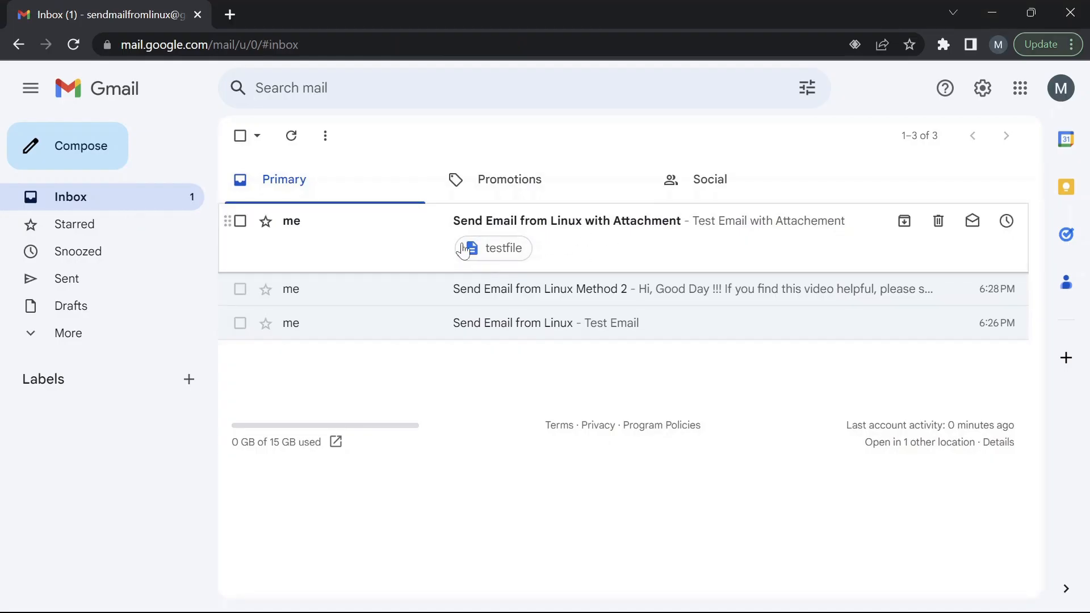
Step: Preview the testfile attachment showing 'Hi, File Content'
left_click(493, 248)
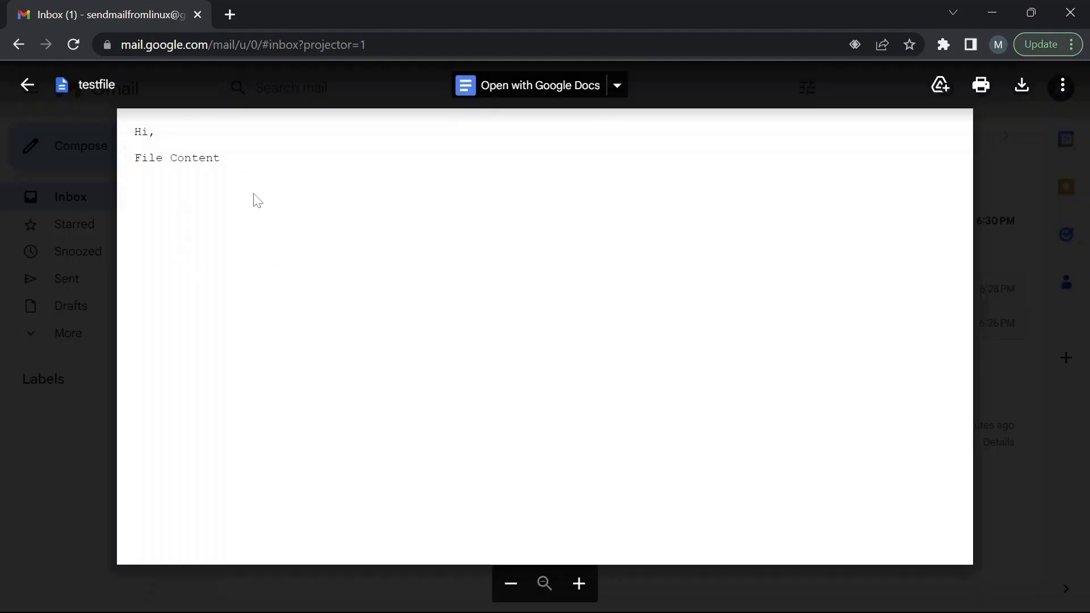
mouse_move(231, 184)
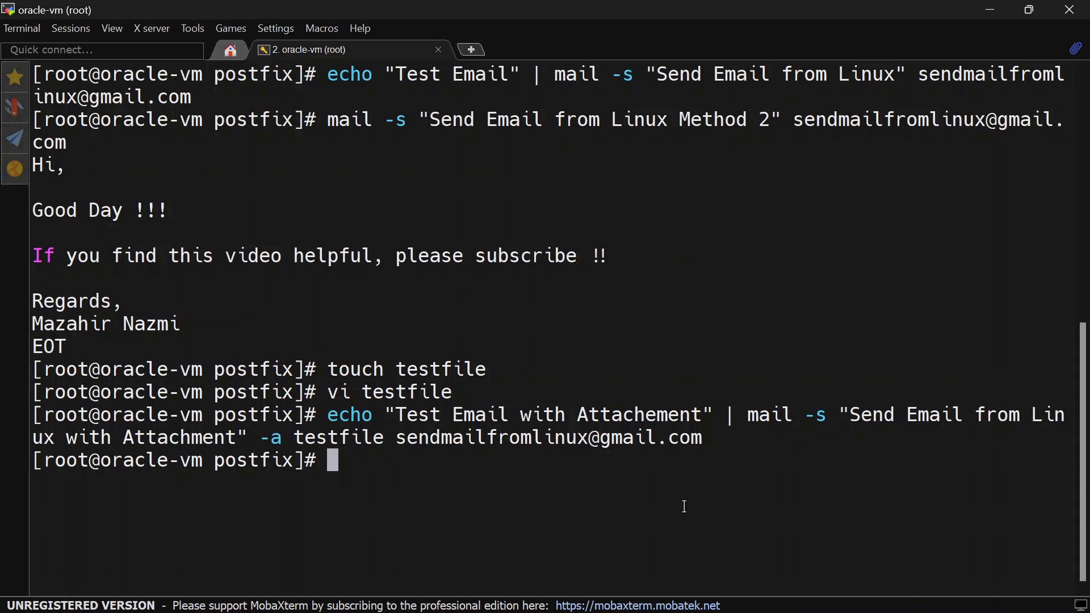
Step: Ping smtp.gmail.com, stop with Ctrl+C to confirm 0% loss, and check Postfix status
type("ping smtp.gmail.com")
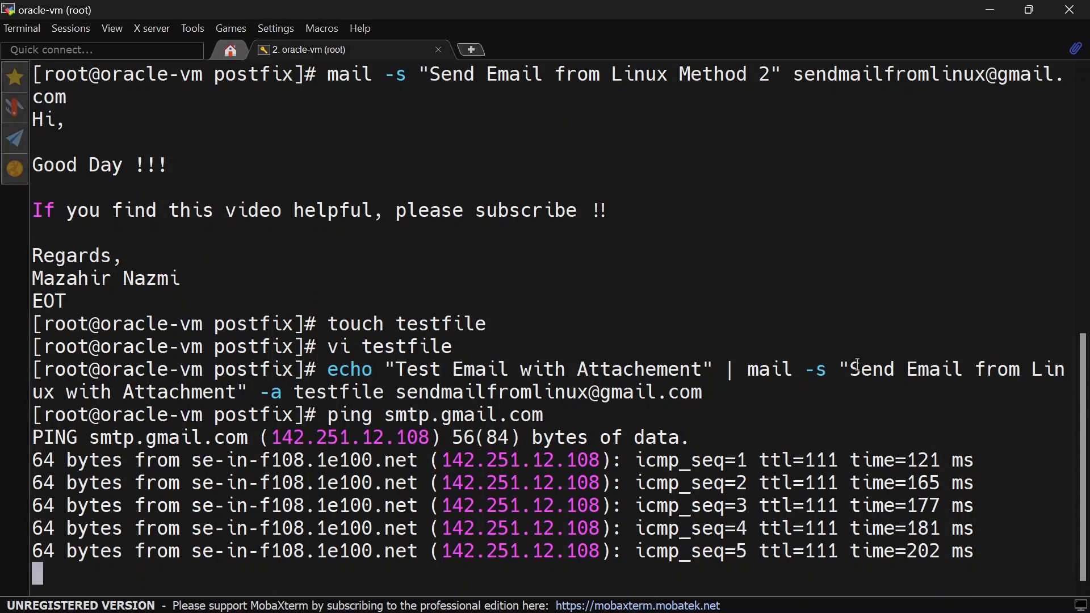
key("ctrl+c")
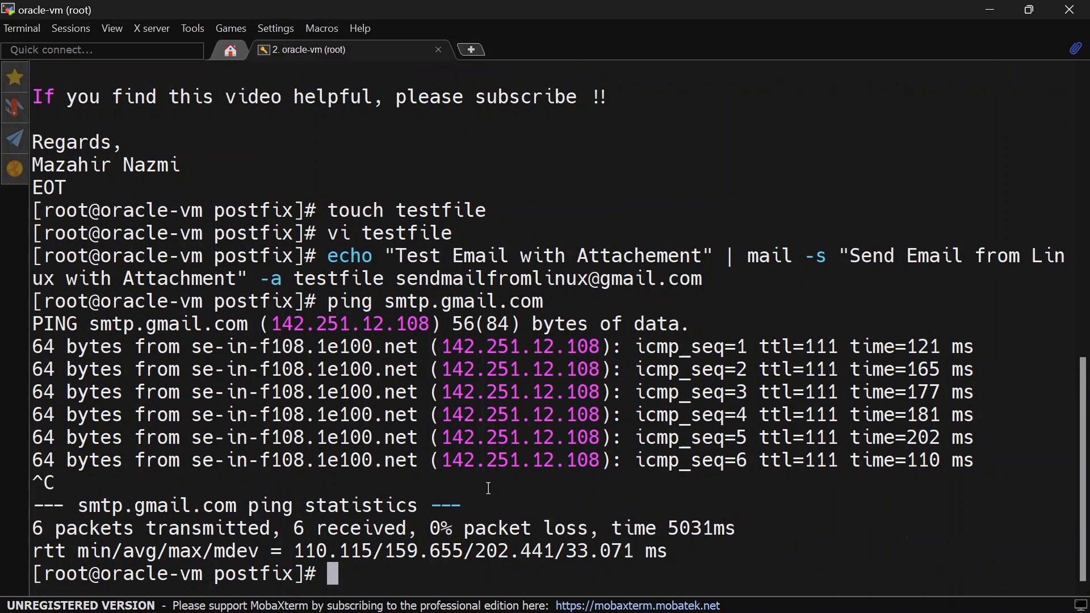
mouse_move(626, 432)
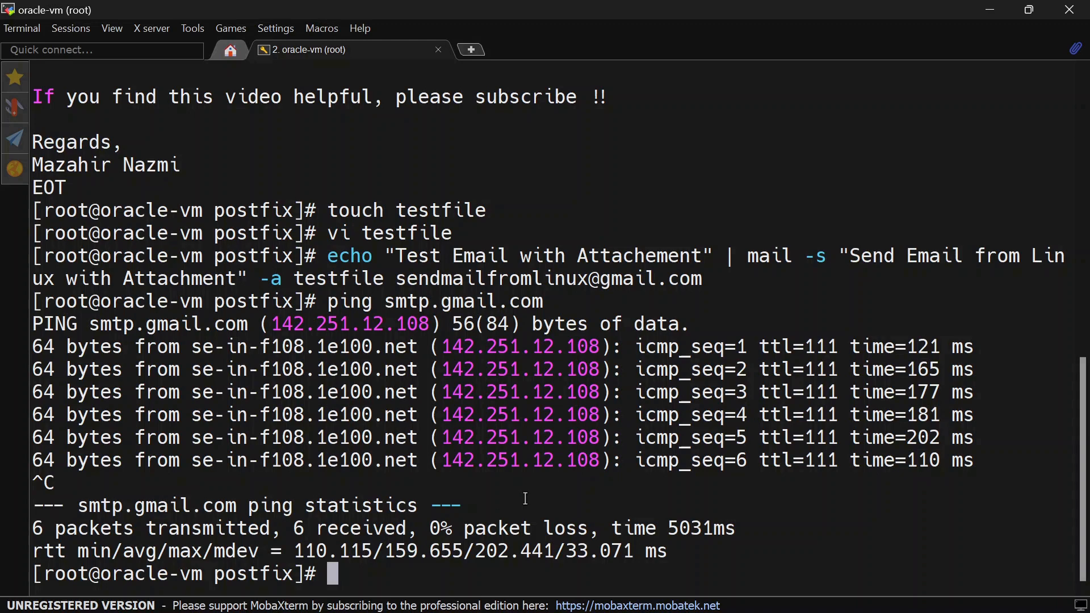
mouse_move(525, 414)
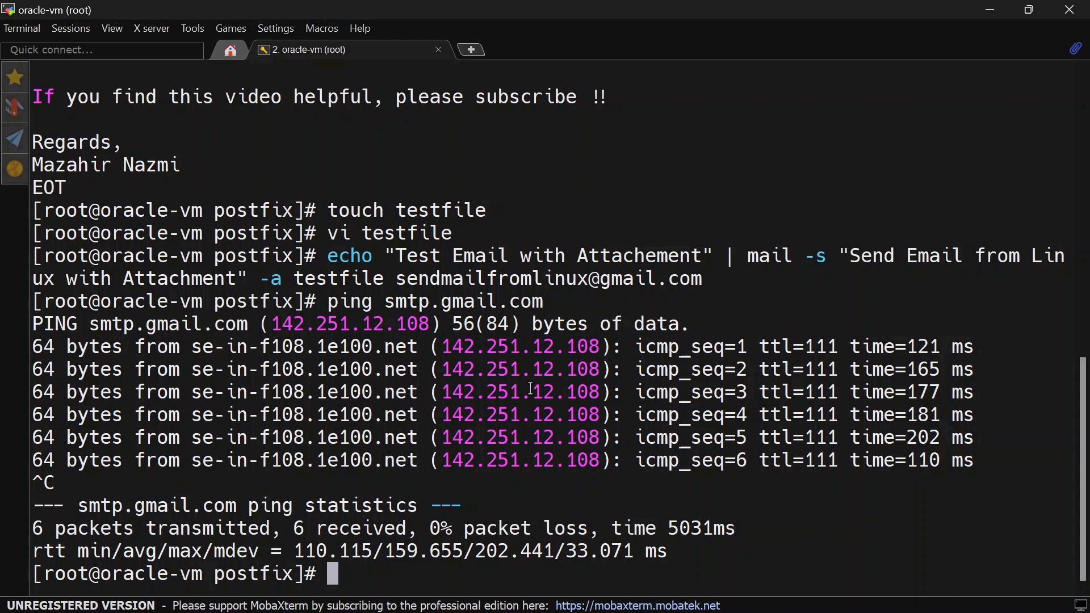
type("sys")
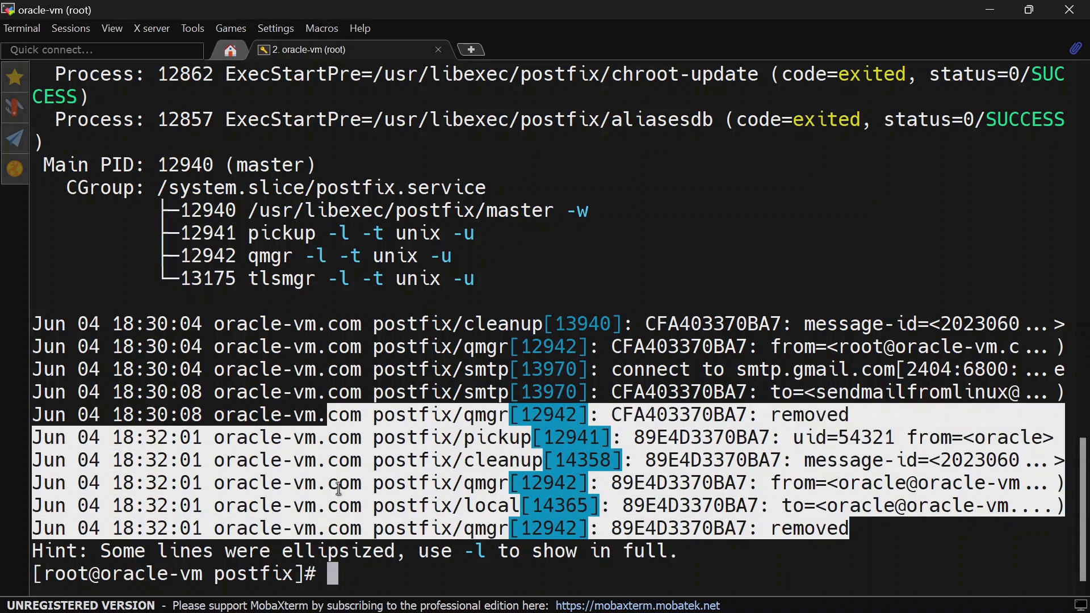
Step: Change to /var/log, list its files, and follow maillog live with tail -f
left_click(741, 580)
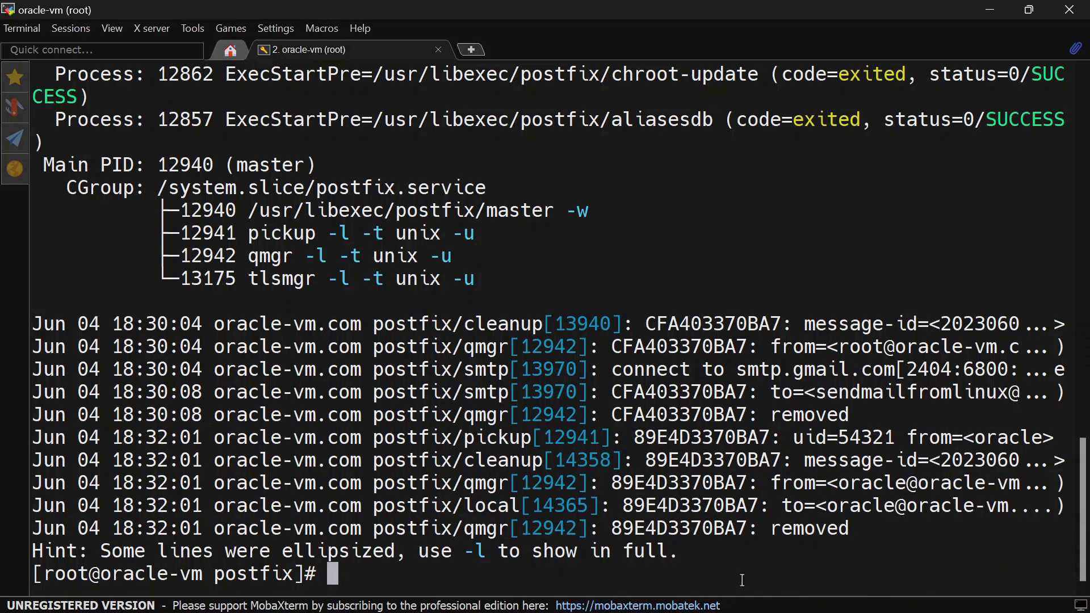
type("cd")
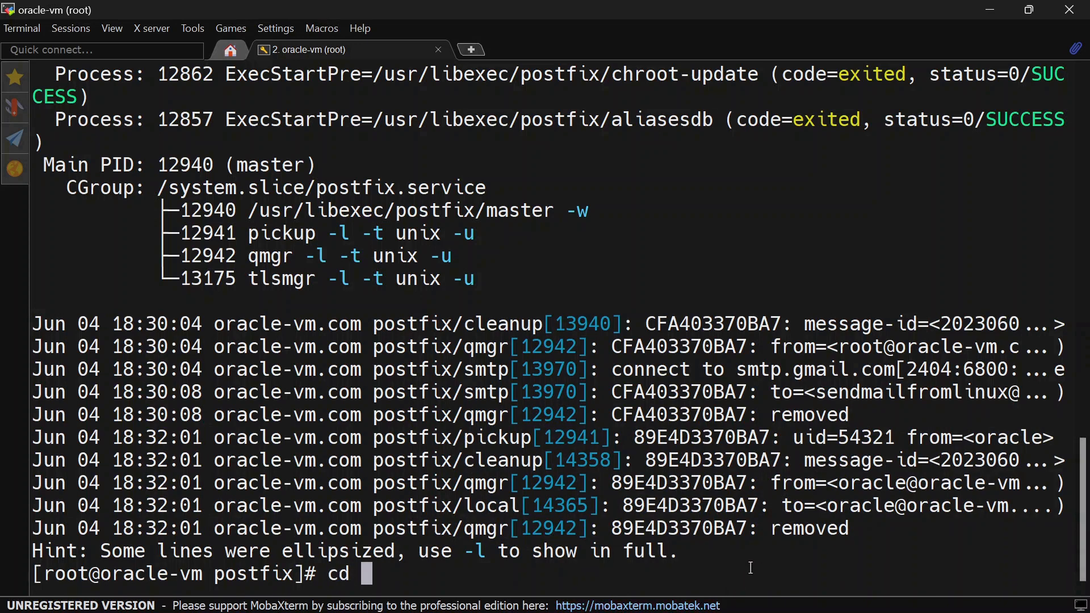
type("/var/l")
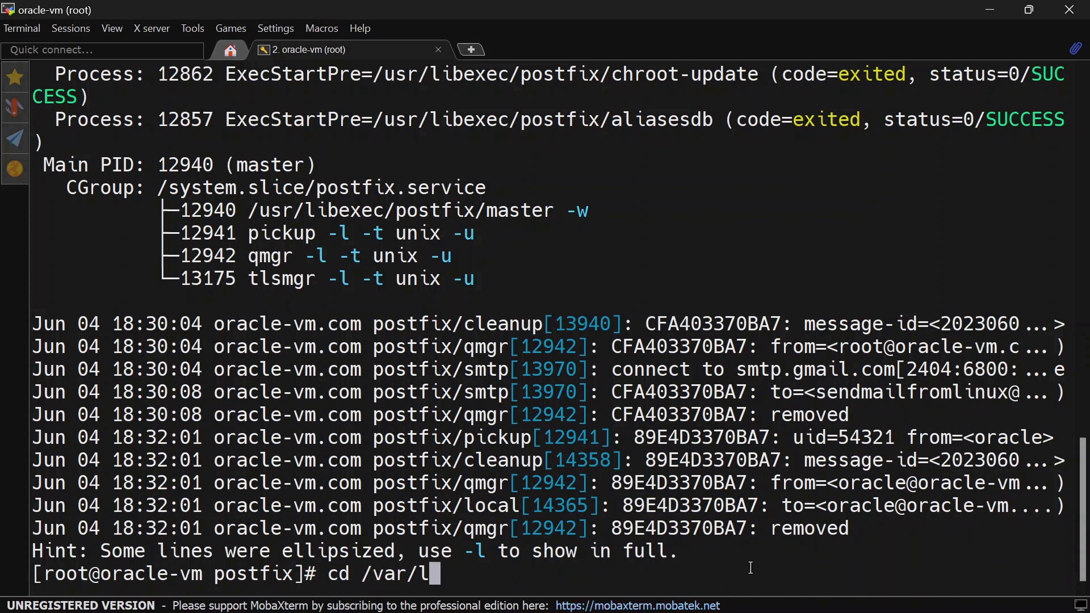
type("og")
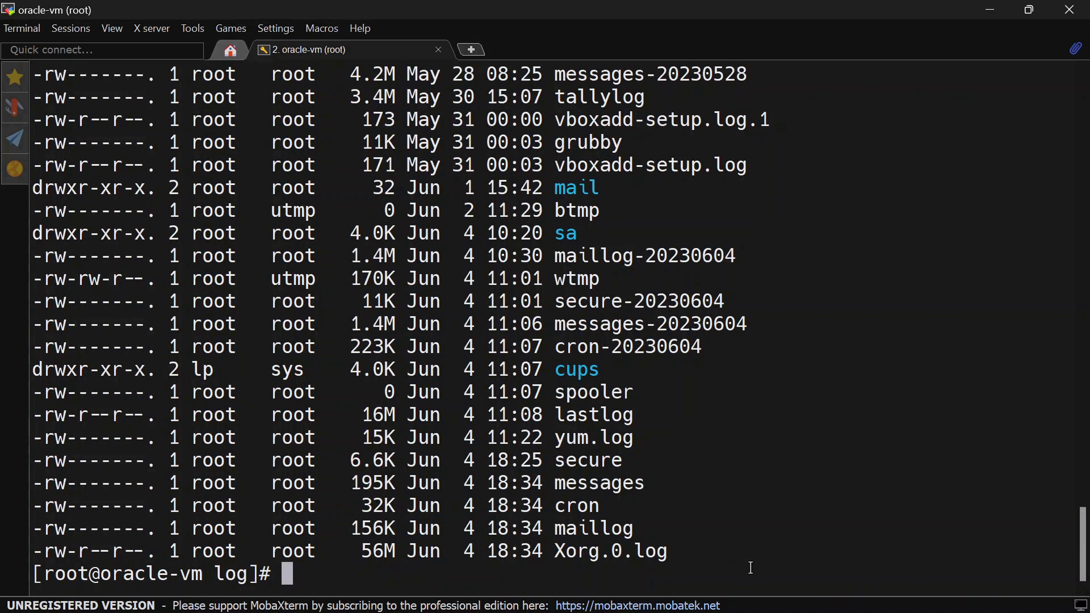
double_click(592, 529)
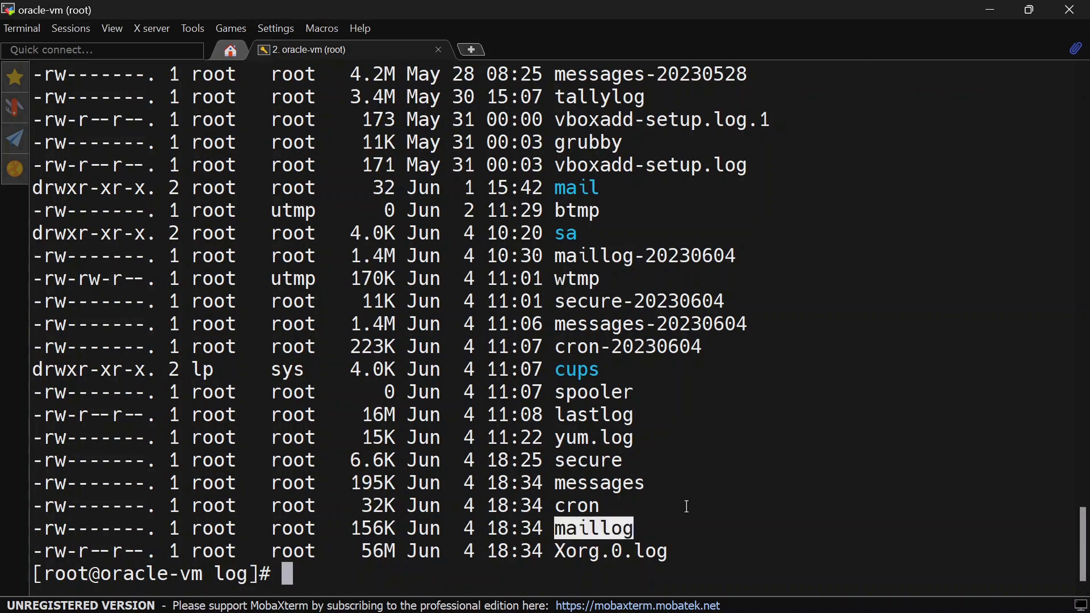
type("tail -f")
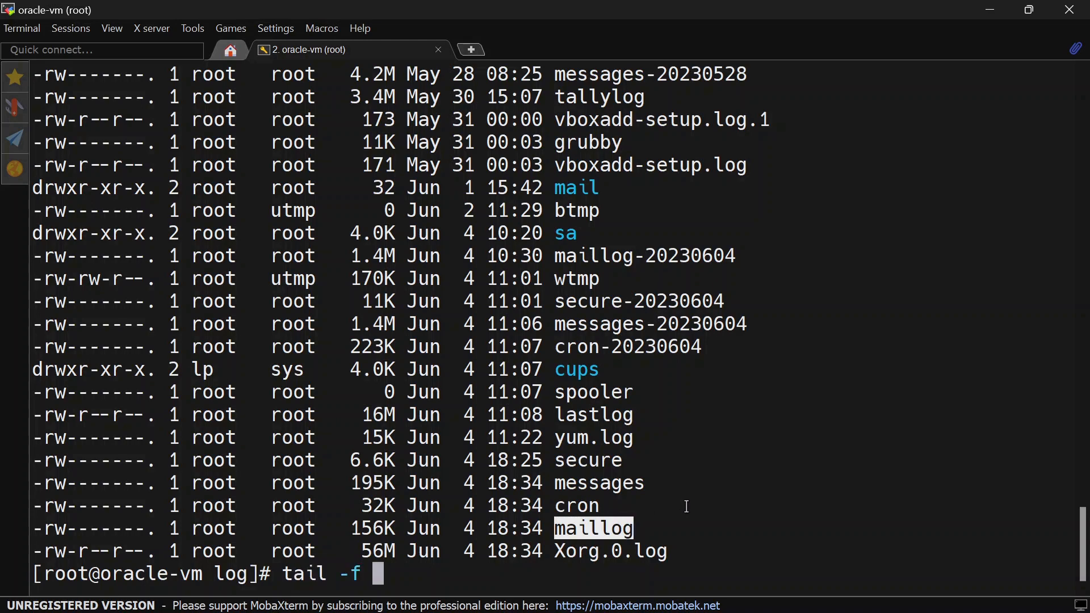
type("maillog")
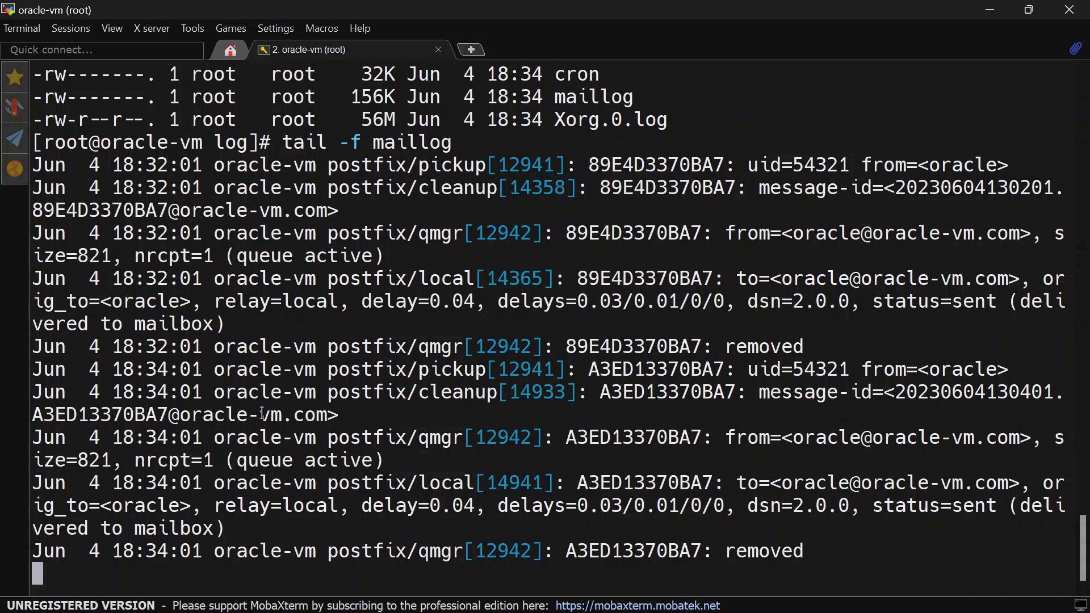
mouse_move(321, 425)
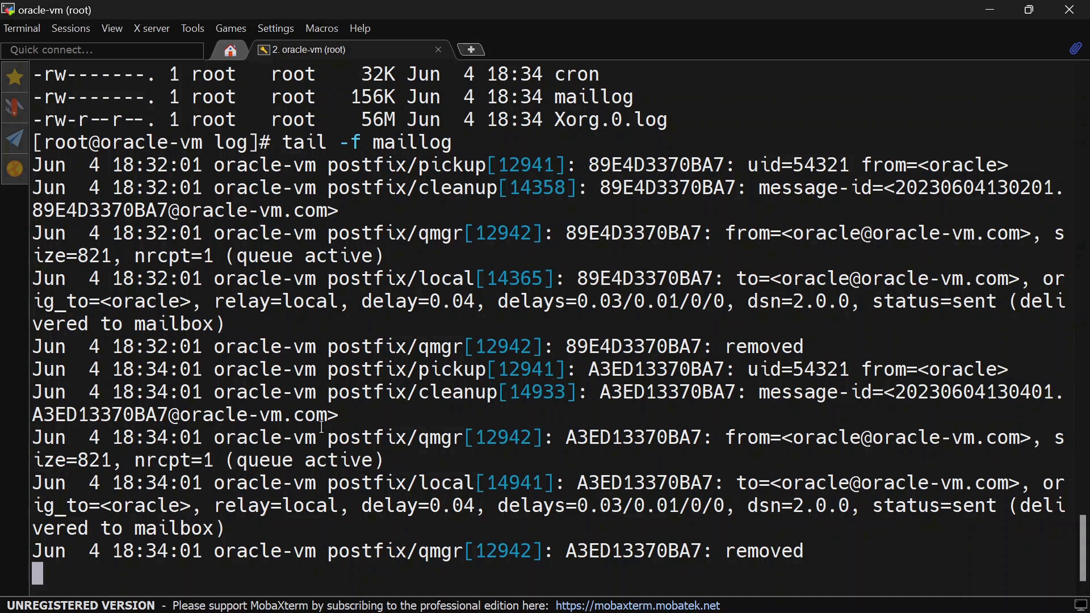